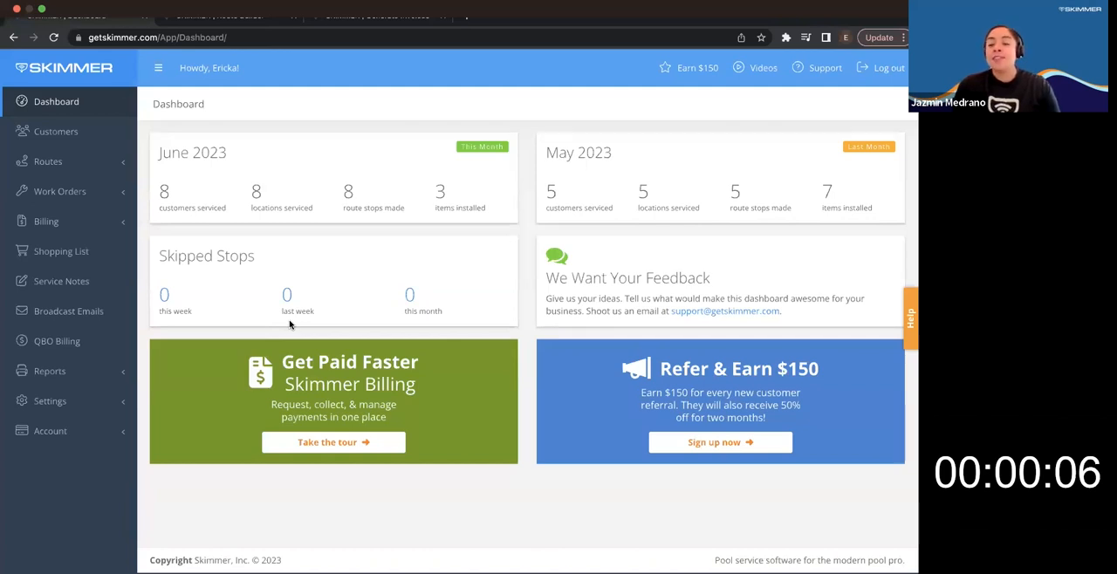
pyautogui.moveTo(121, 511)
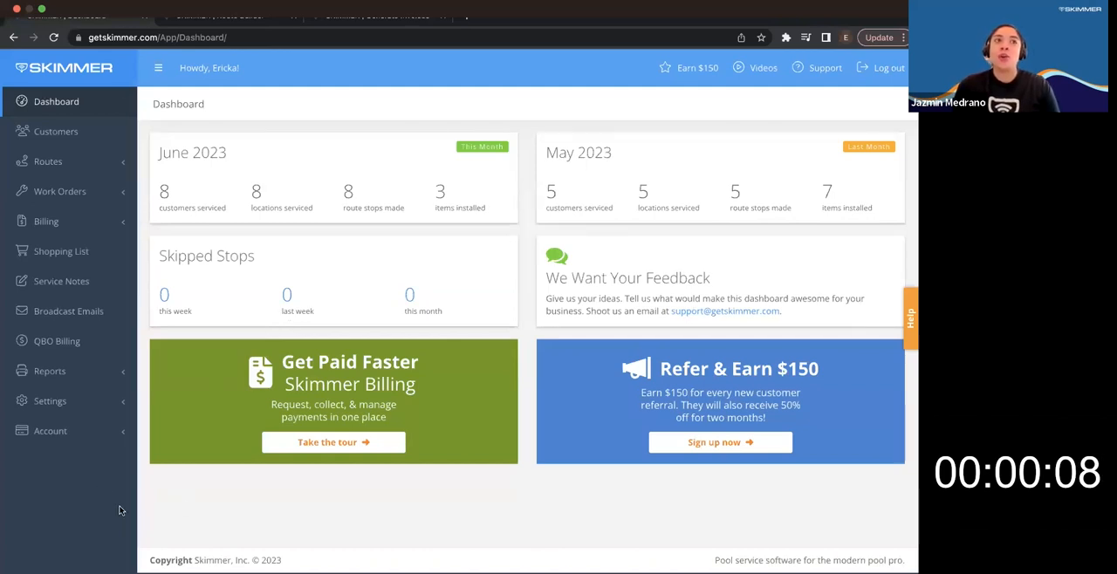
pyautogui.moveTo(151, 513)
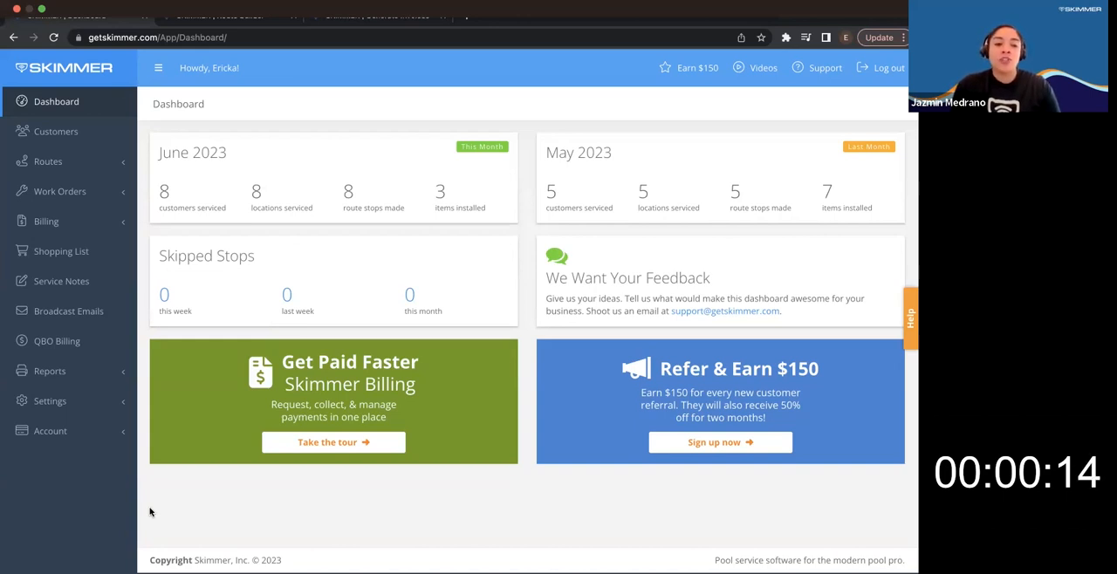
# Open Payments under Settings and reach the owner password prompt
pyautogui.click(50, 400)
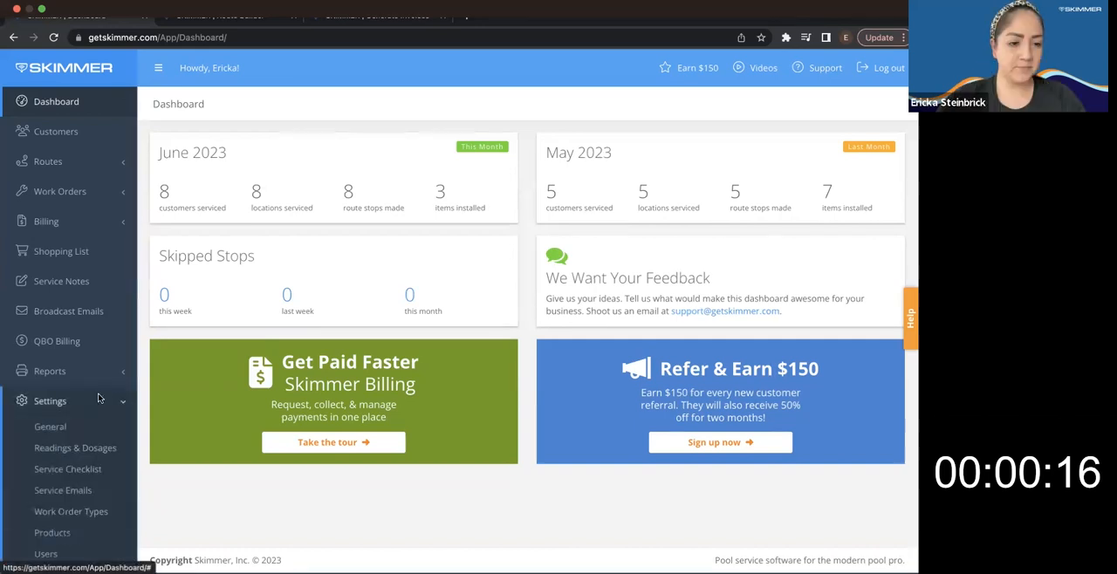
pyautogui.scroll(-3)
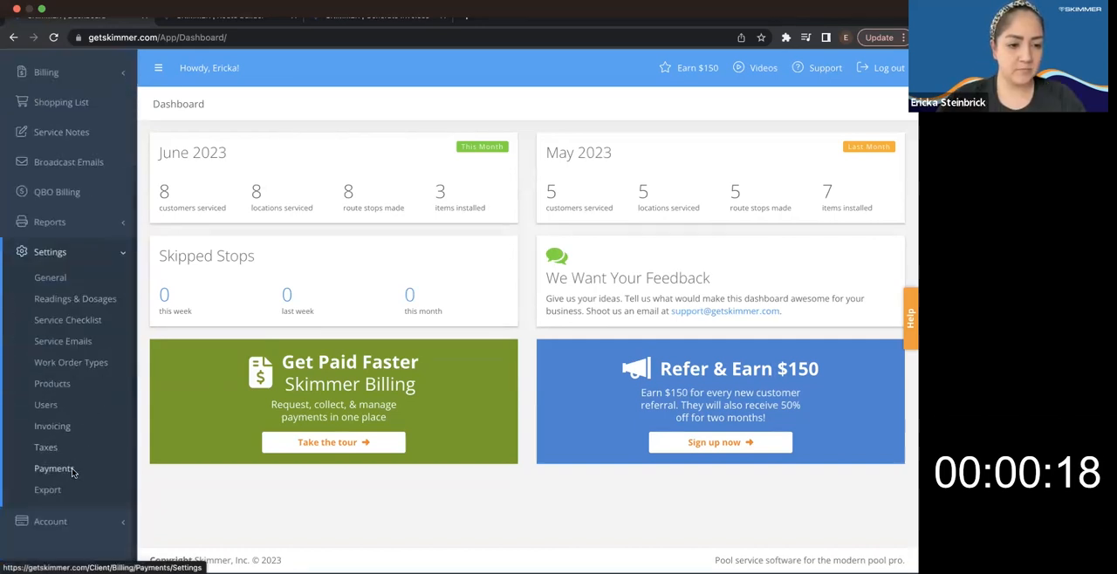
pyautogui.click(55, 469)
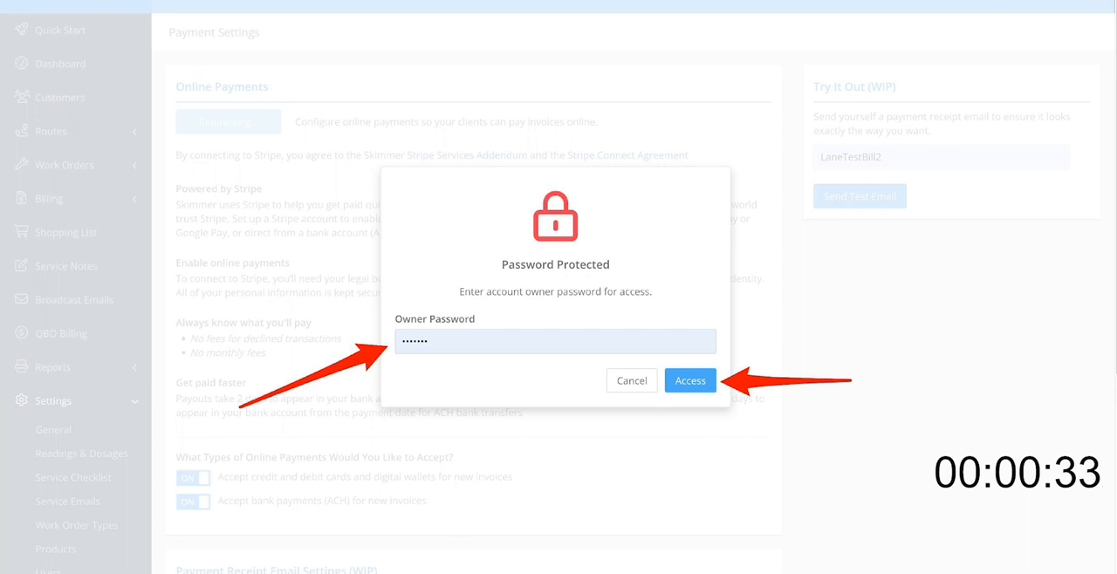
# Unlock payments with the owner password, then submit contact details, Individual type and website to Stripe
pyautogui.click(690, 380)
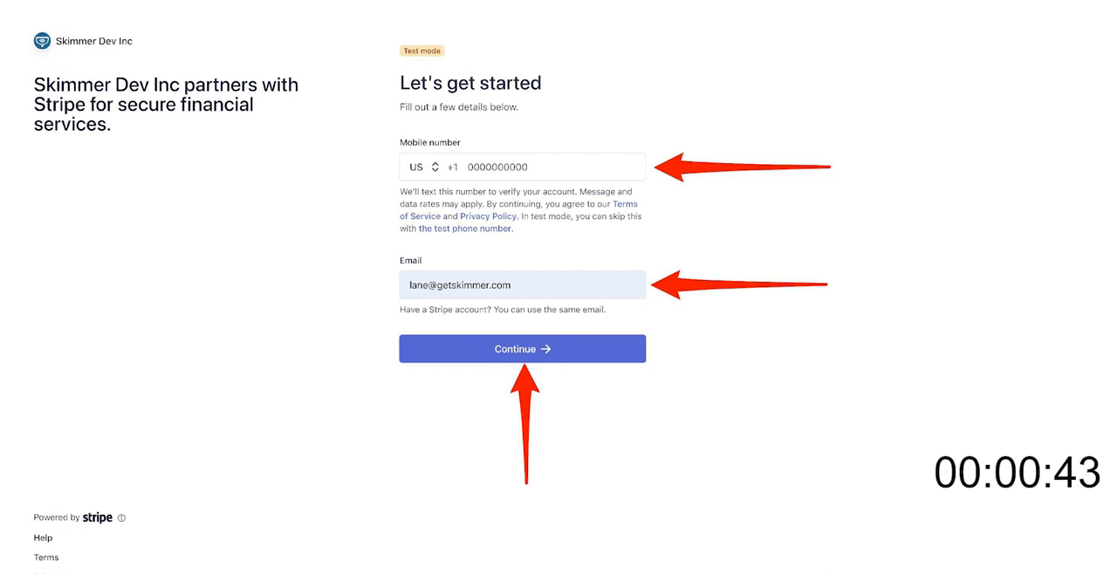
pyautogui.click(521, 349)
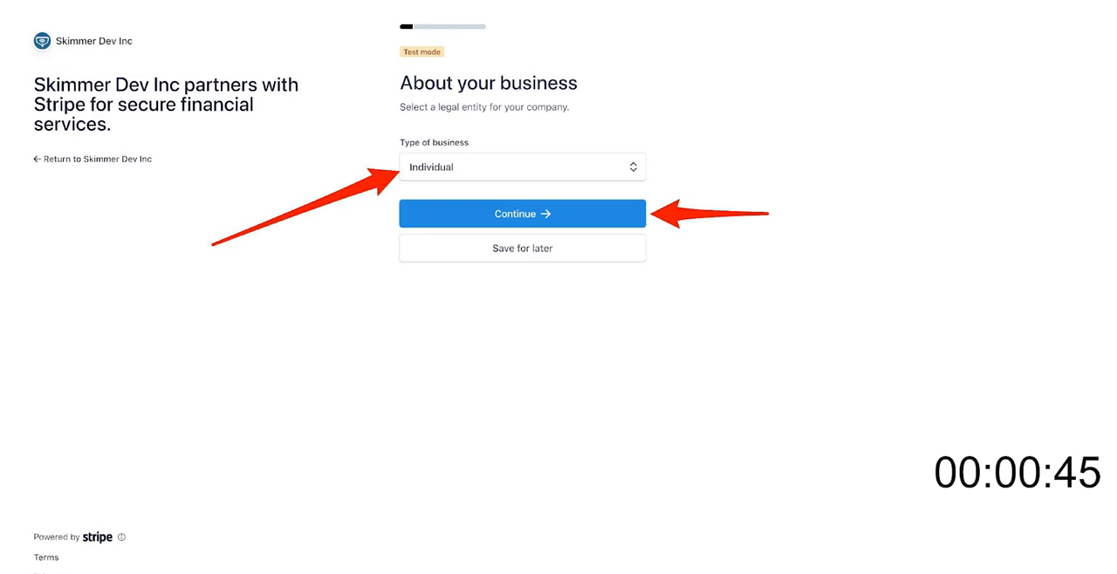
pyautogui.click(522, 214)
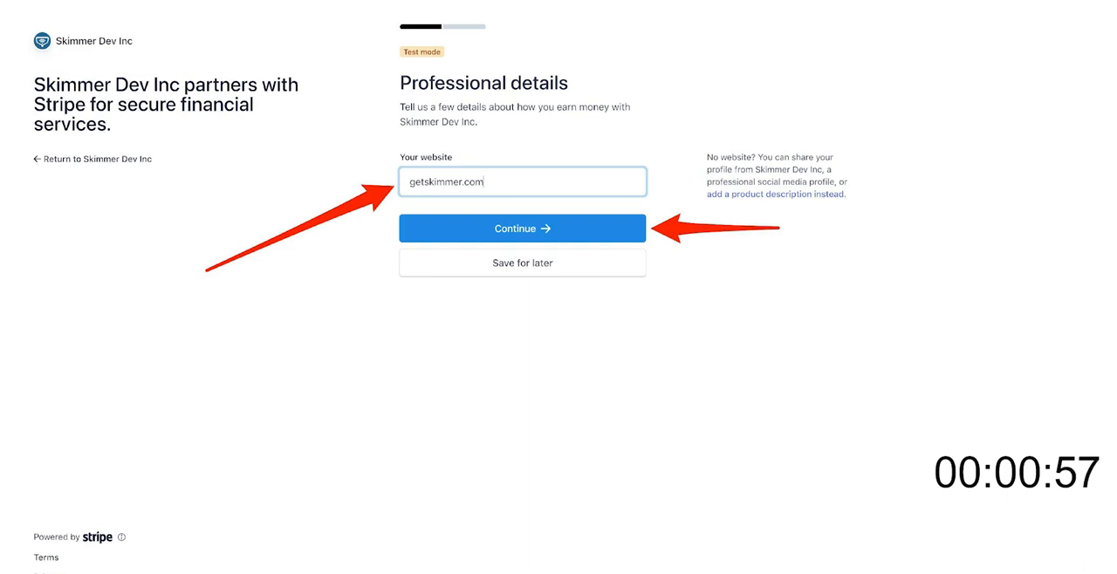
pyautogui.click(522, 228)
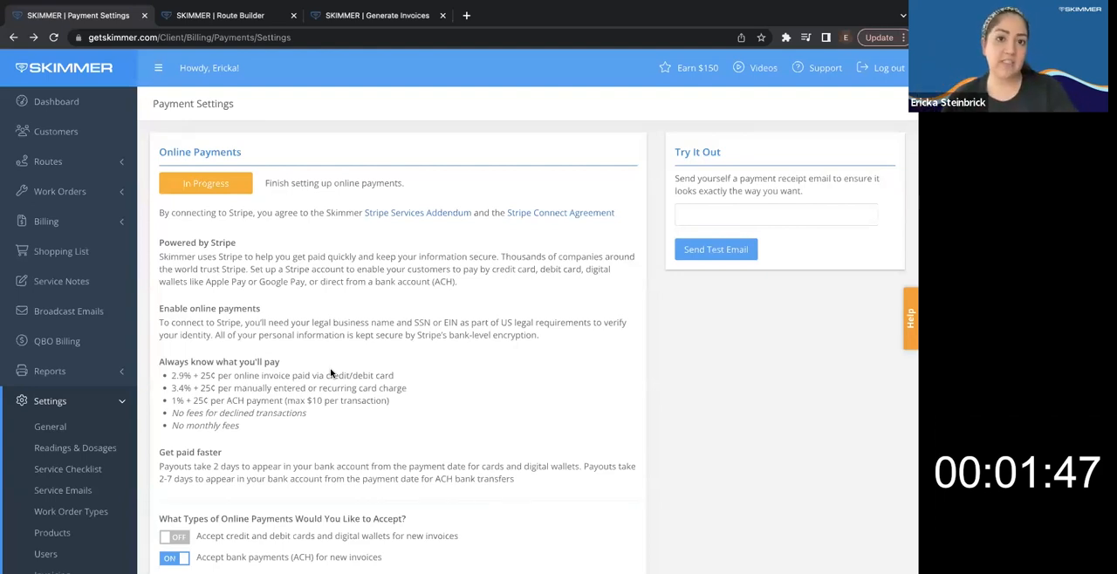
pyautogui.moveTo(154, 394)
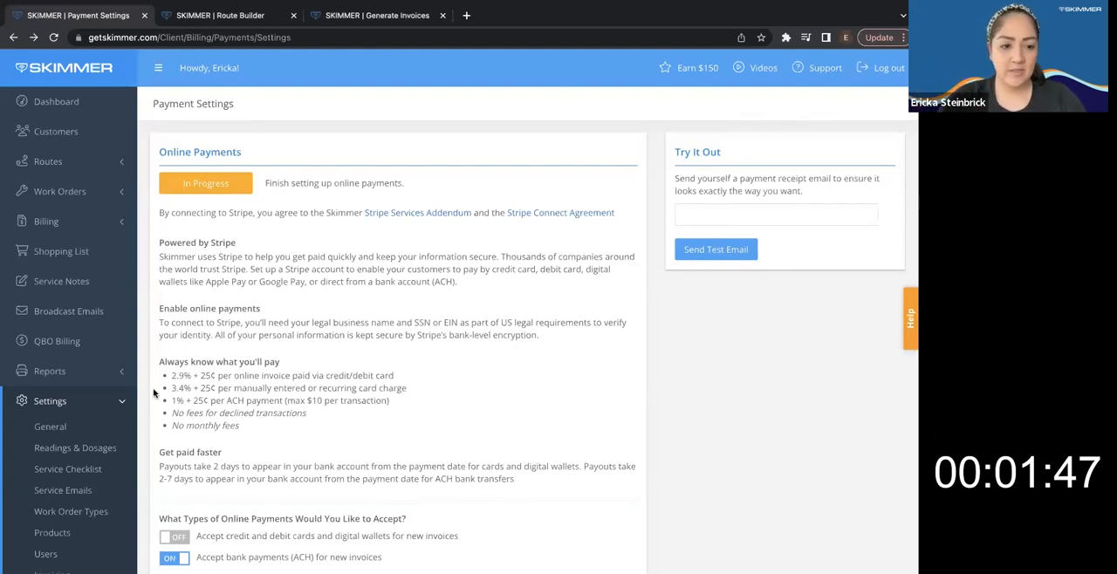
# Collapse the Settings section after reviewing the In Progress status and bank payments toggle
pyautogui.click(50, 401)
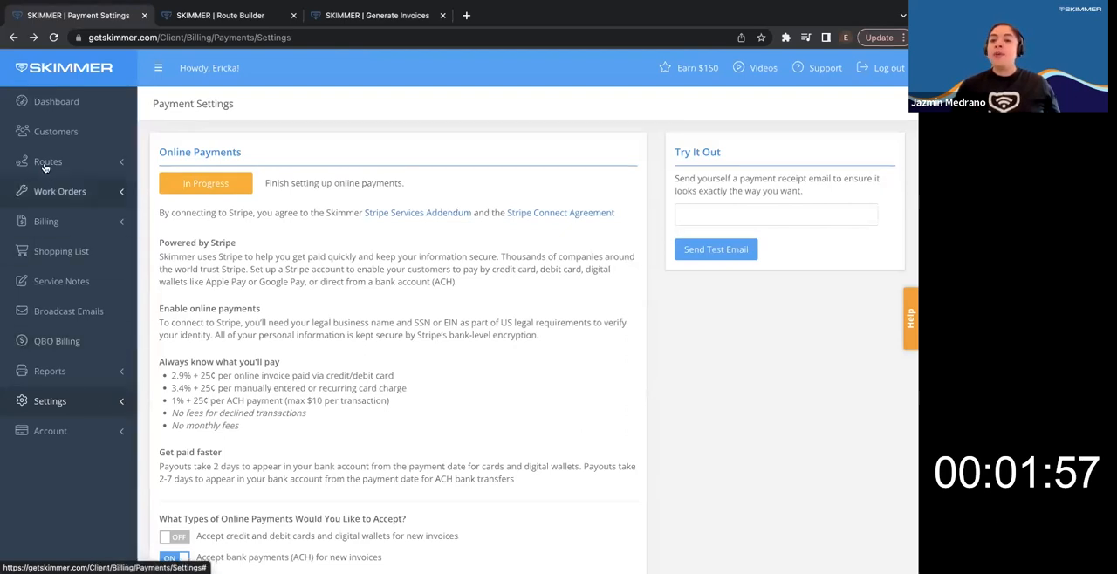
# Open Customers and show the Service Rates list with rates, labor costs and tax groups
pyautogui.click(56, 131)
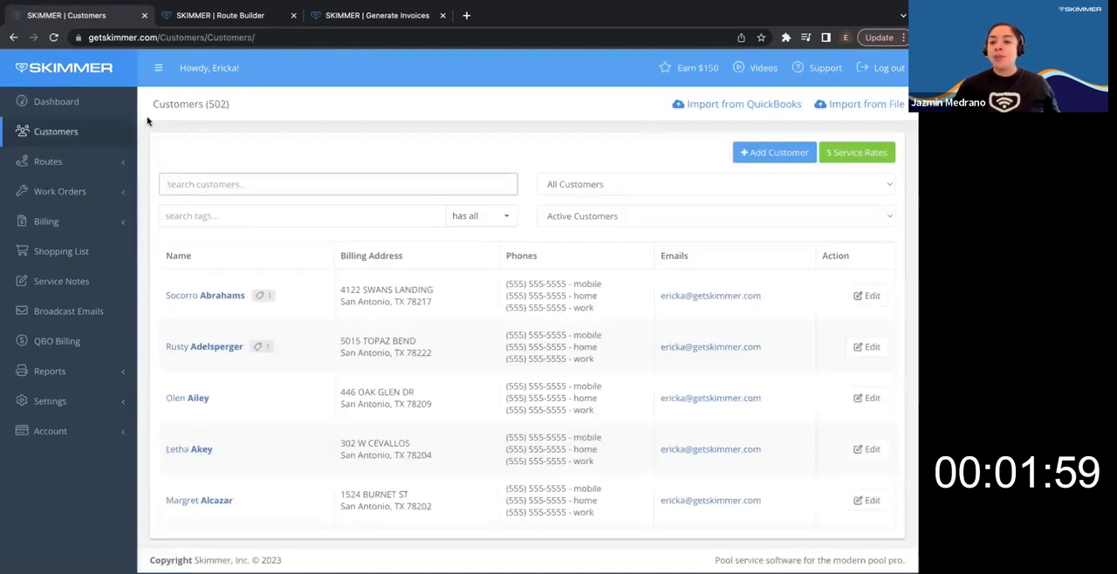
pyautogui.moveTo(326, 158)
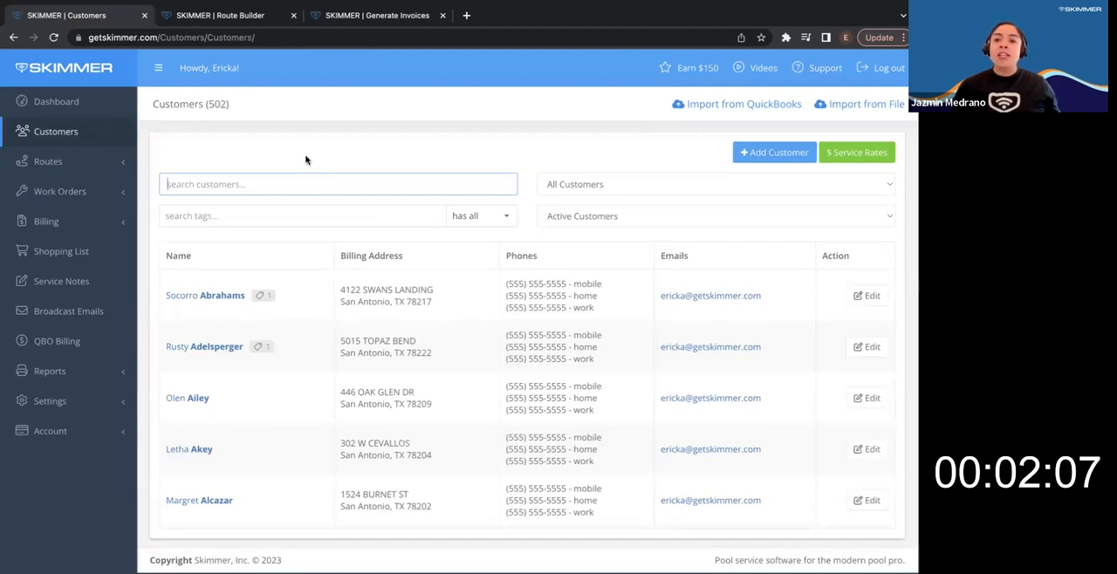
pyautogui.moveTo(586, 178)
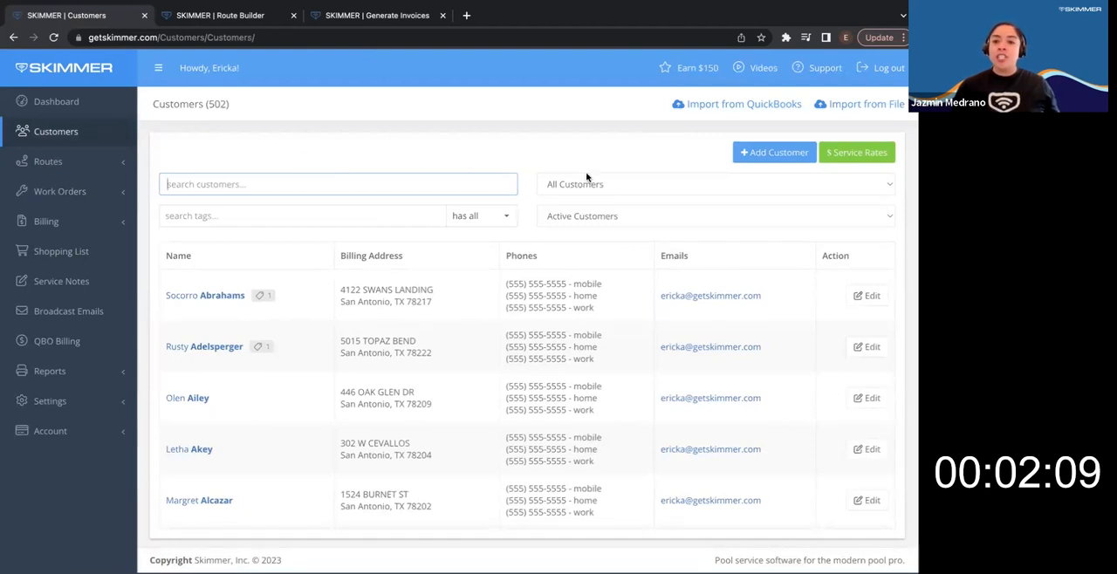
pyautogui.moveTo(863, 164)
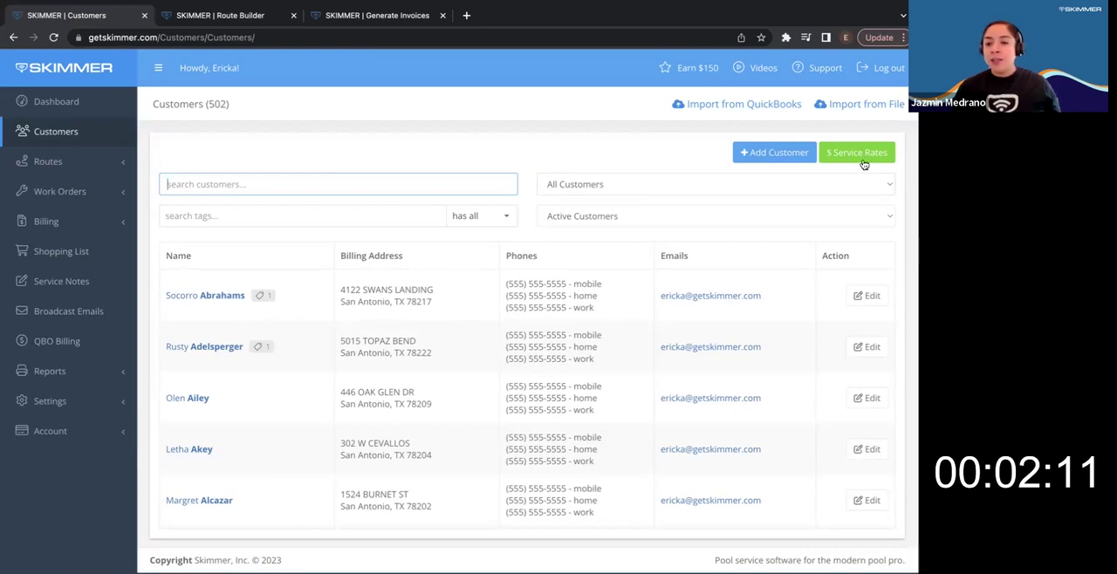
pyautogui.click(857, 152)
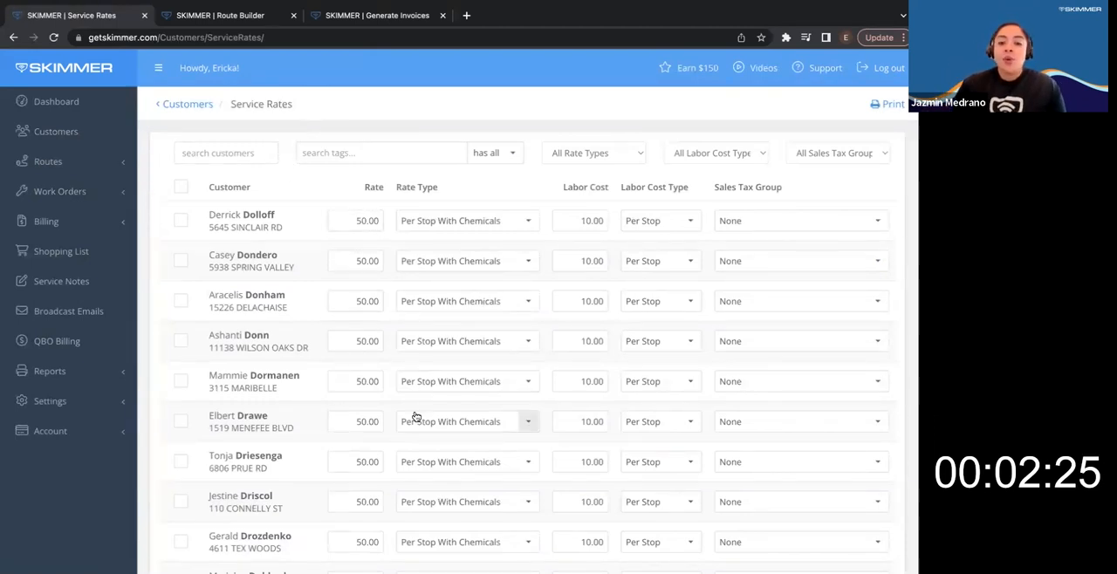
pyautogui.scroll(-3)
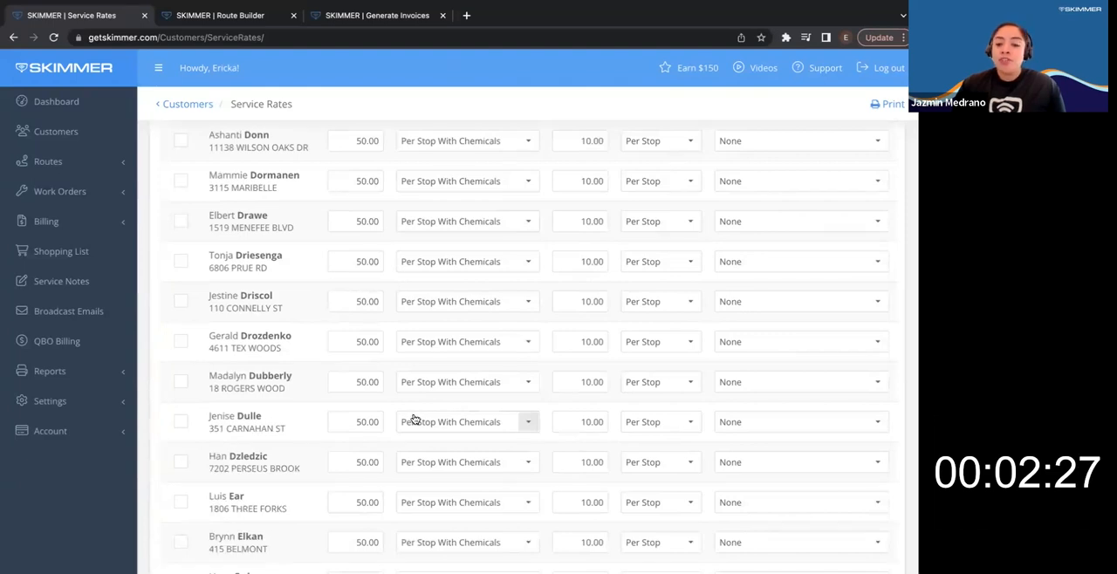
pyautogui.scroll(3)
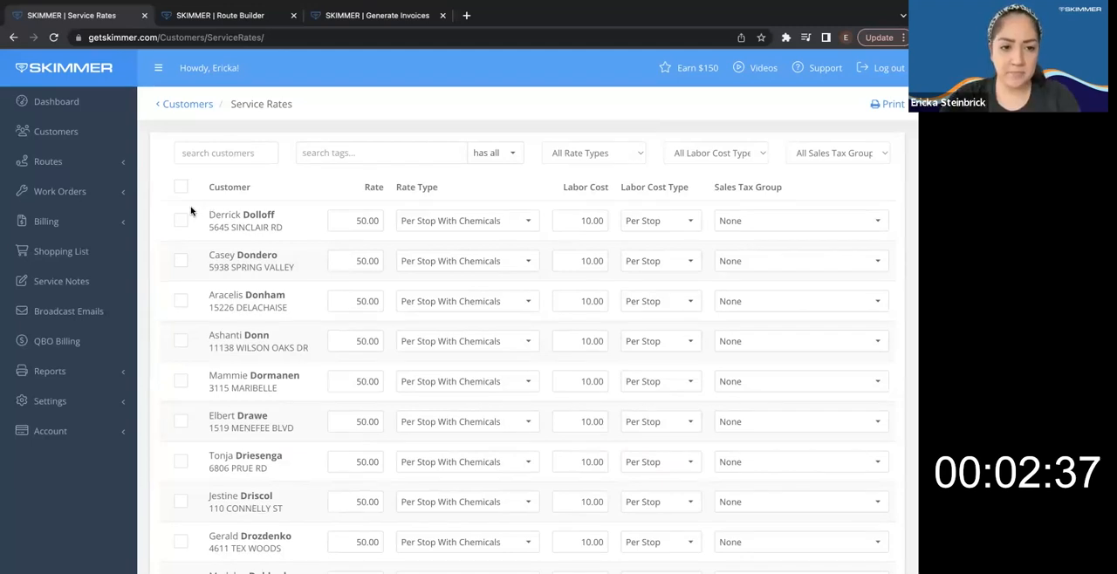
pyautogui.click(181, 220)
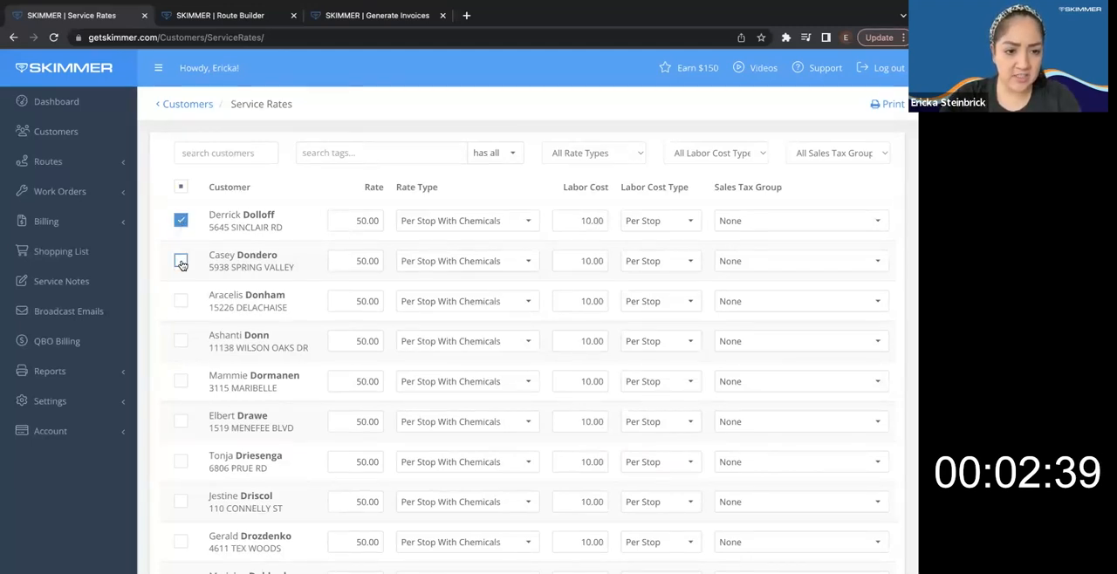
pyautogui.click(180, 340)
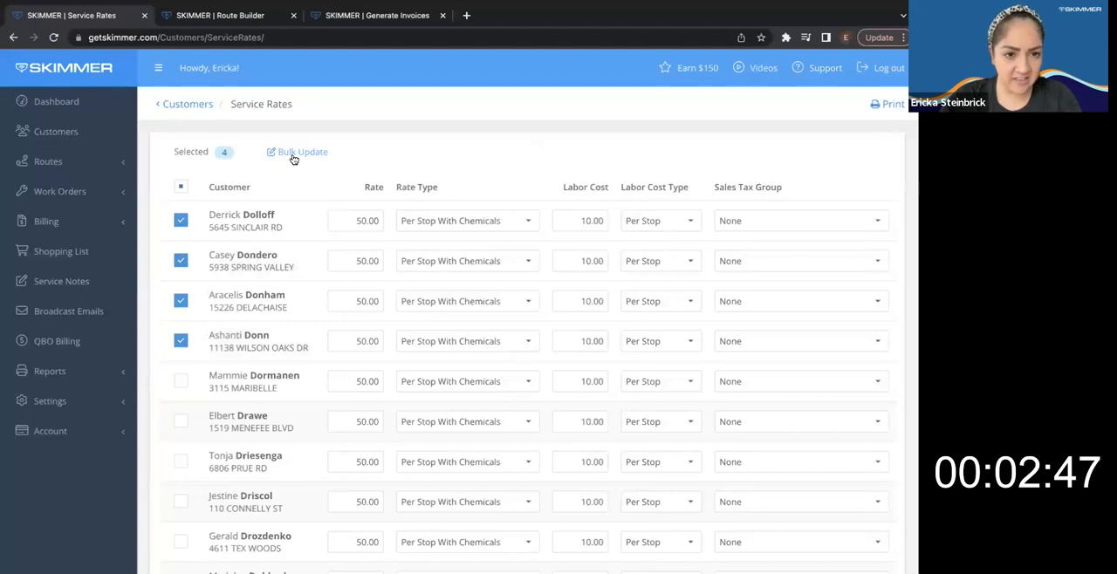
pyautogui.click(303, 151)
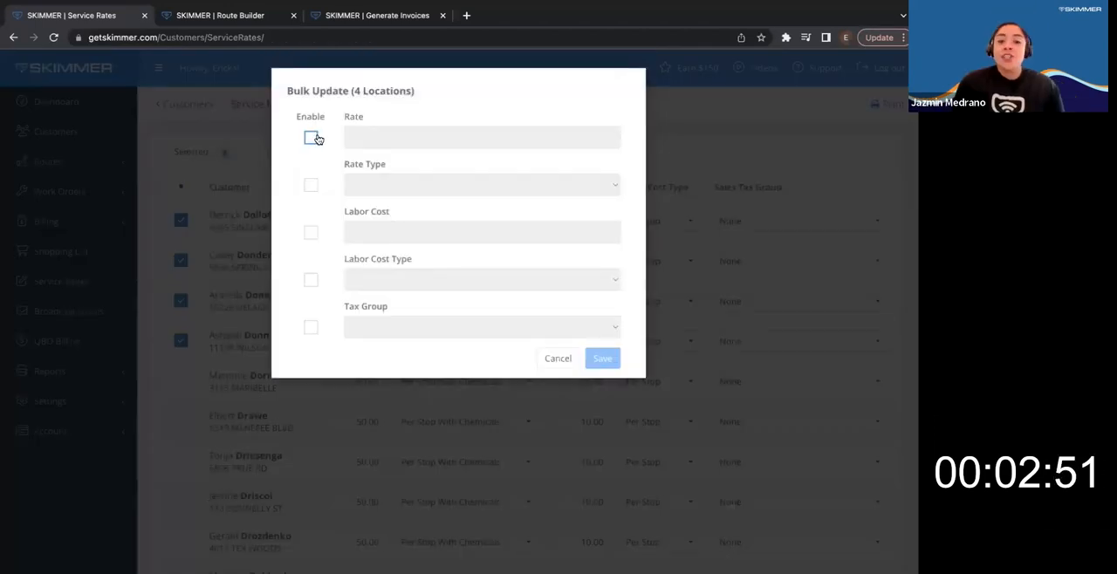
pyautogui.click(310, 137)
pyautogui.write('155')
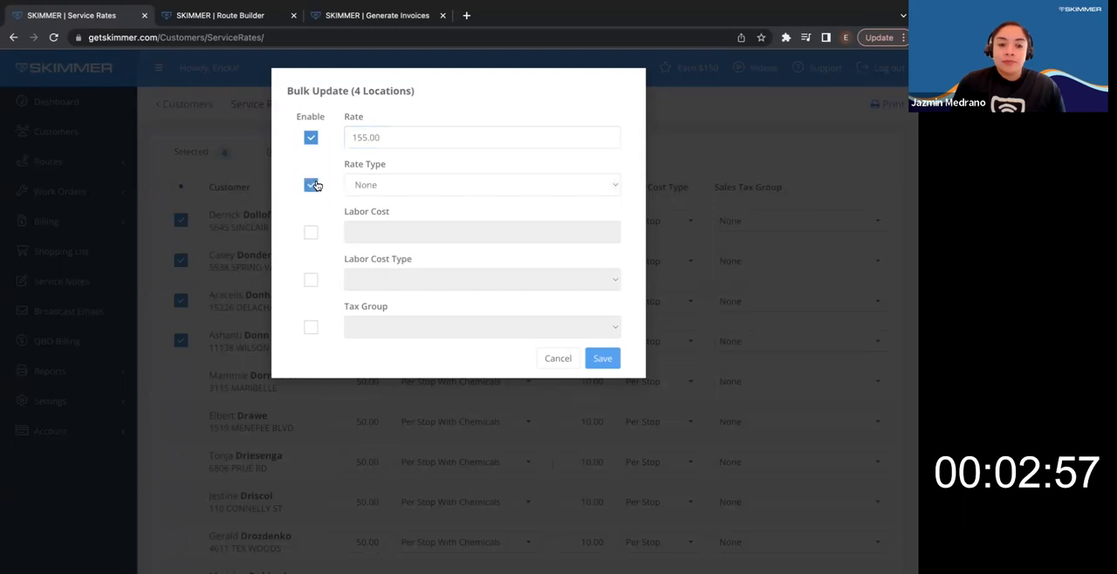
pyautogui.click(481, 184)
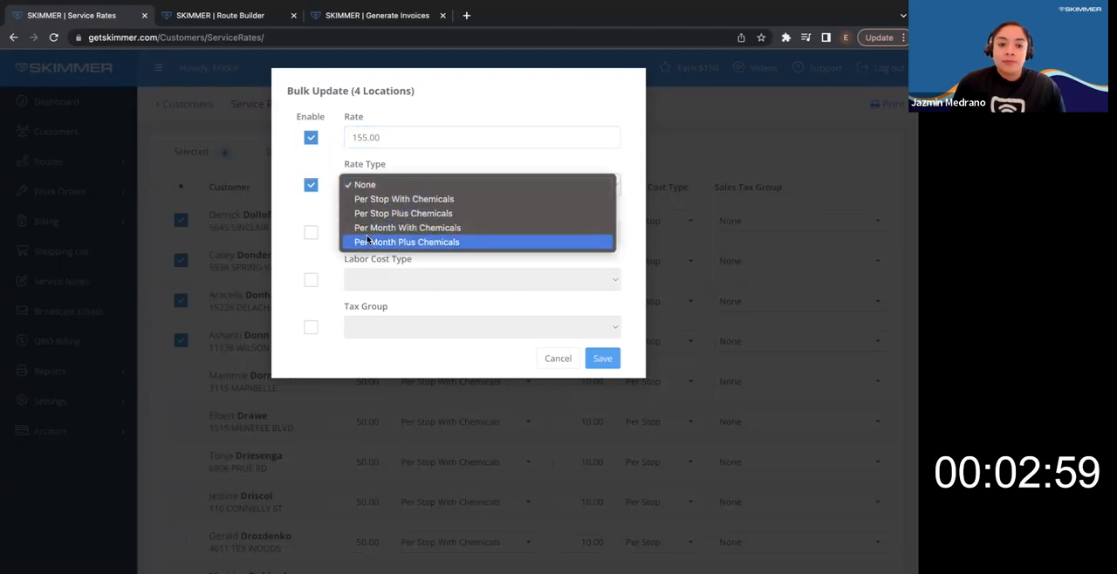
pyautogui.click(406, 242)
pyautogui.write('20')
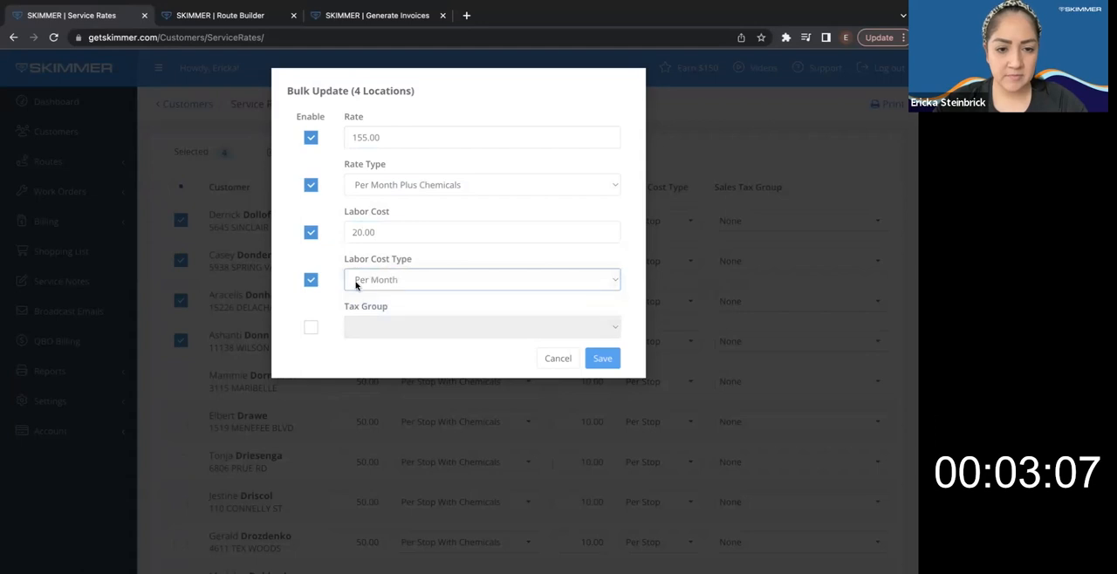
pyautogui.click(310, 326)
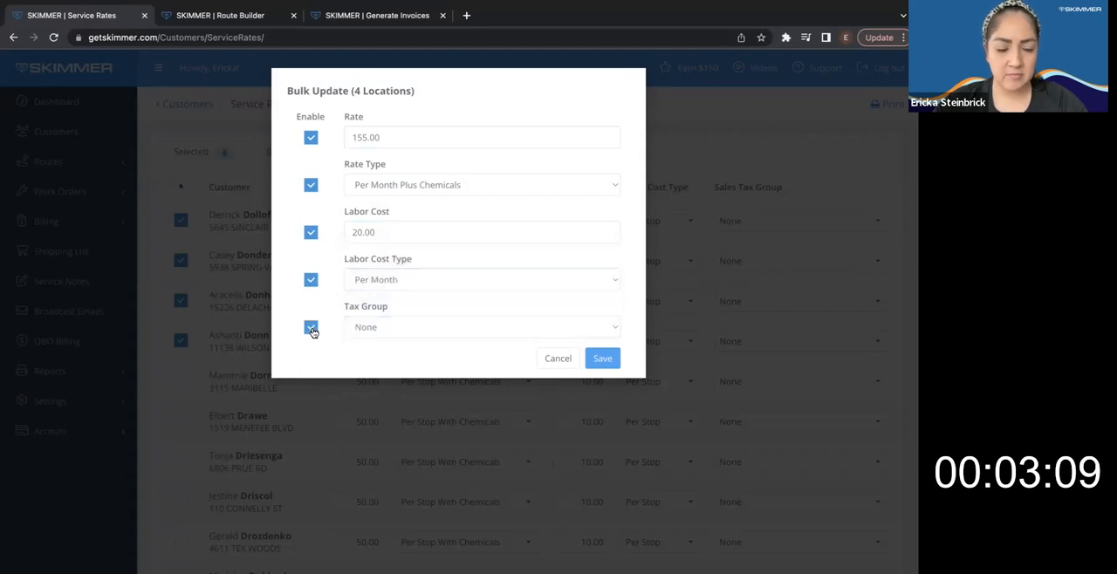
pyautogui.click(479, 326)
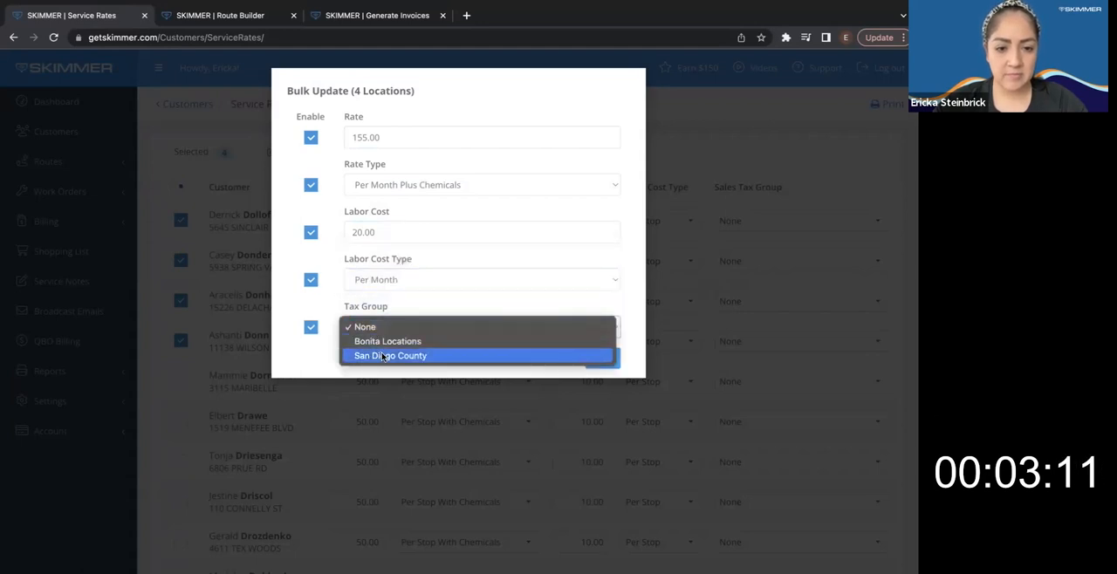
pyautogui.click(390, 355)
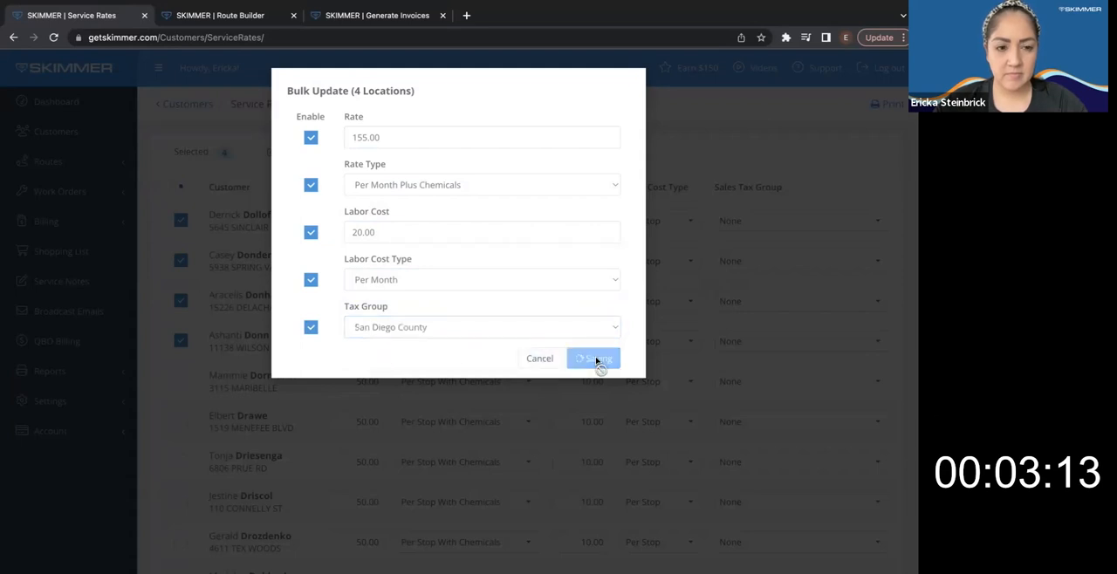
pyautogui.click(592, 358)
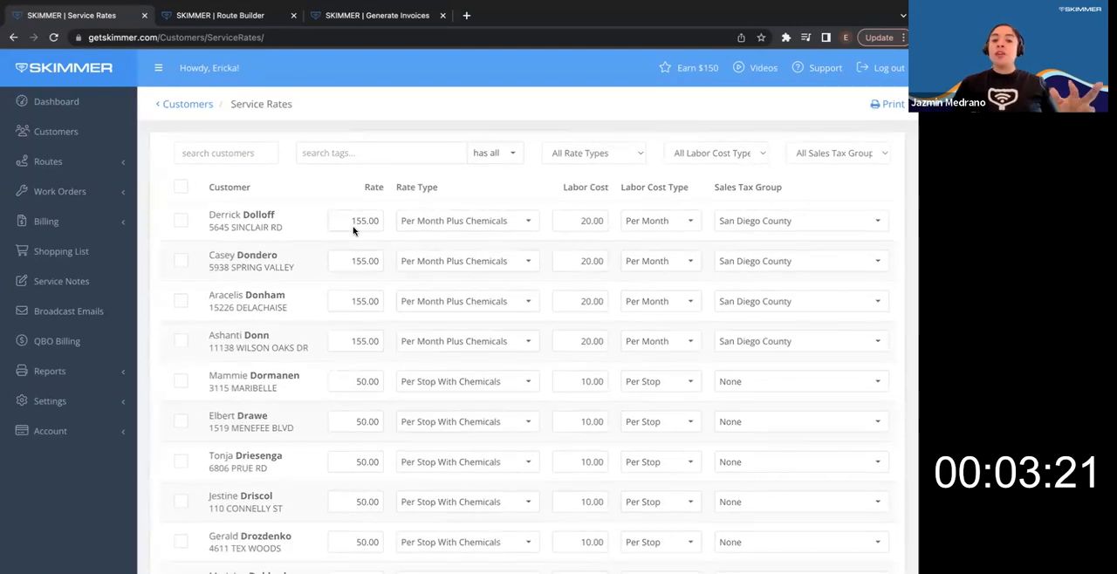
pyautogui.moveTo(486, 322)
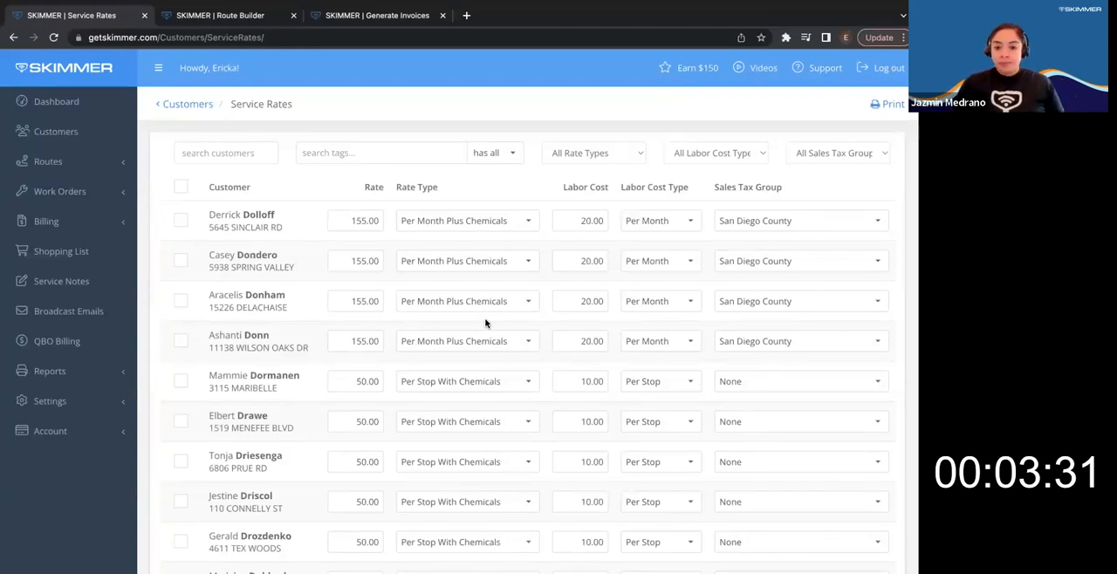
# Scroll through the Service Rates list to check each customer's Sales Tax Group
pyautogui.scroll(-3)
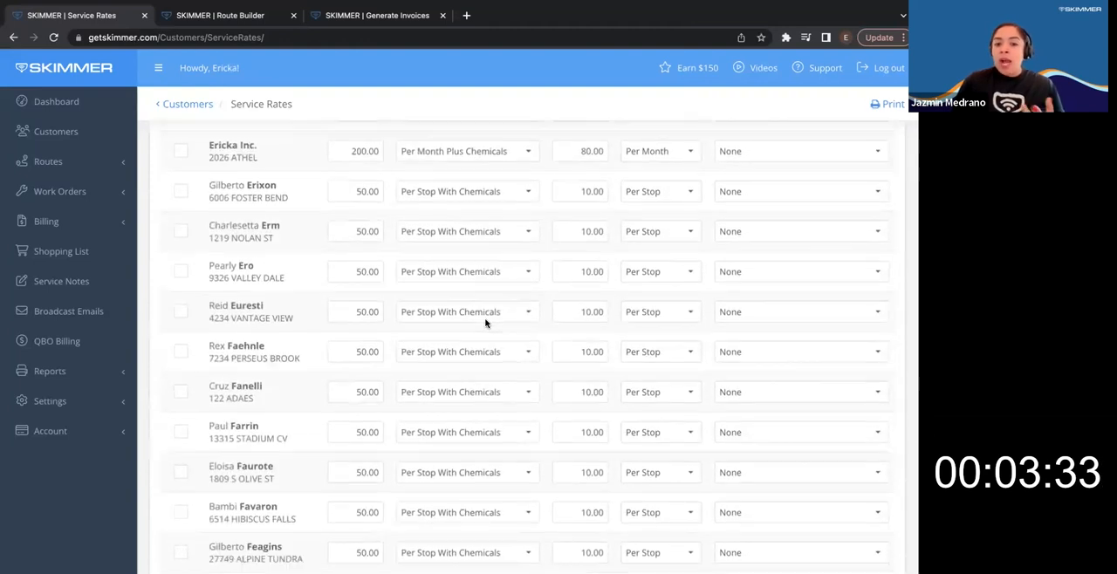
pyautogui.scroll(3)
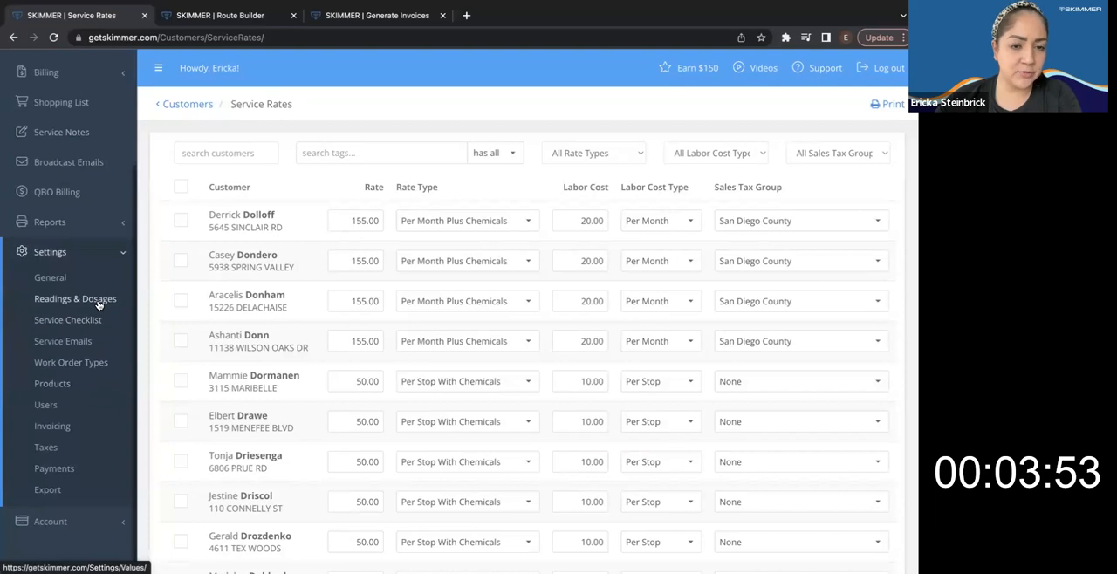
# Open Readings & Dosages, review the Tabs dosage, and return to the list
pyautogui.click(75, 298)
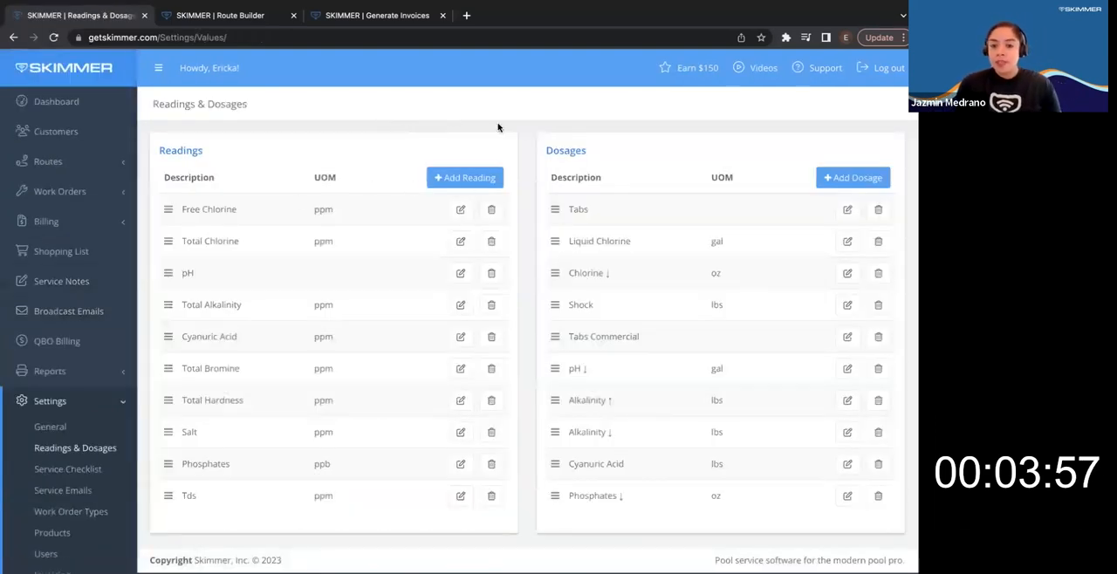
pyautogui.moveTo(608, 142)
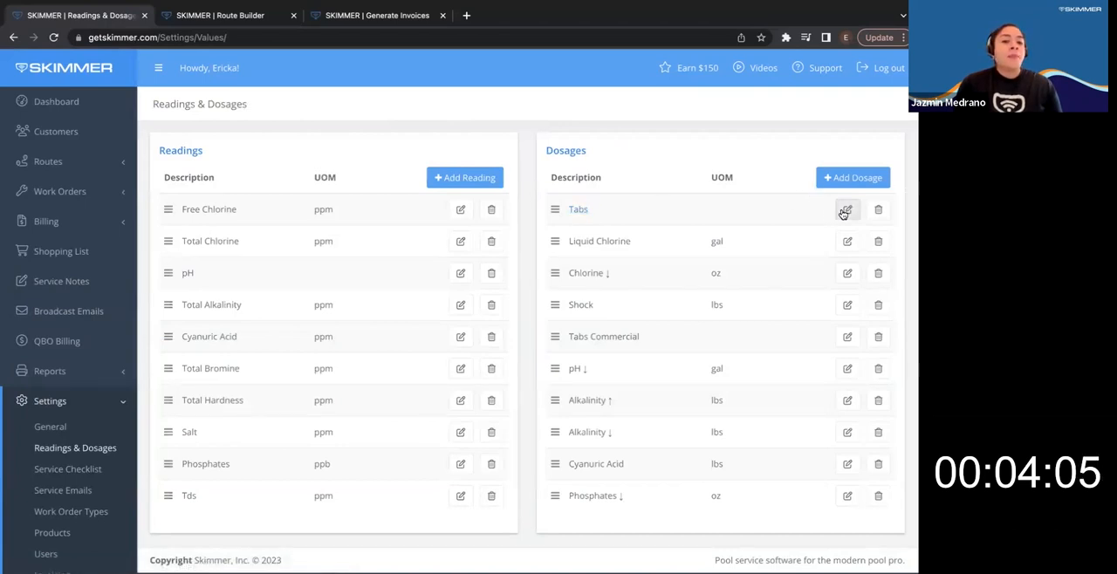
pyautogui.click(847, 209)
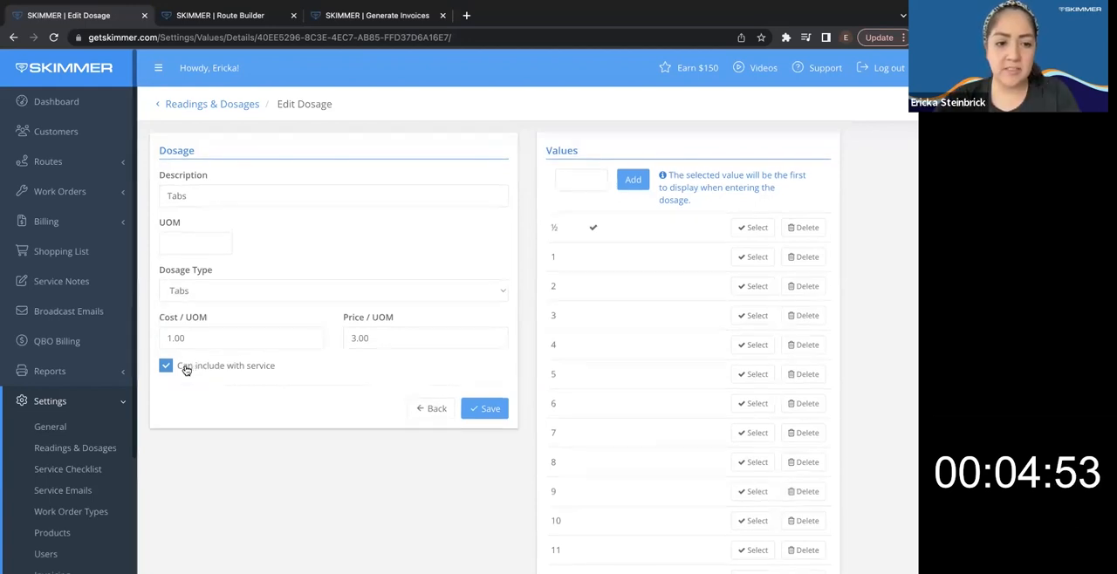
pyautogui.moveTo(218, 377)
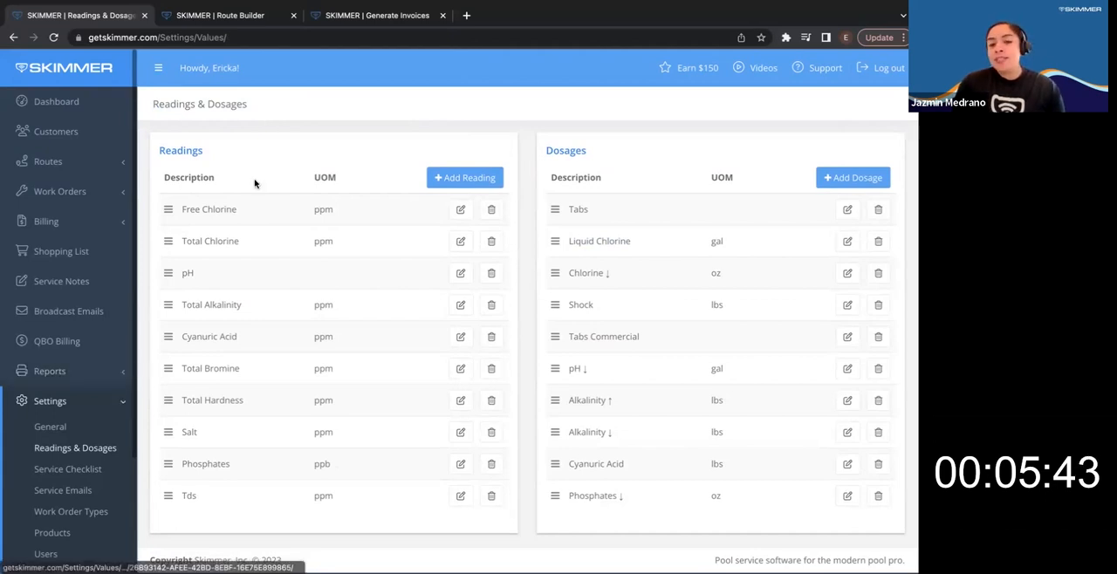
pyautogui.moveTo(319, 98)
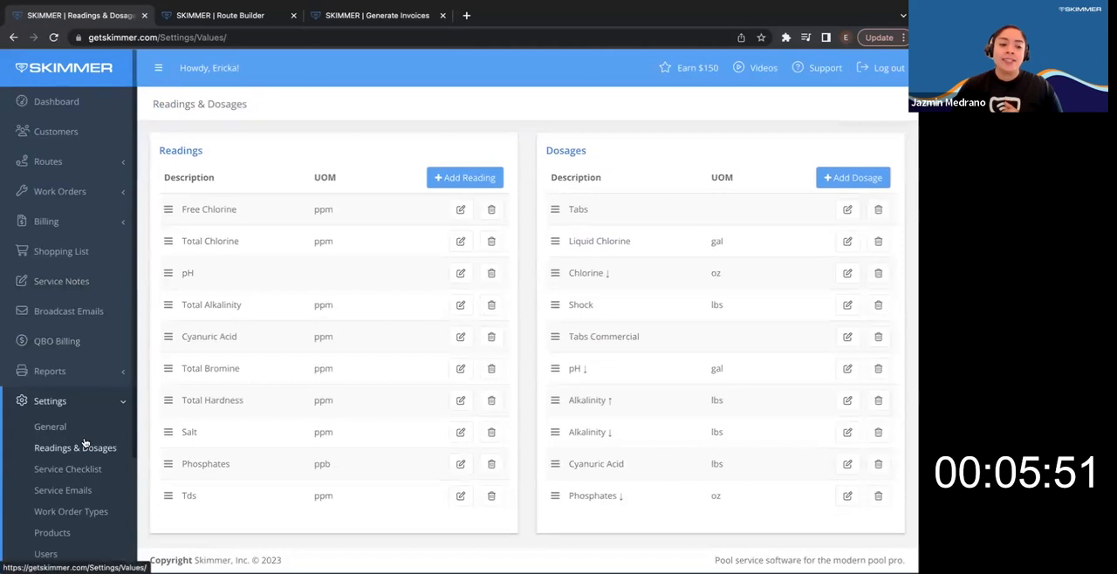
pyautogui.scroll(-3)
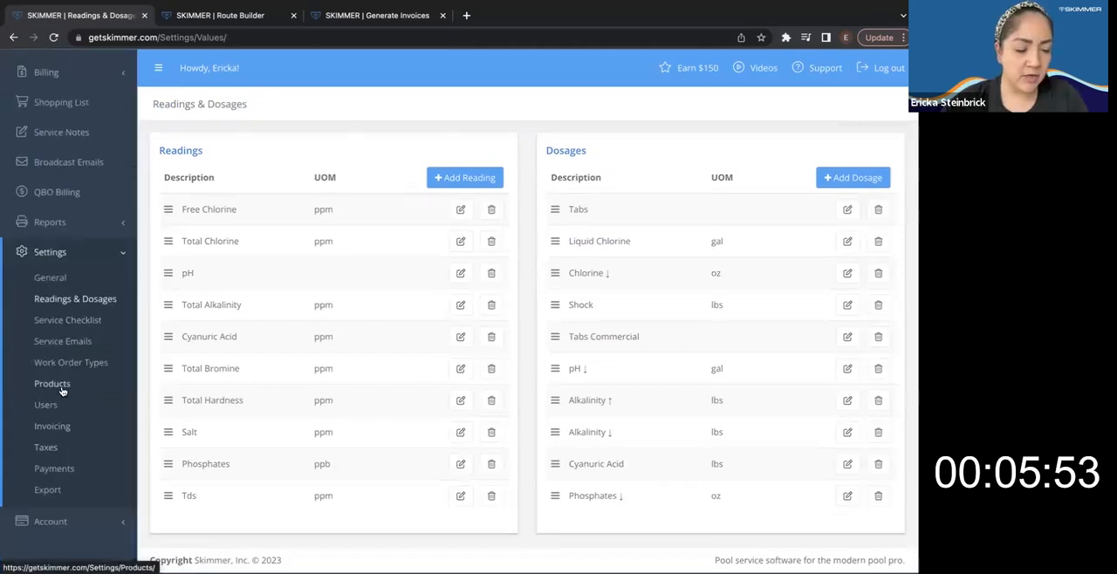
pyautogui.click(52, 383)
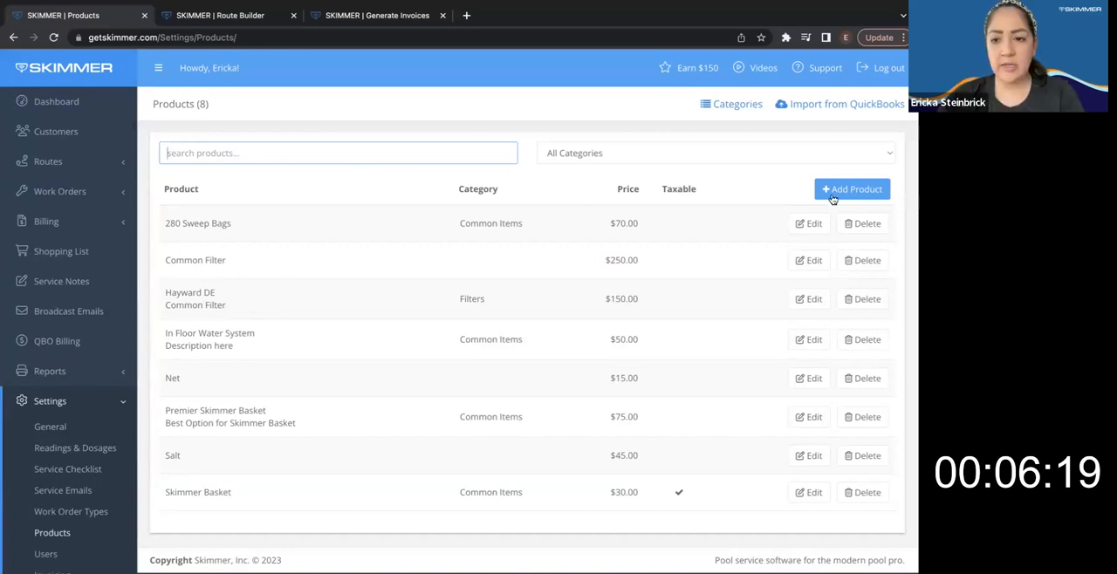
# Save a product 'O Ring' in Common Items priced 25, with Taxable left unchecked
pyautogui.click(851, 188)
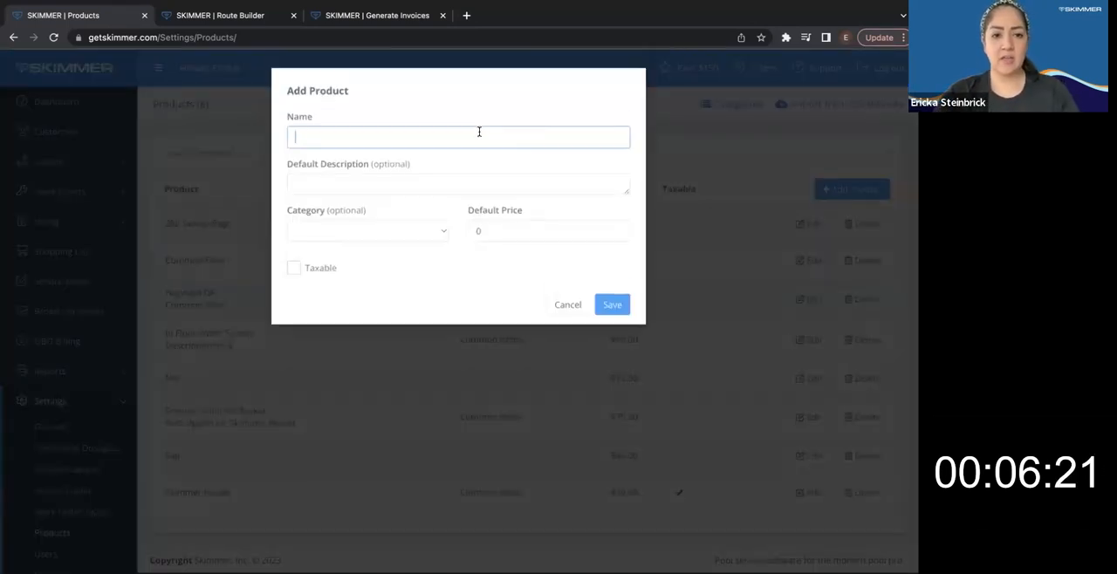
pyautogui.write('O R')
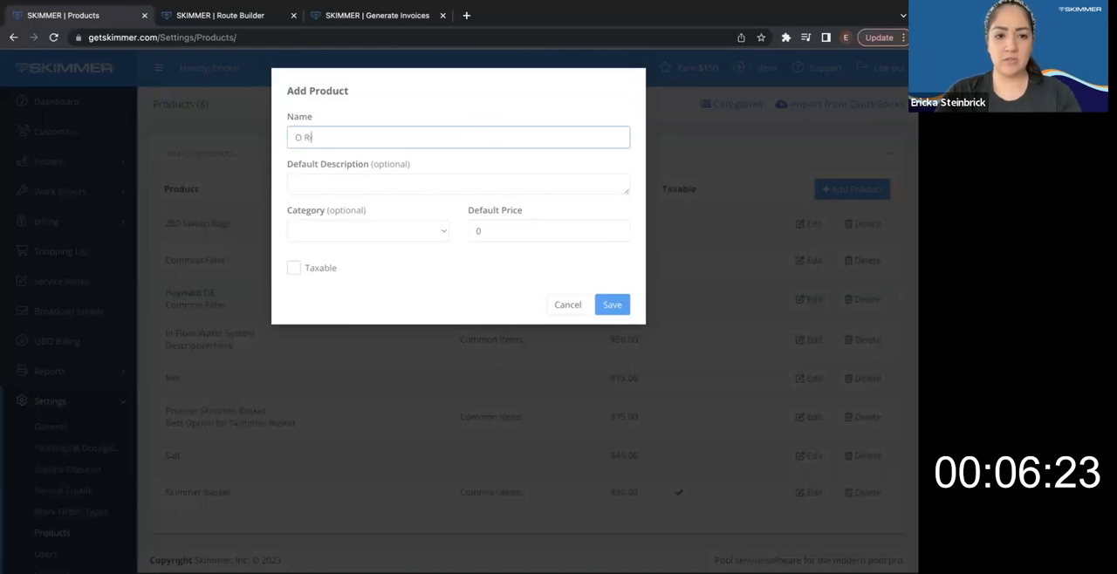
pyautogui.write('ing')
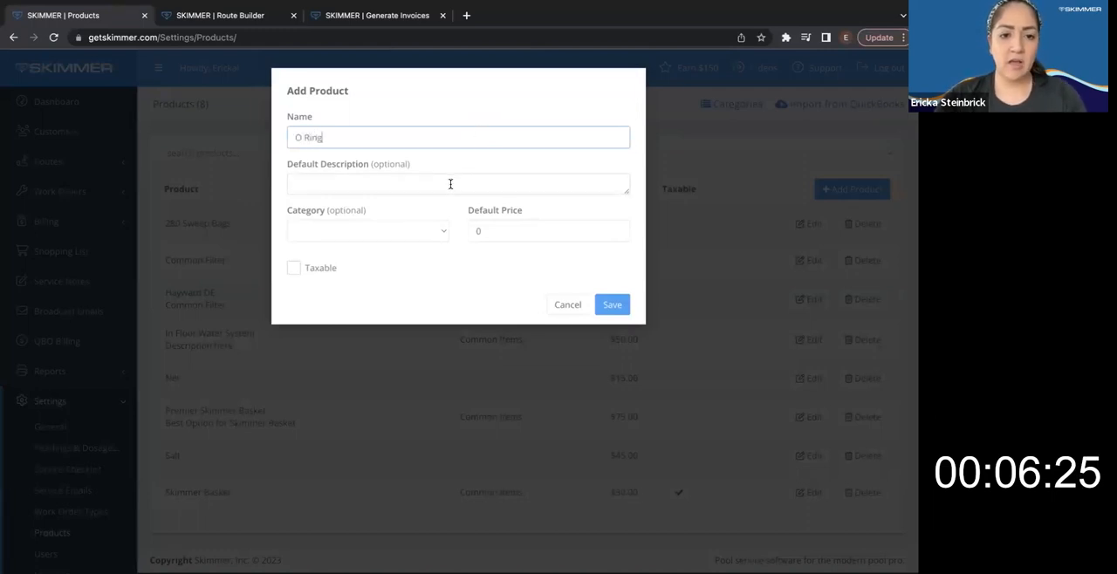
pyautogui.click(366, 230)
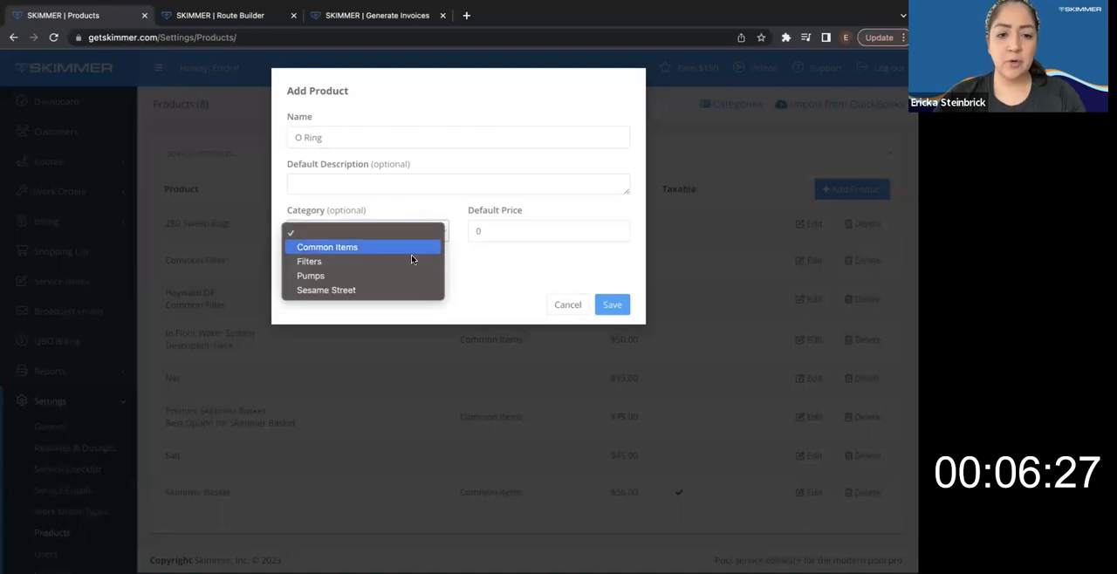
pyautogui.click(327, 247)
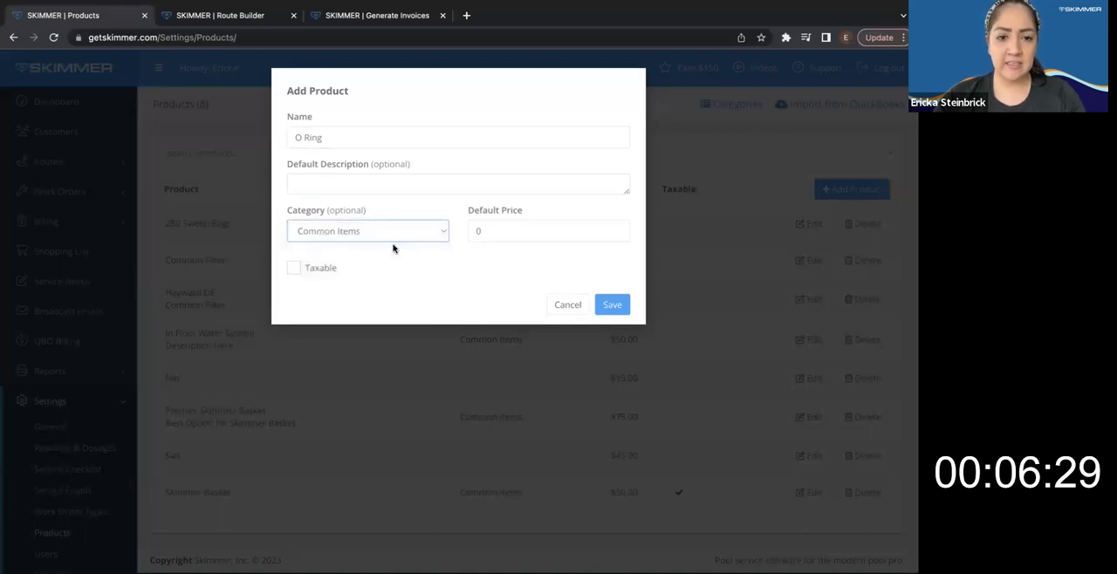
pyautogui.click(548, 230)
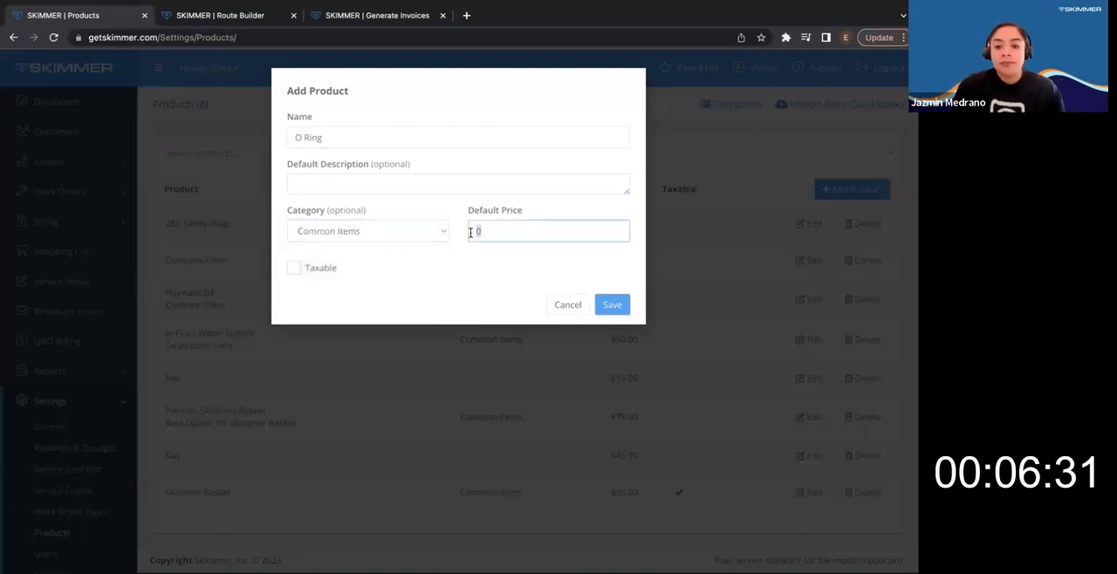
pyautogui.write('25')
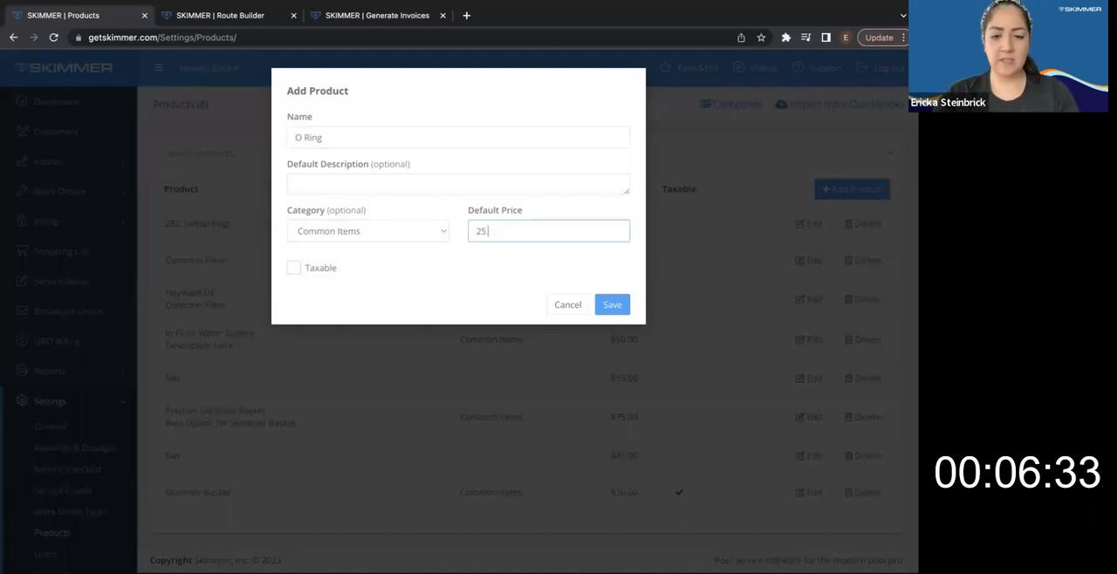
pyautogui.click(294, 268)
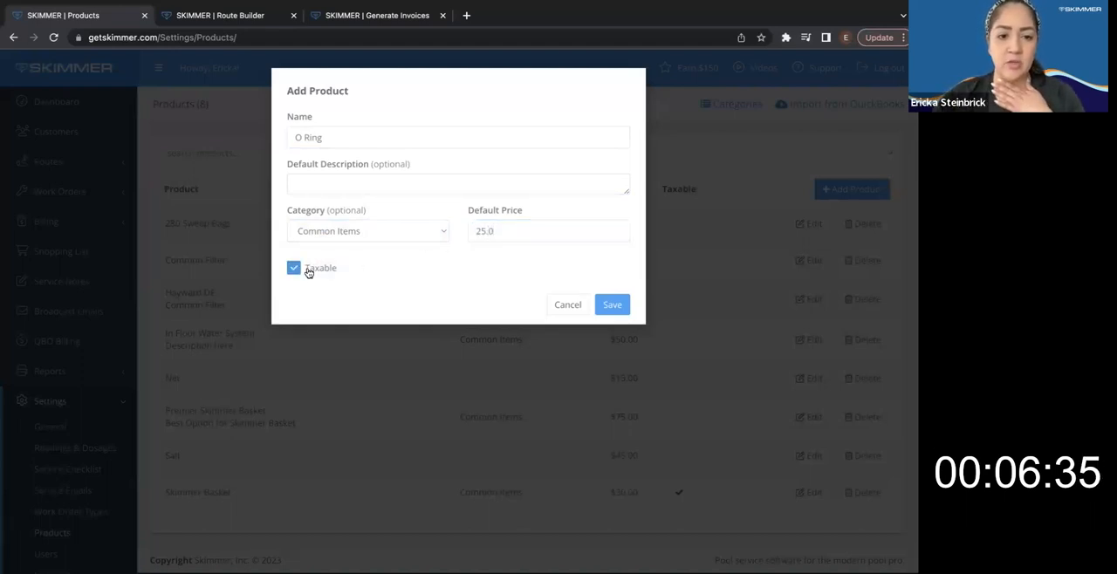
pyautogui.click(294, 267)
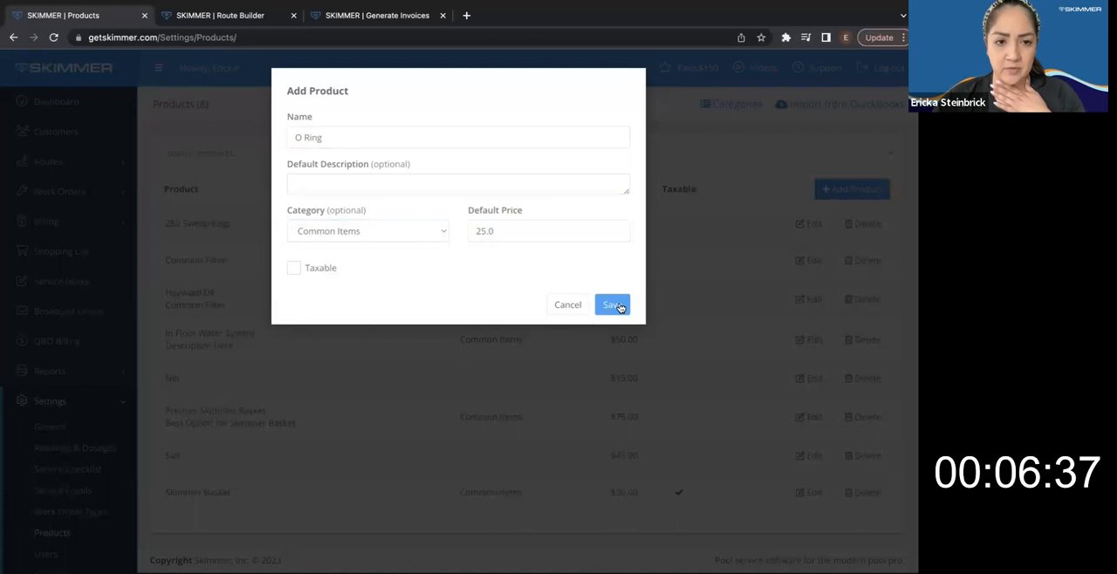
pyautogui.click(612, 304)
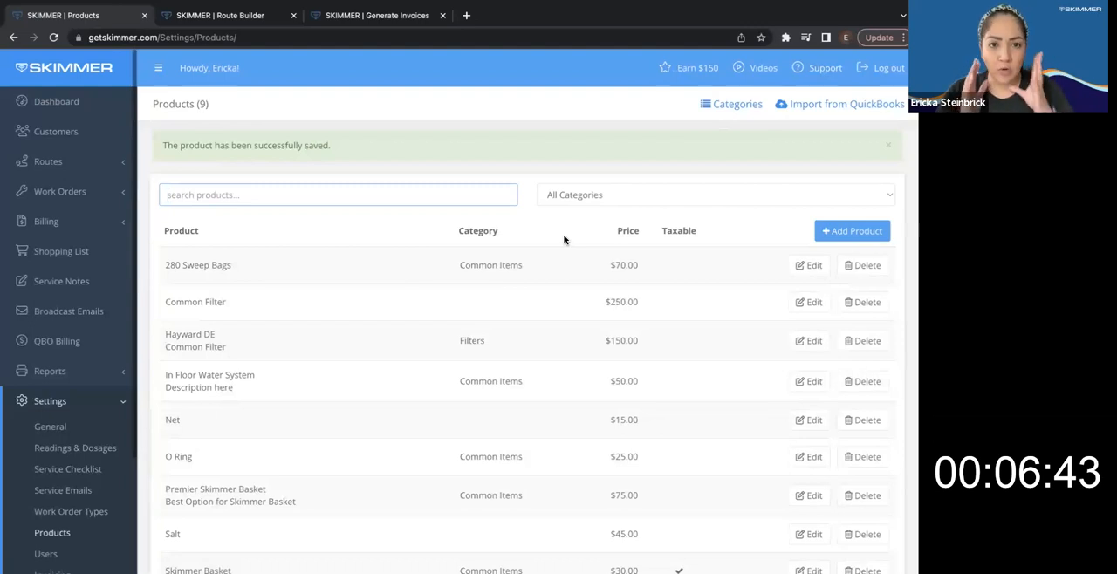
# Dismiss the product saved banner and scroll the nine-product list
pyautogui.click(888, 145)
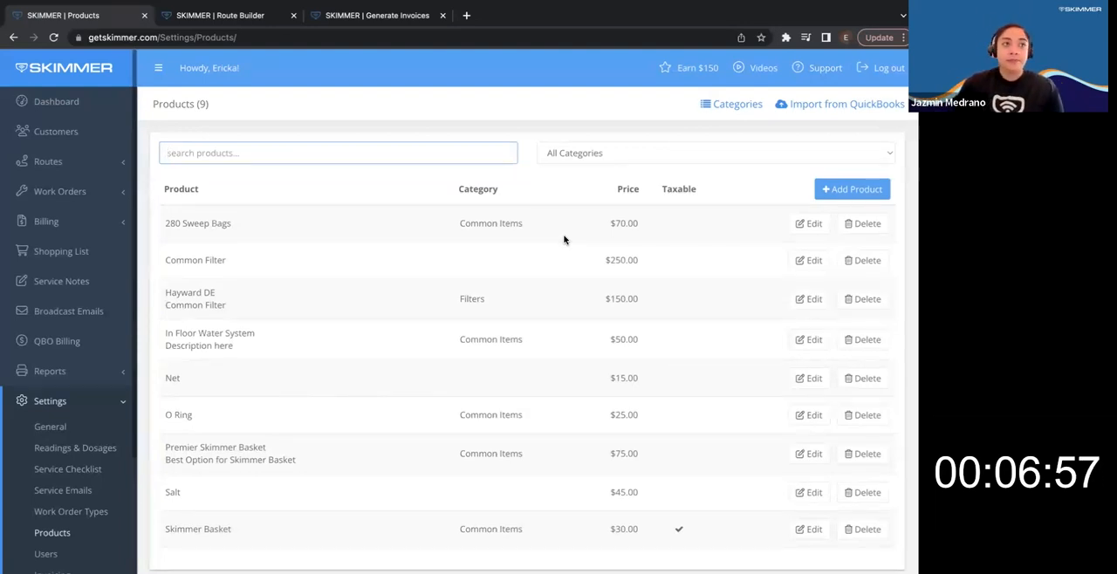
pyautogui.moveTo(275, 188)
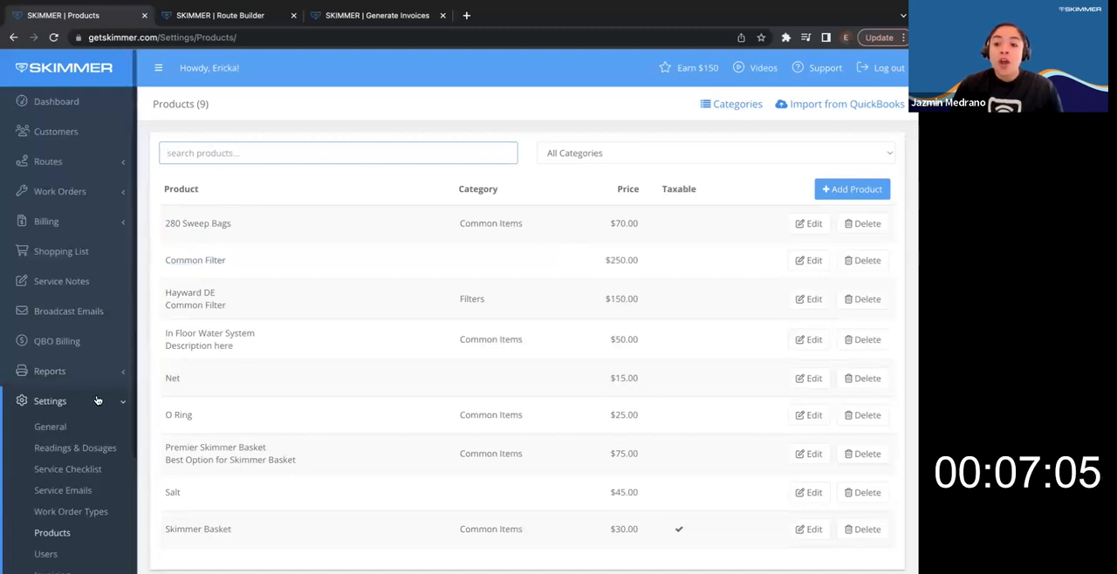
pyautogui.scroll(-3)
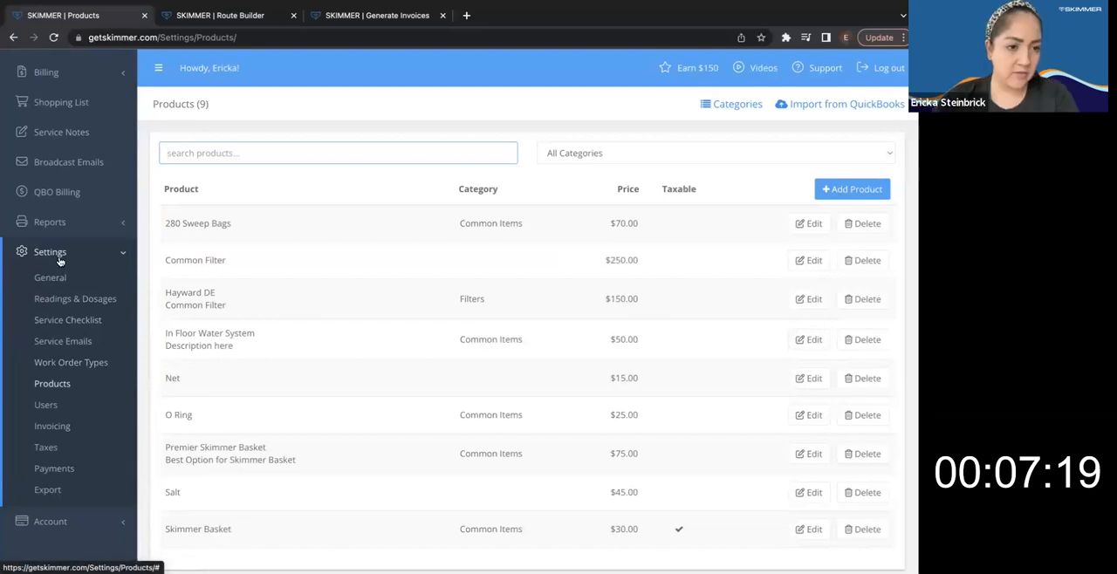
# Open Work Order Types and bring up the Service Call type for editing
pyautogui.click(70, 362)
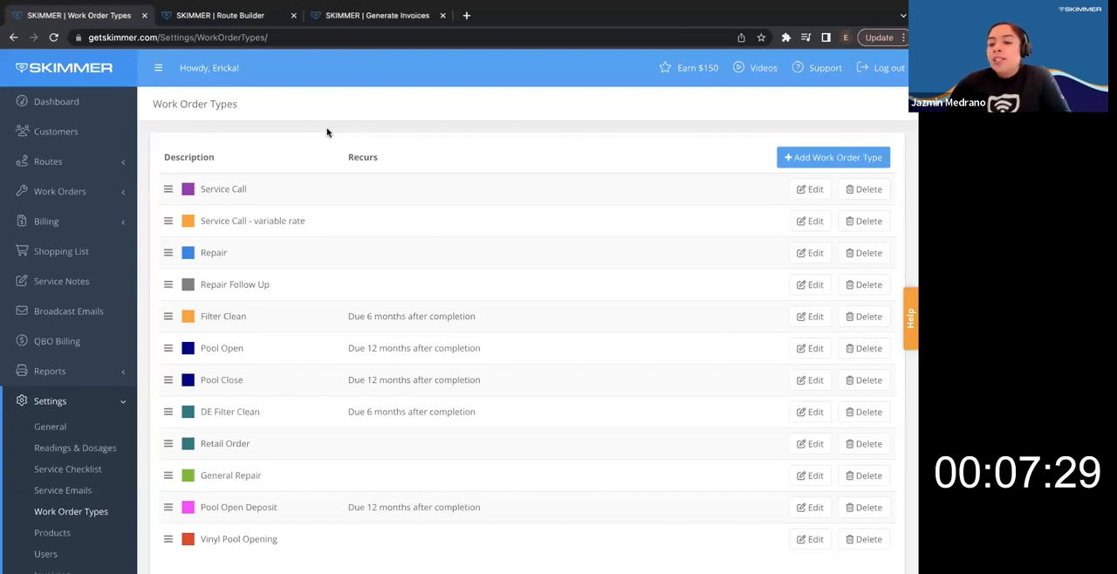
pyautogui.moveTo(756, 213)
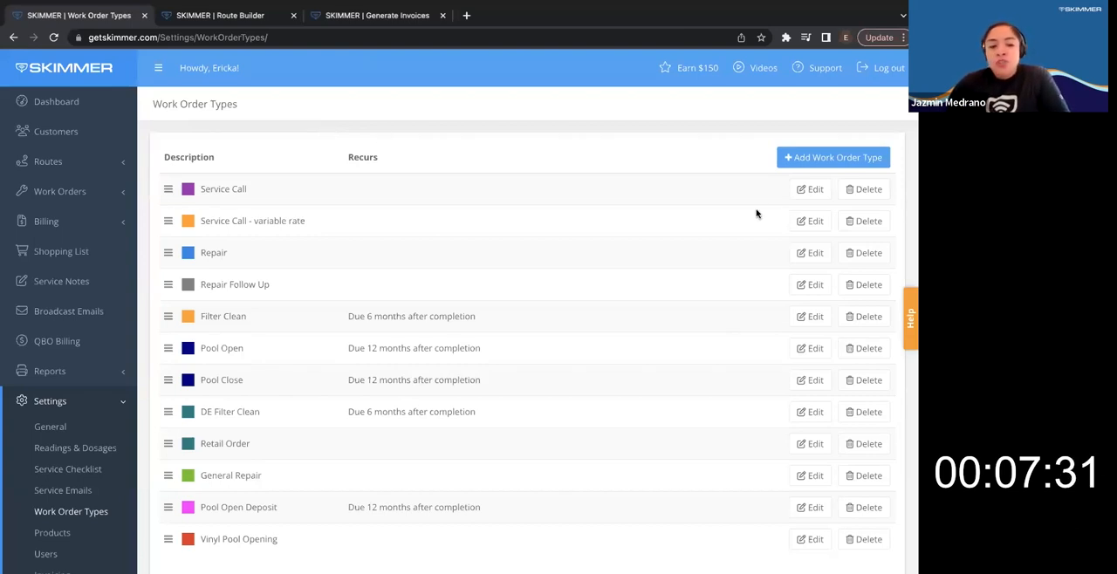
pyautogui.click(809, 189)
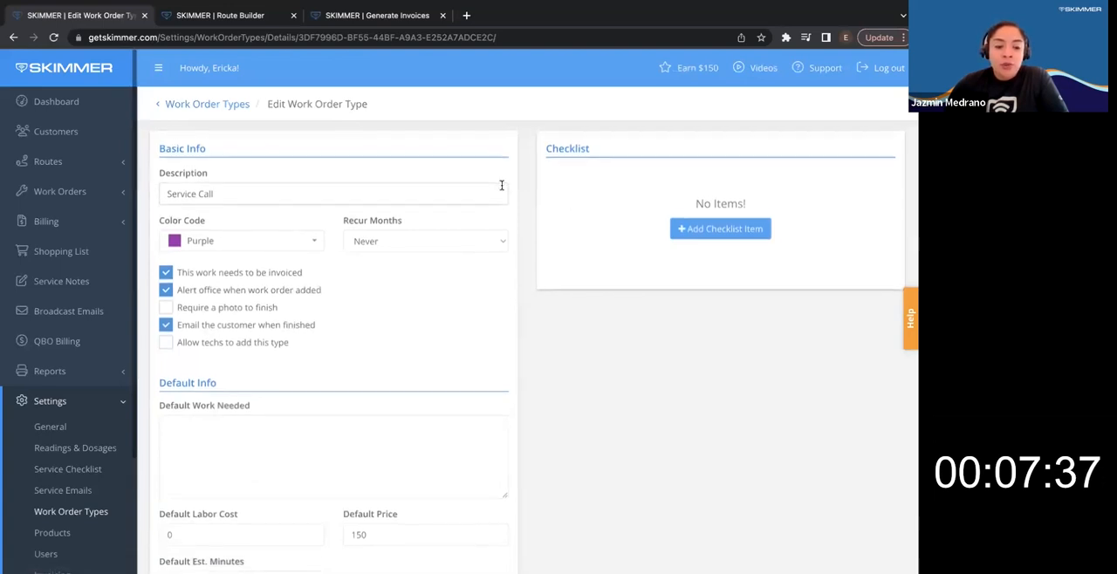
# Scroll to Service Call's invoice line item defaults, typing 'Write in my own' along the way
pyautogui.scroll(-3)
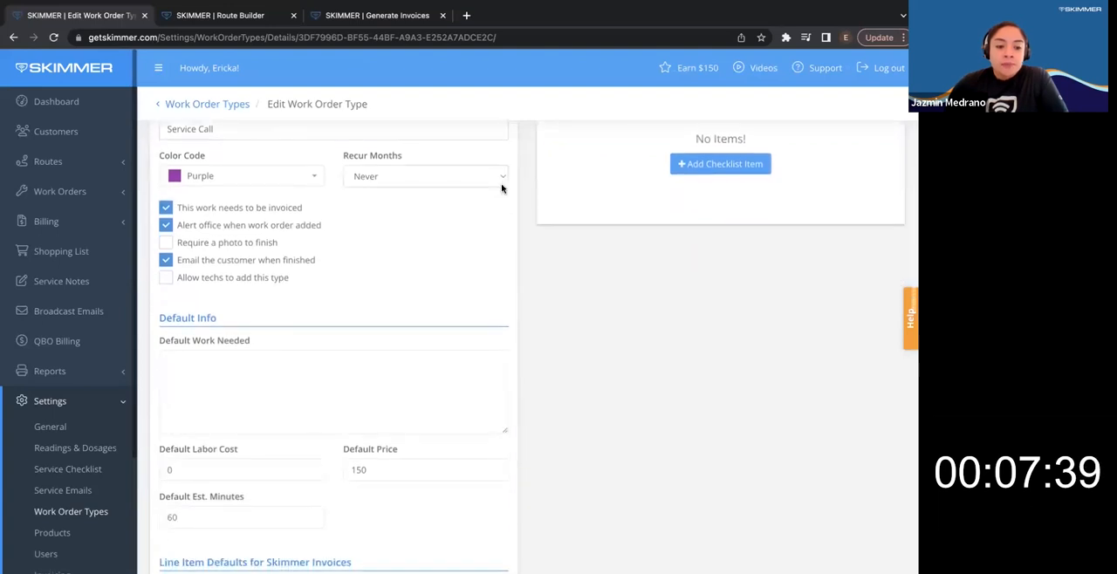
pyautogui.scroll(-3)
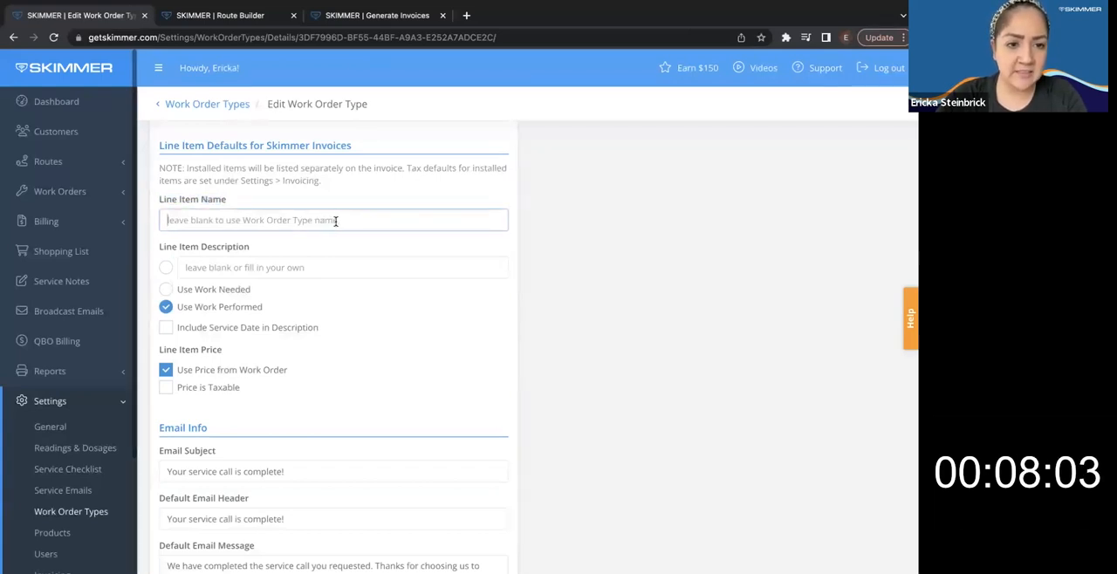
pyautogui.scroll(3)
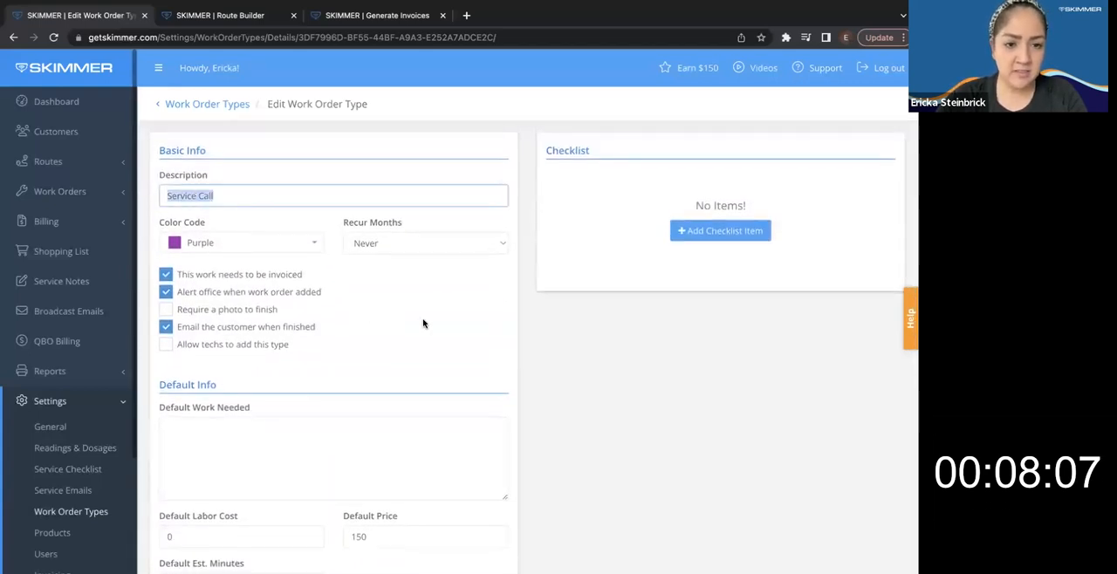
pyautogui.scroll(-3)
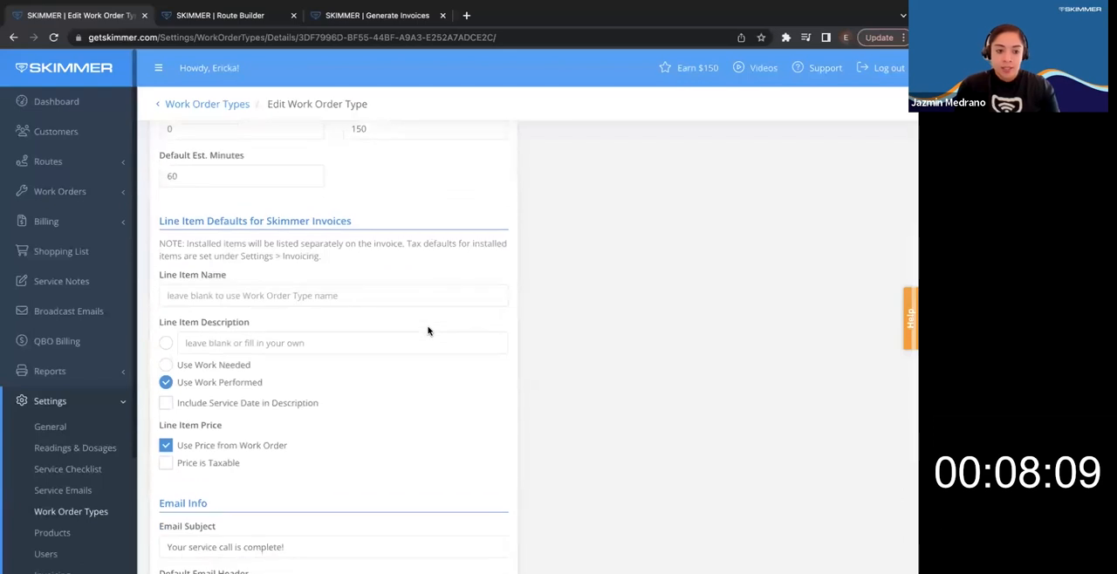
pyautogui.scroll(-3)
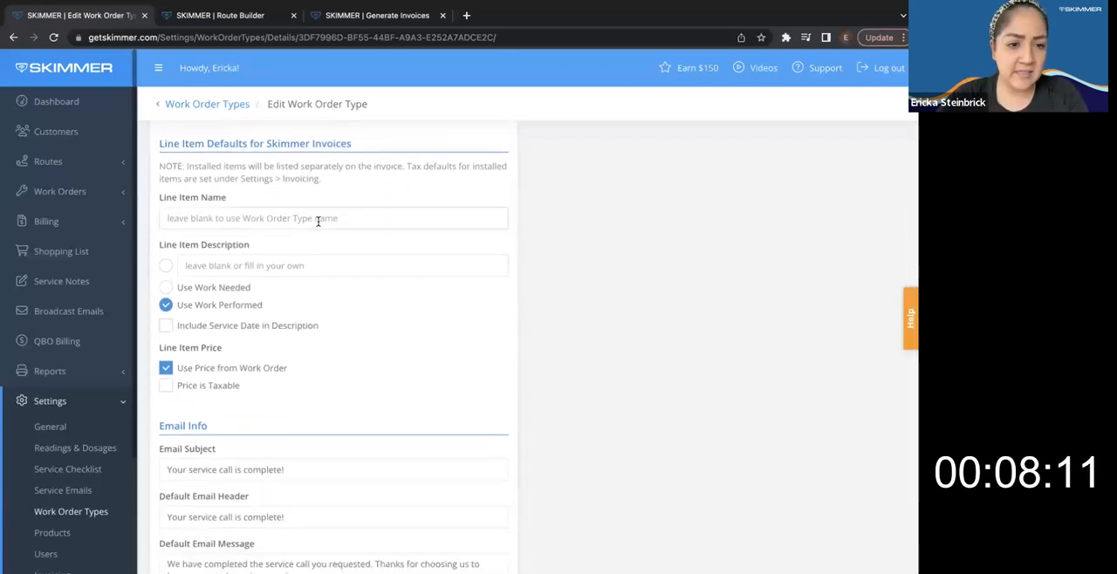
pyautogui.write('Wr')
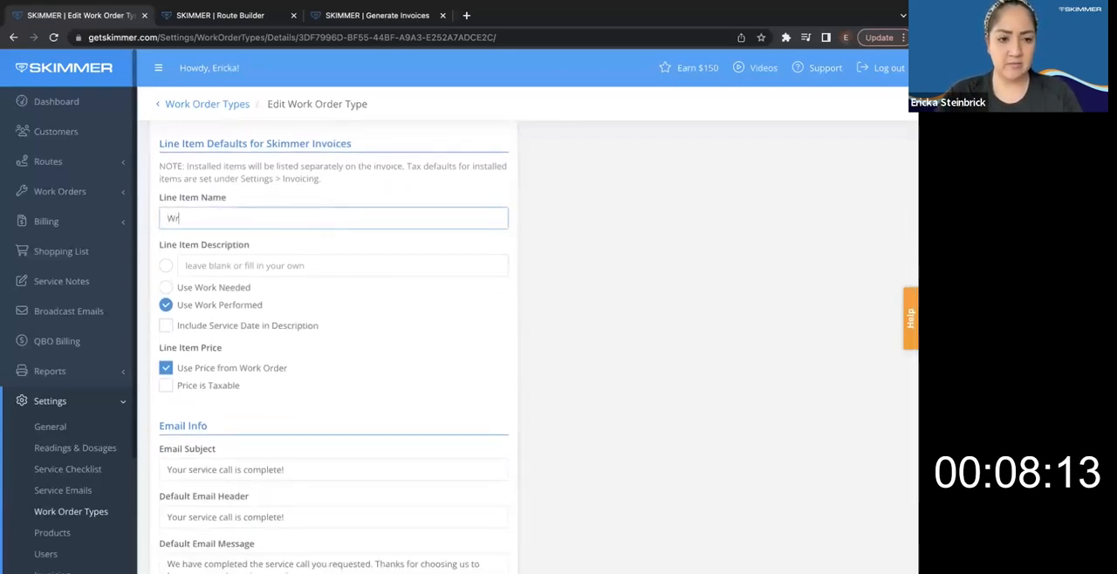
pyautogui.write('Write in my own')
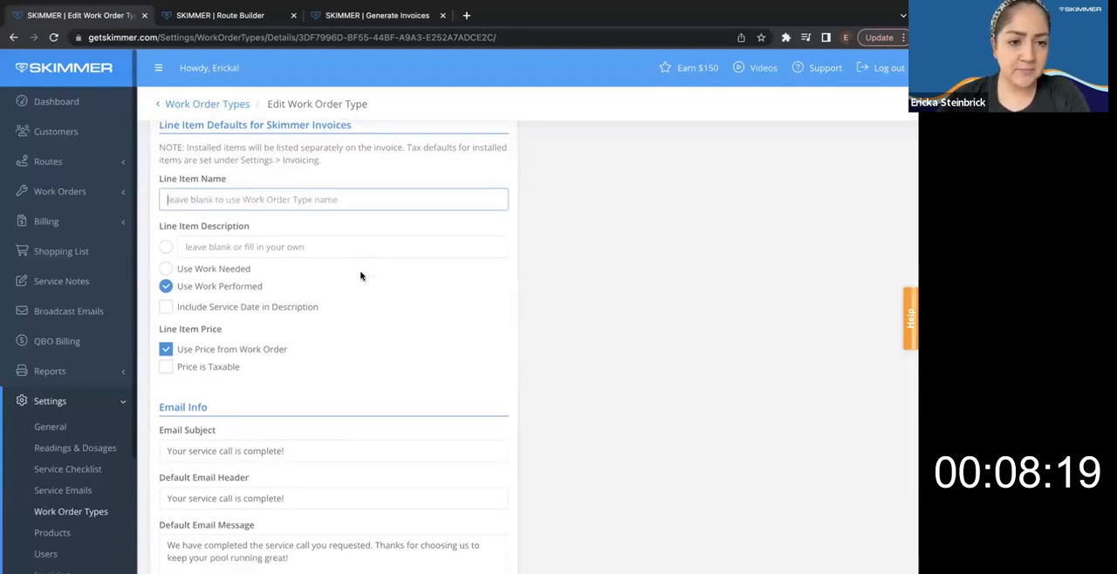
pyautogui.scroll(3)
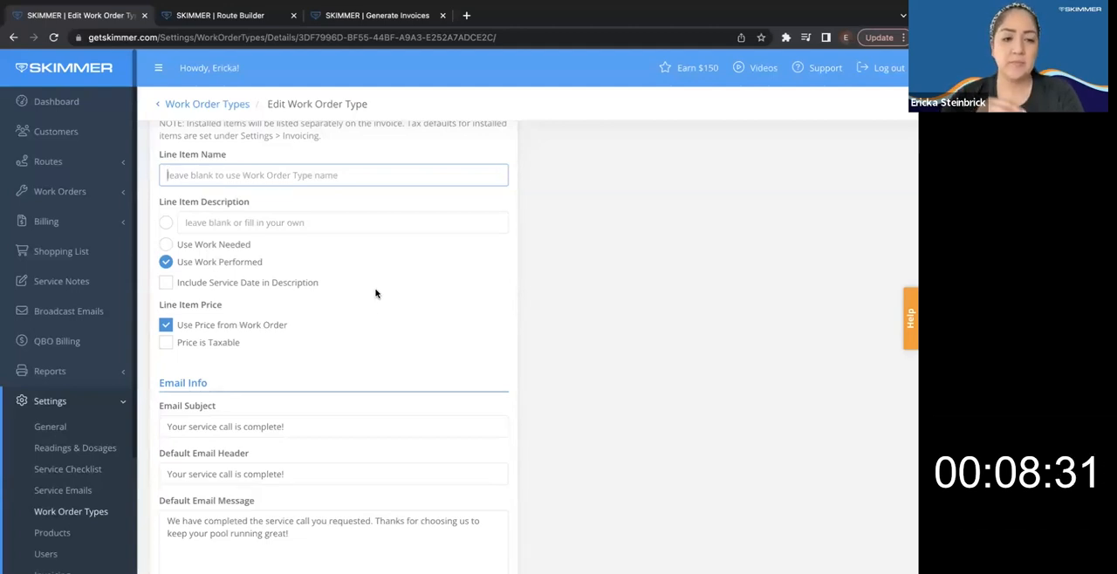
pyautogui.click(343, 222)
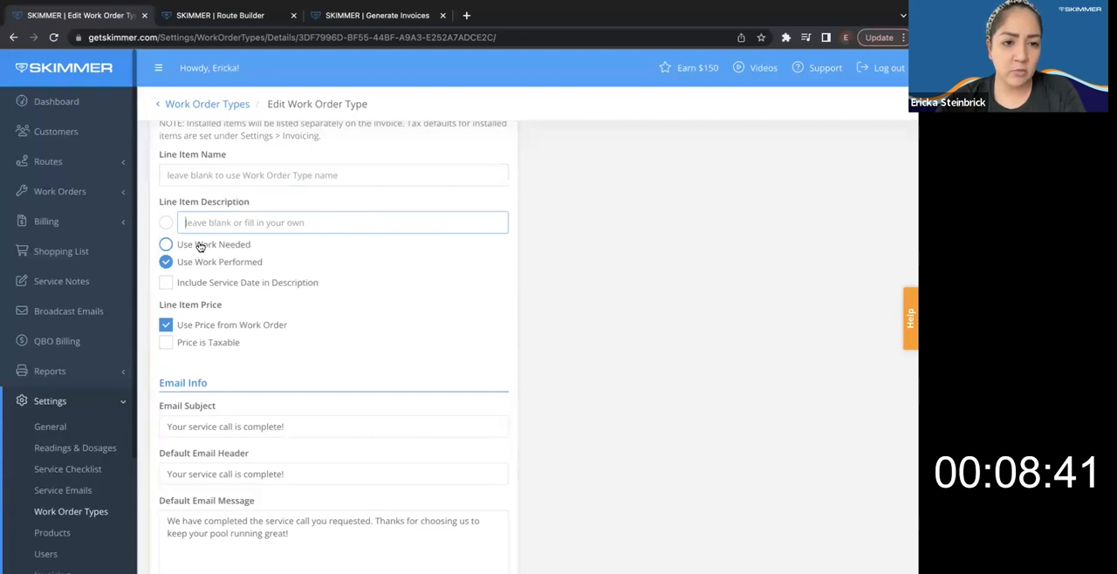
pyautogui.scroll(3)
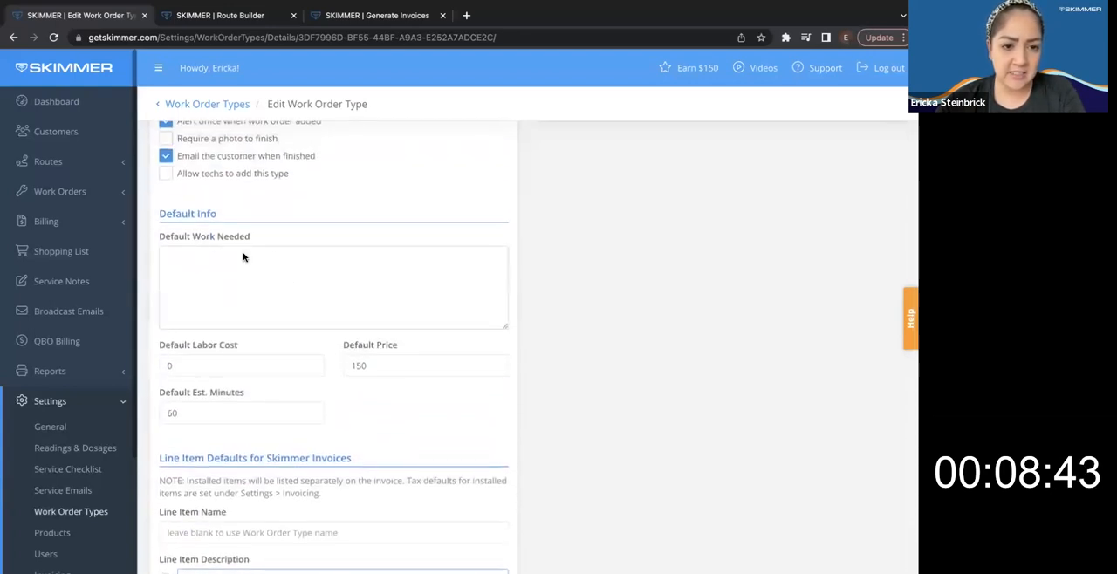
pyautogui.scroll(-3)
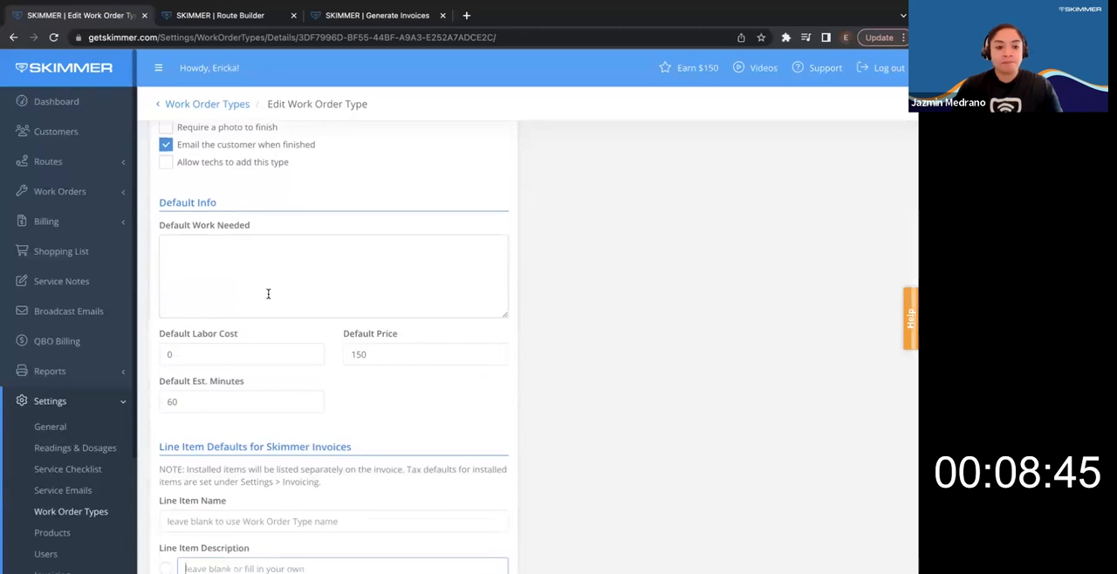
pyautogui.scroll(-3)
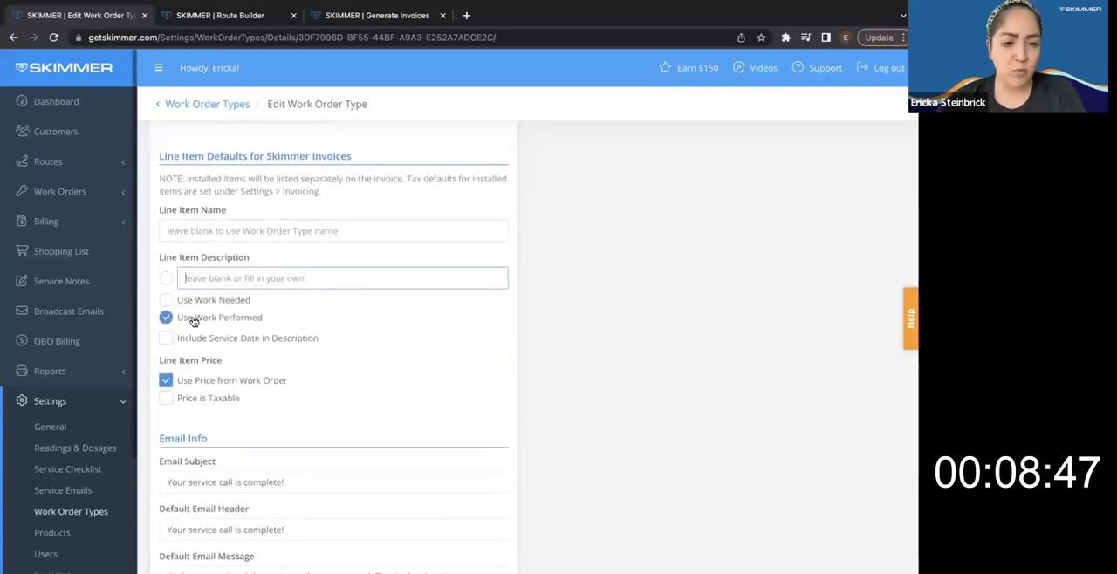
pyautogui.moveTo(629, 320)
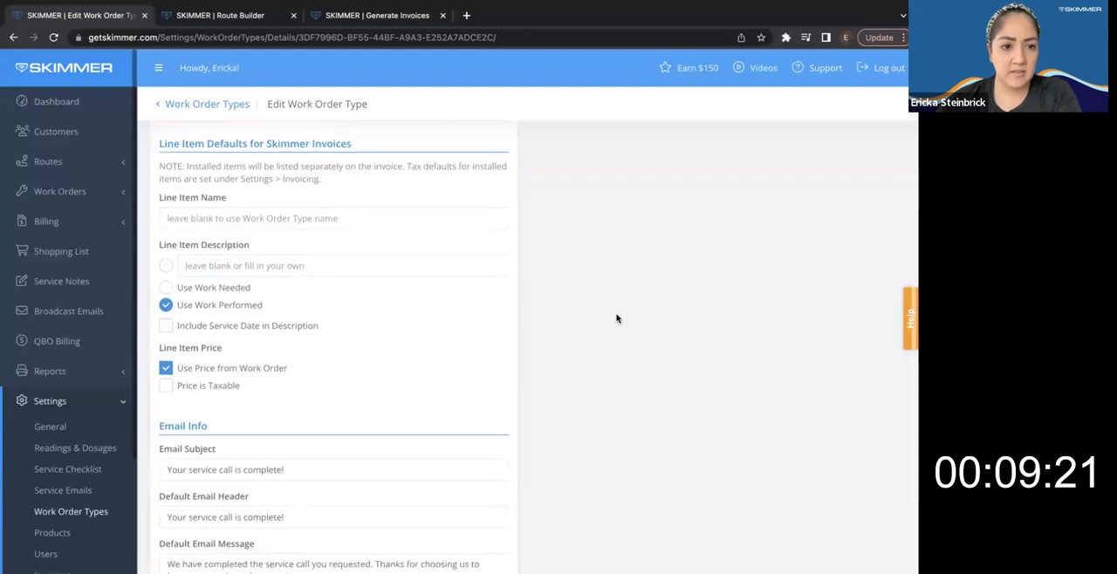
pyautogui.scroll(-3)
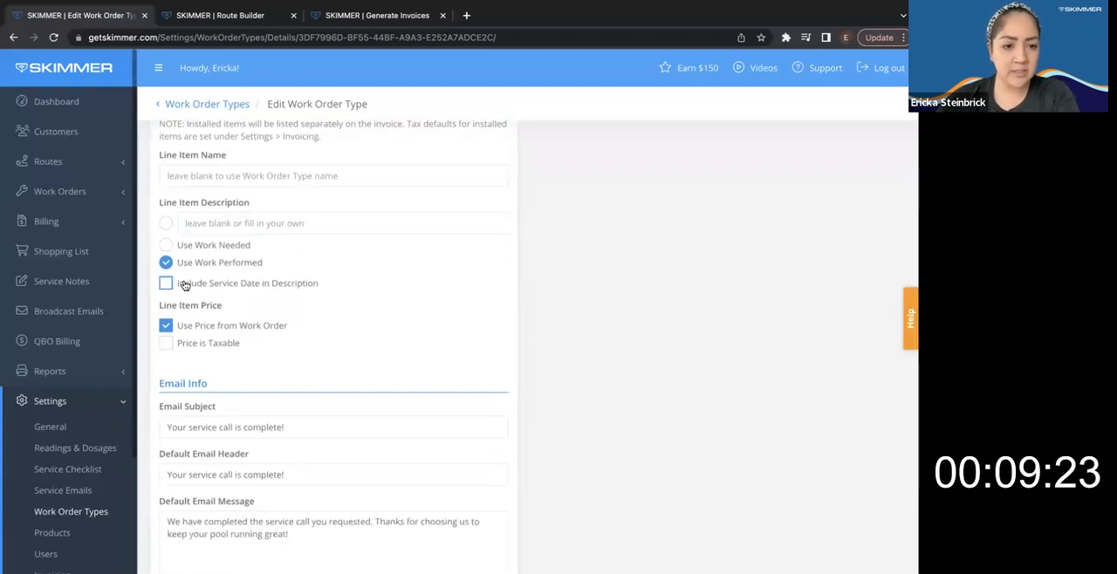
pyautogui.click(165, 282)
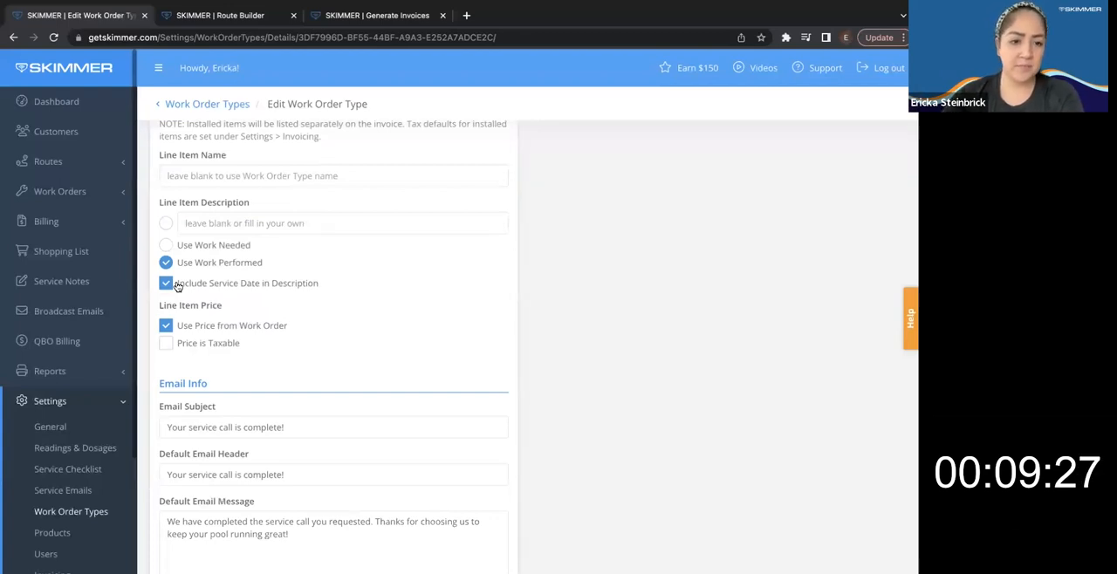
pyautogui.click(166, 283)
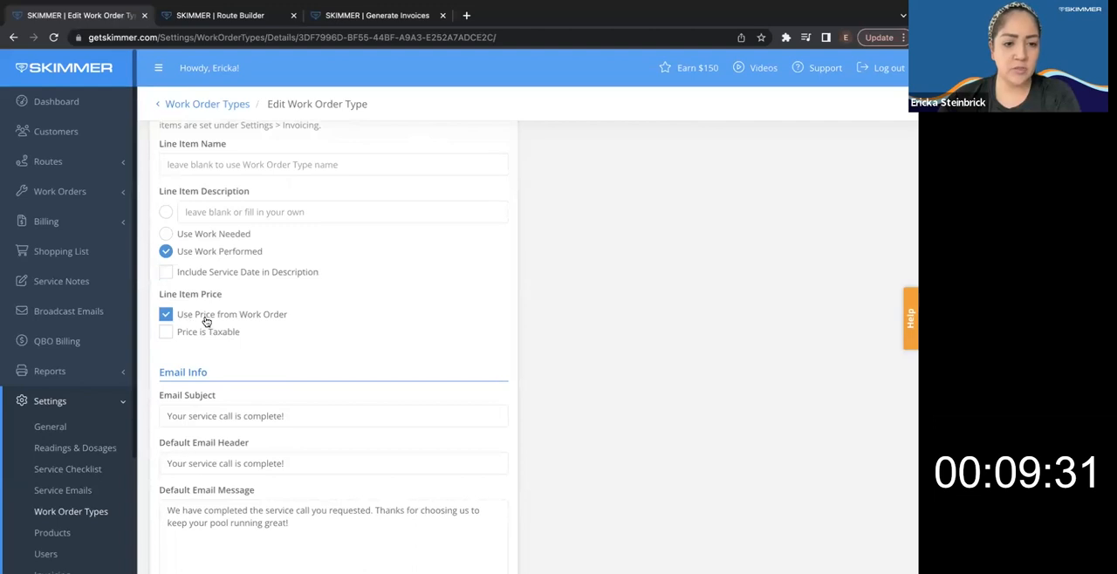
pyautogui.scroll(3)
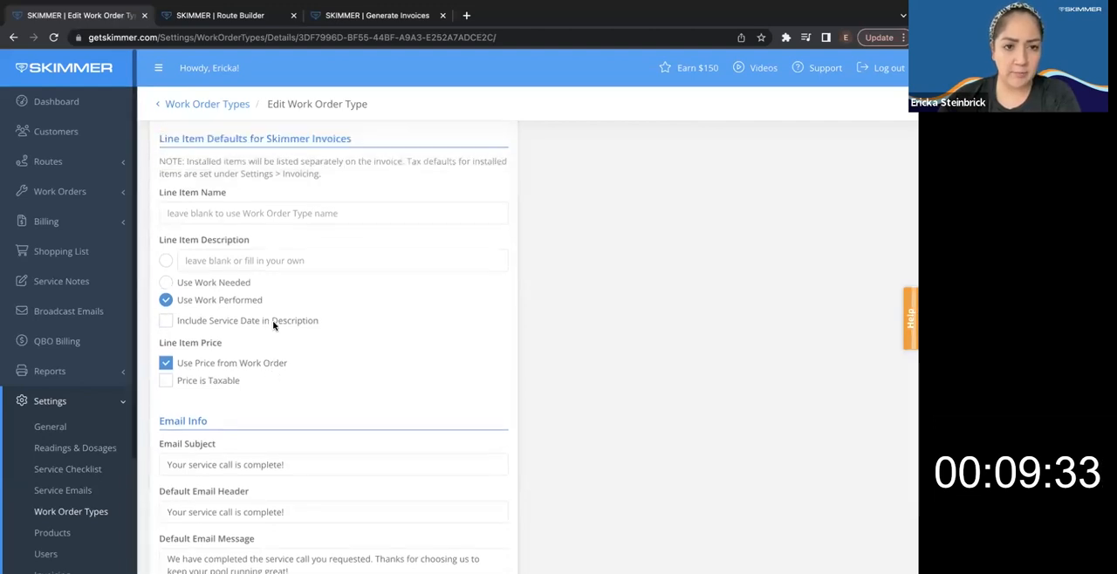
pyautogui.scroll(3)
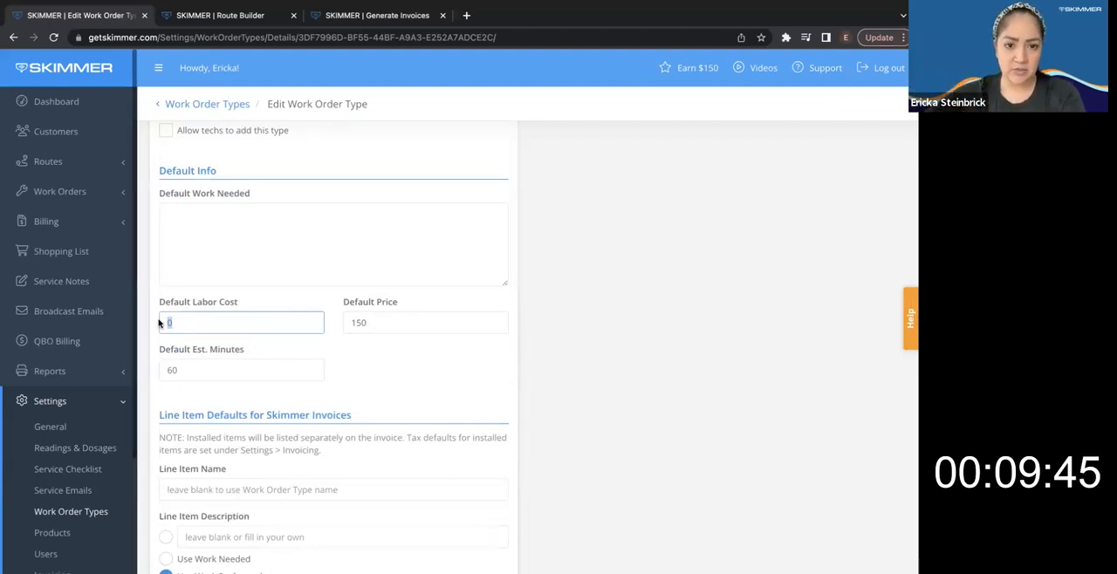
pyautogui.click(425, 322)
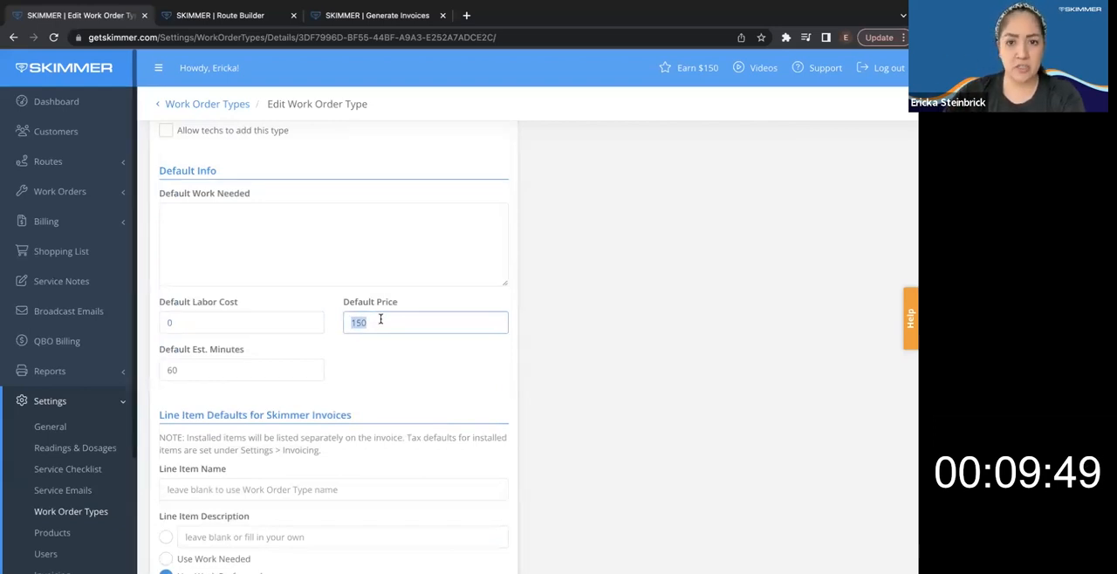
pyautogui.scroll(3)
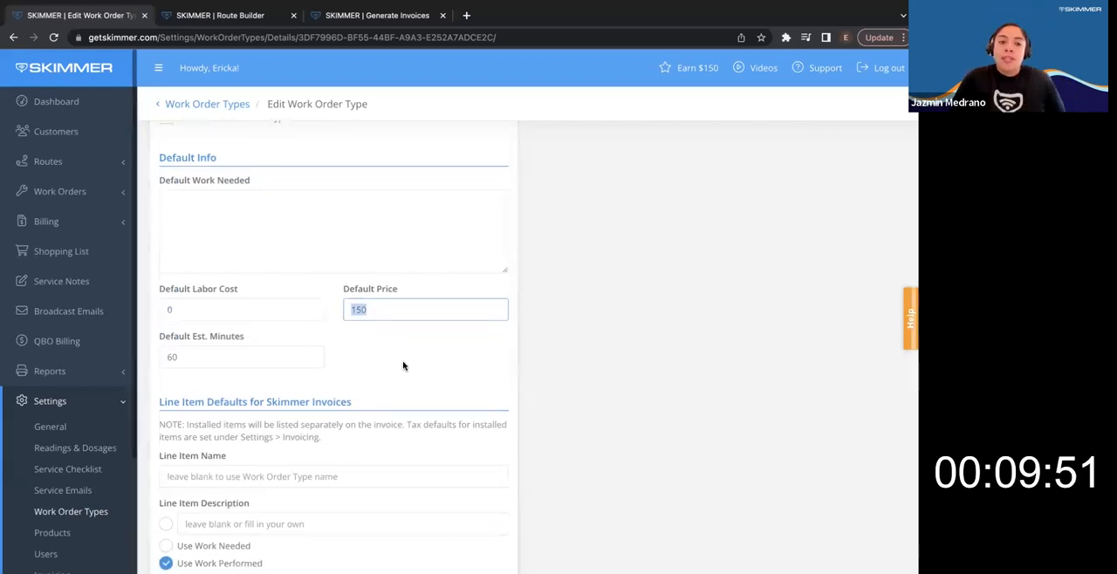
pyautogui.scroll(-3)
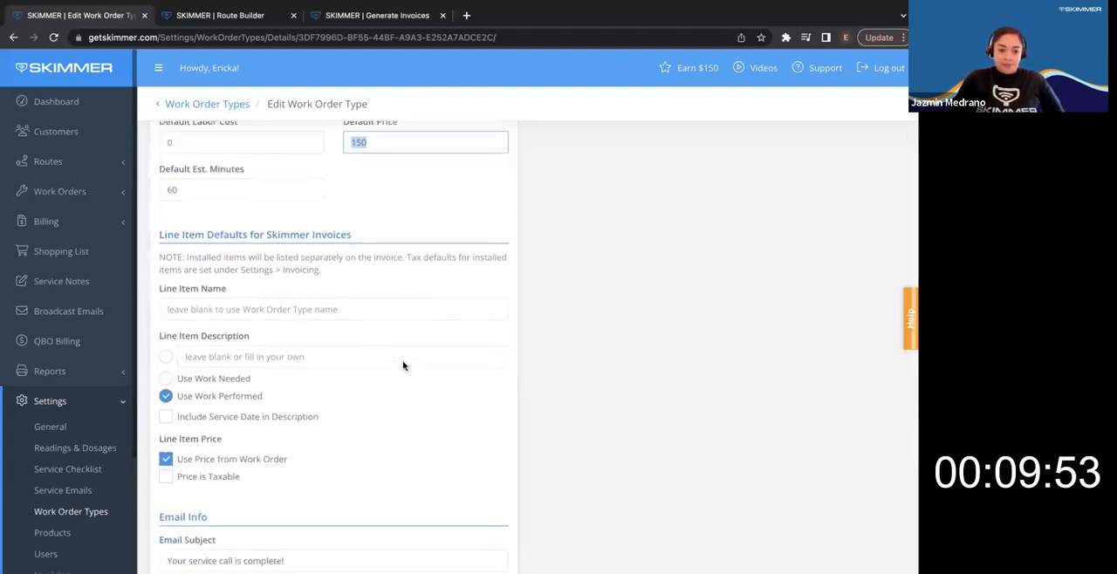
pyautogui.scroll(-3)
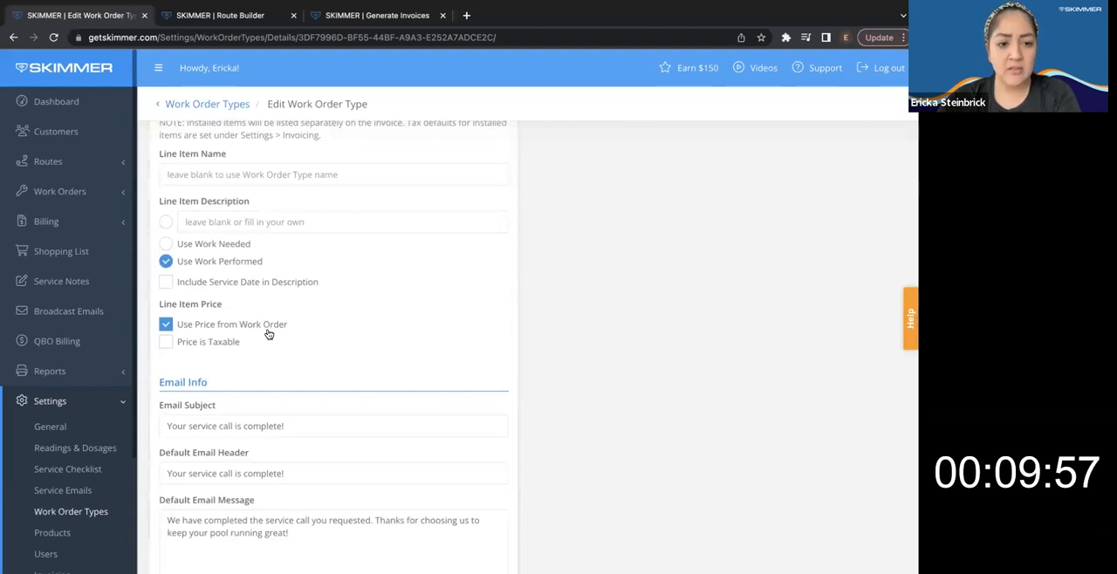
pyautogui.click(165, 323)
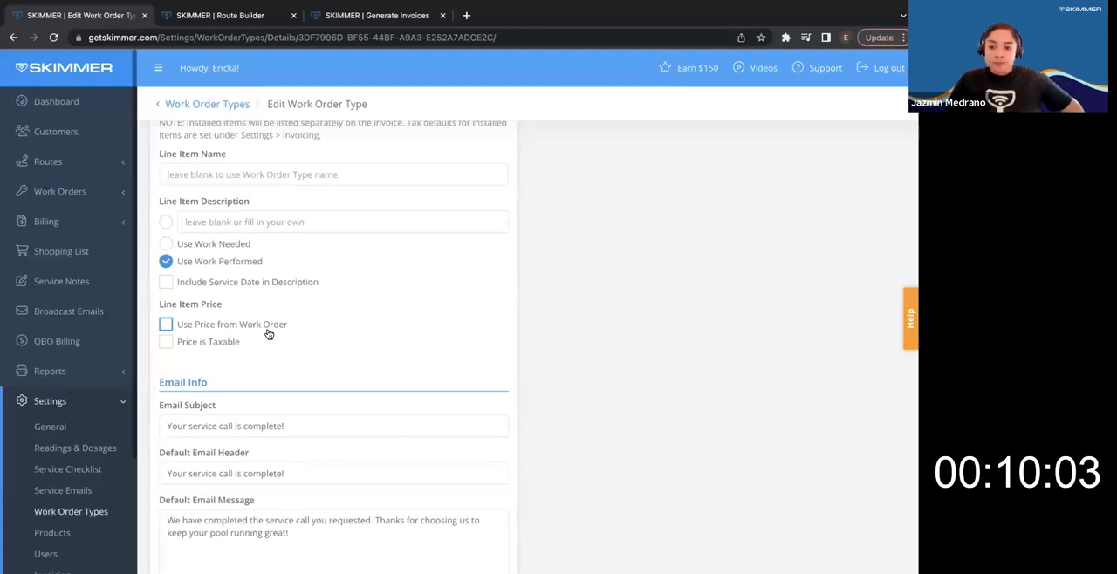
pyautogui.click(166, 324)
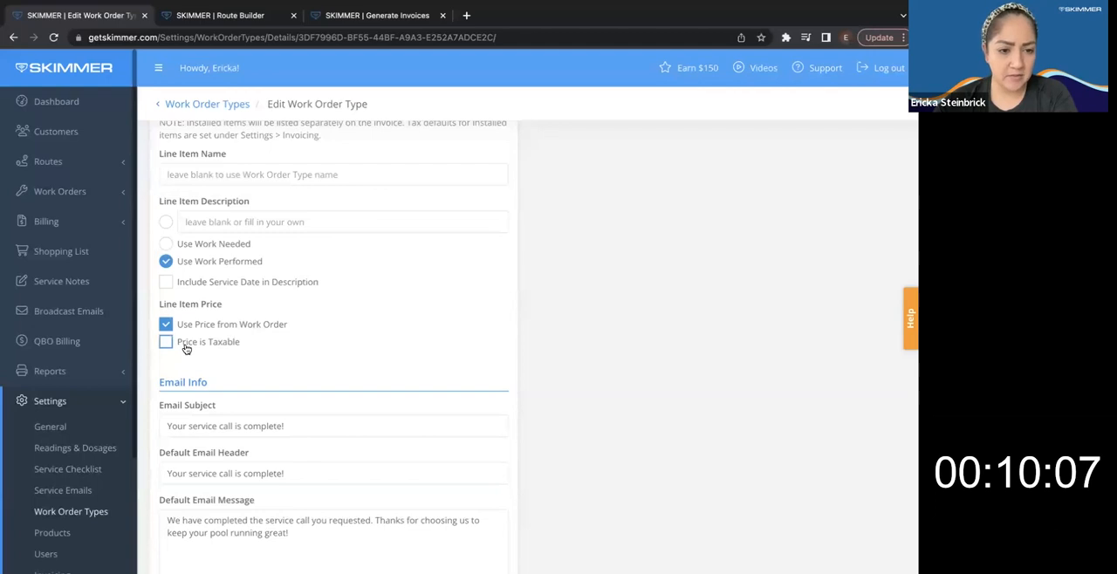
pyautogui.scroll(3)
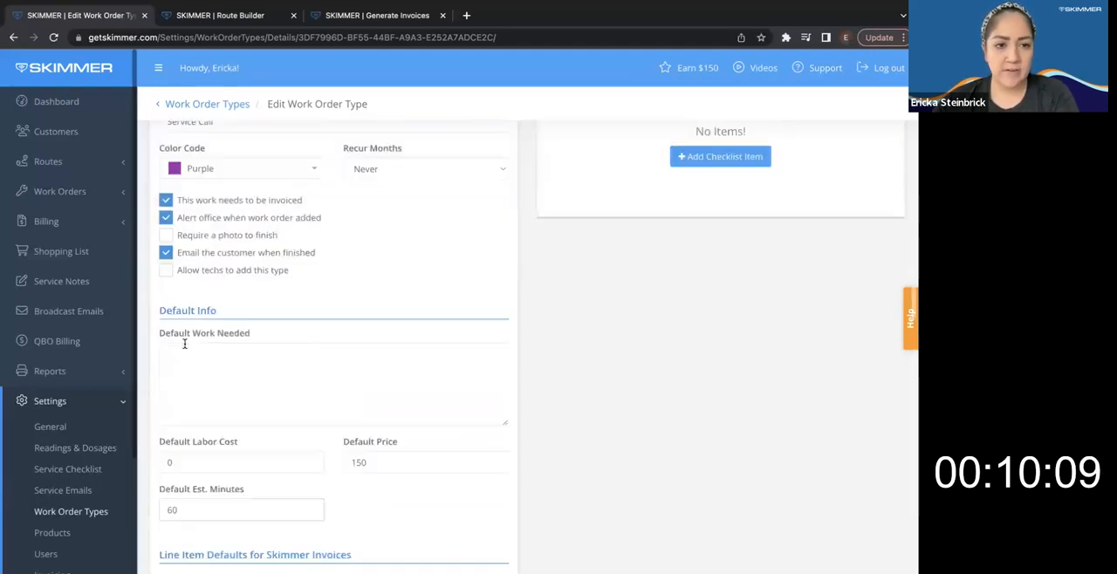
pyautogui.scroll(3)
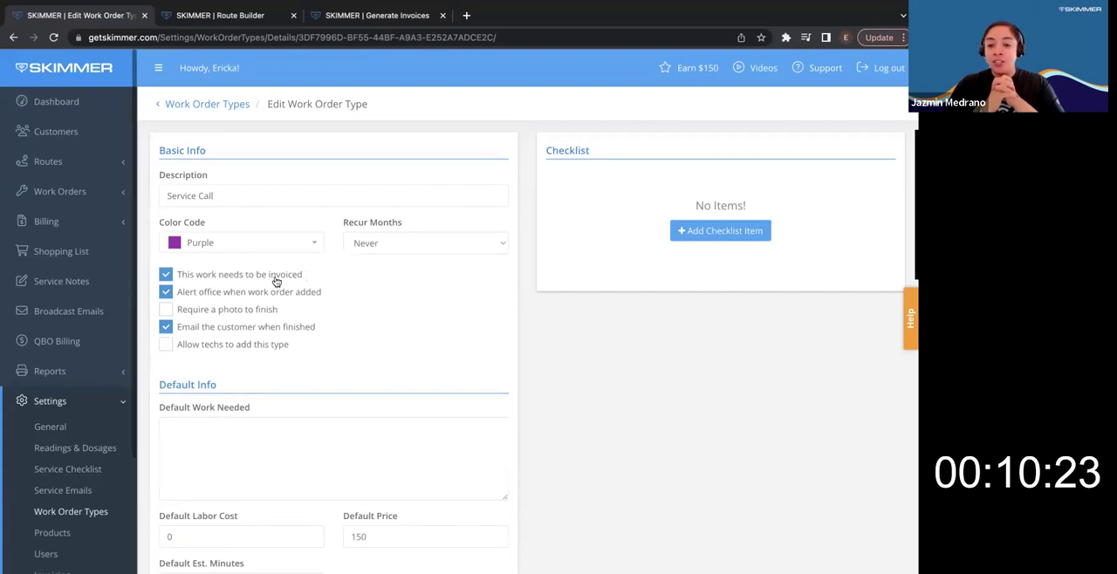
pyautogui.click(166, 274)
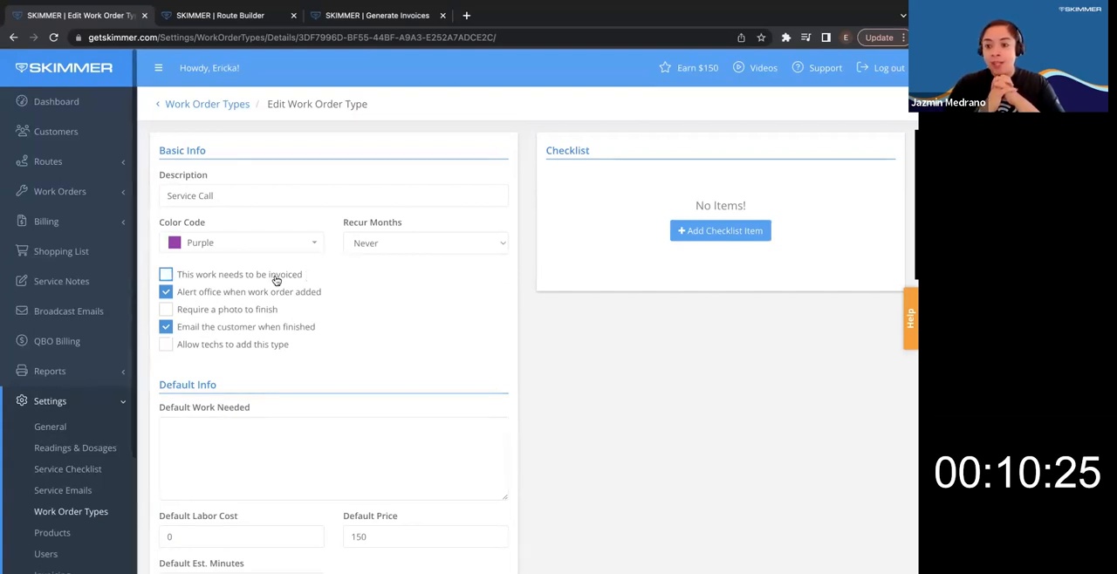
pyautogui.click(166, 274)
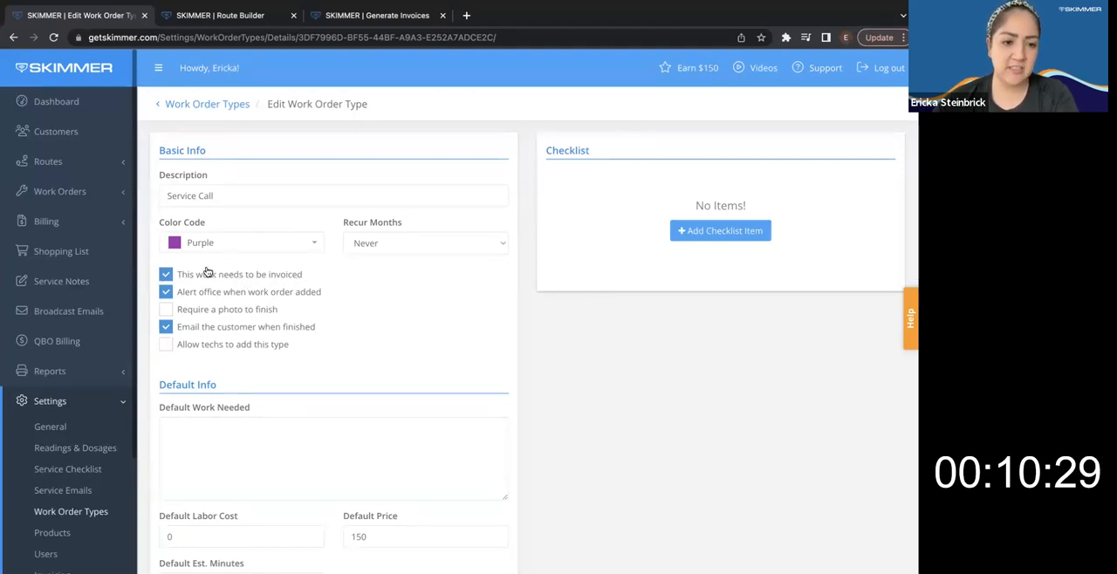
pyautogui.moveTo(365, 319)
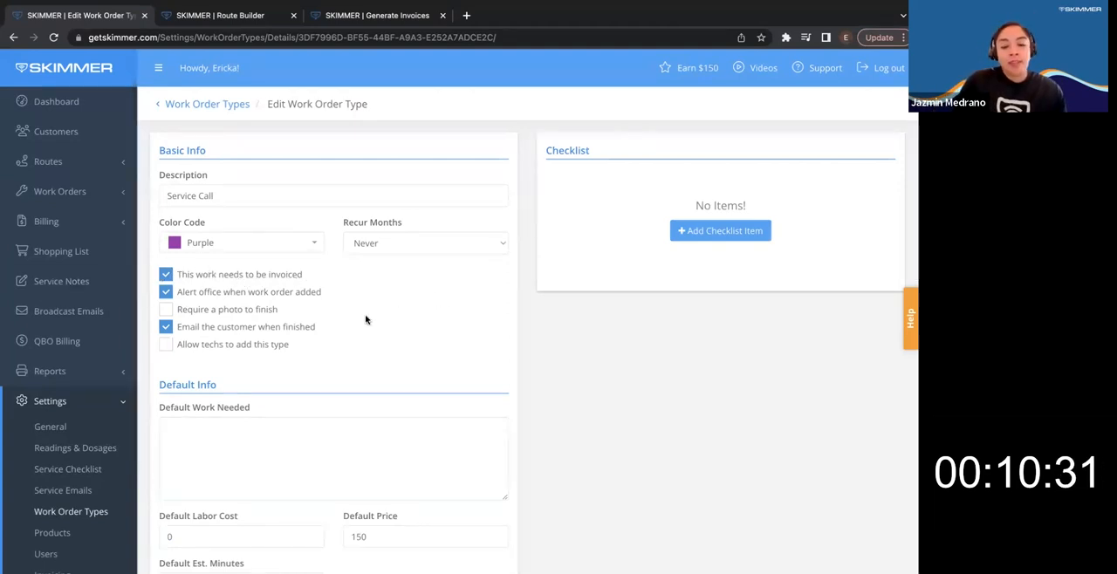
pyautogui.moveTo(207, 104)
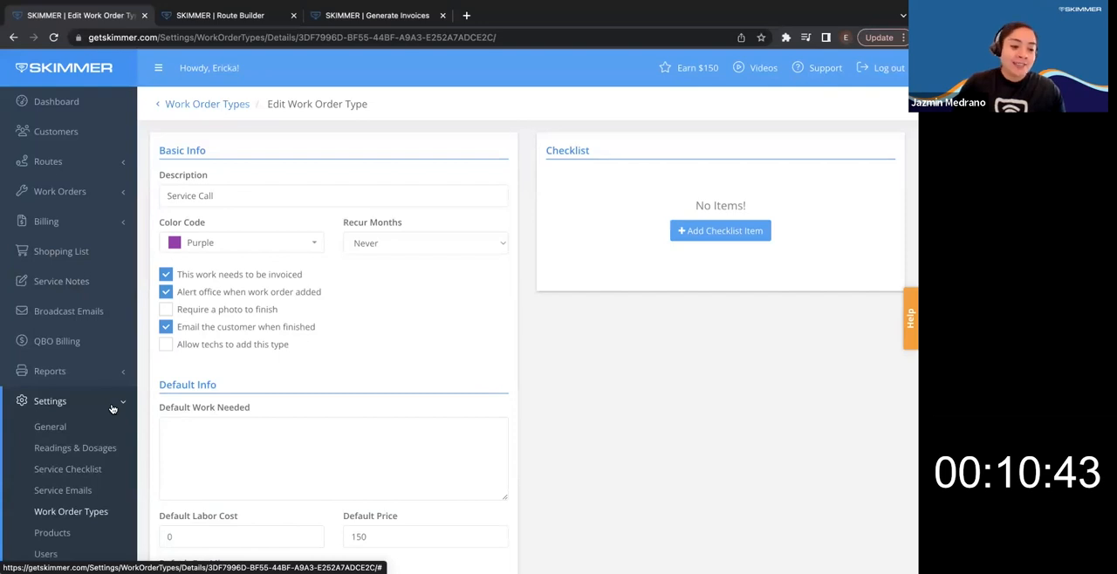
# In Invoicing settings, keep next invoice number 207 and set Payment Due to Upon receipt
pyautogui.scroll(-3)
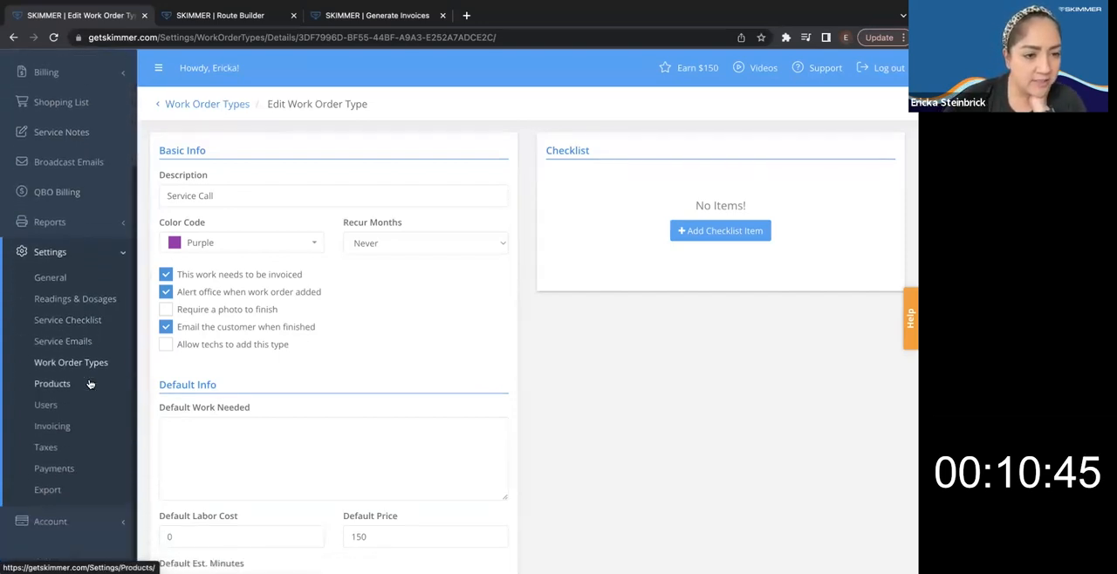
pyautogui.click(52, 426)
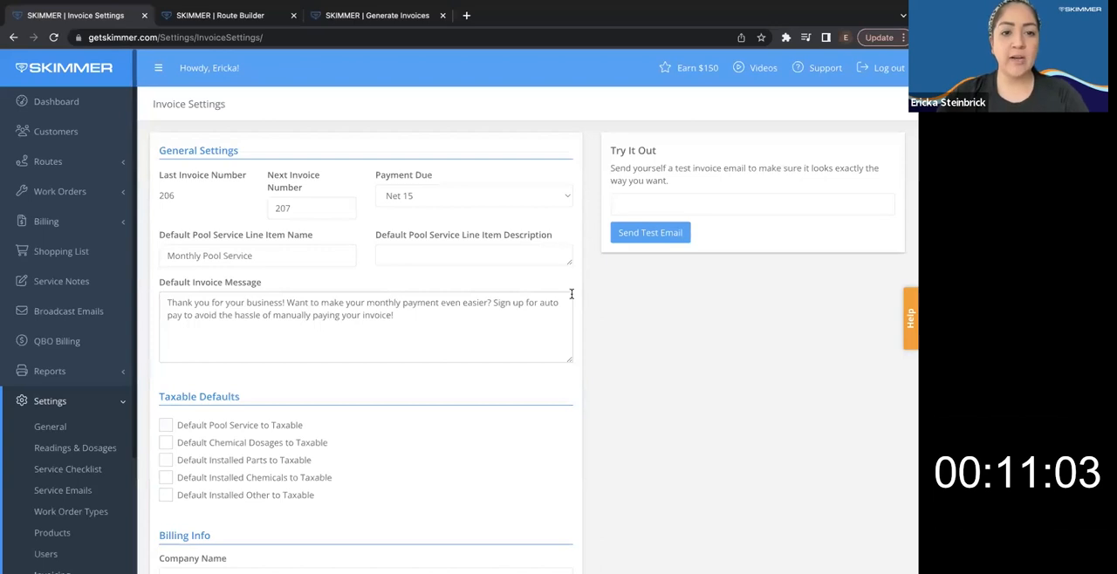
pyautogui.tripleClick(311, 208)
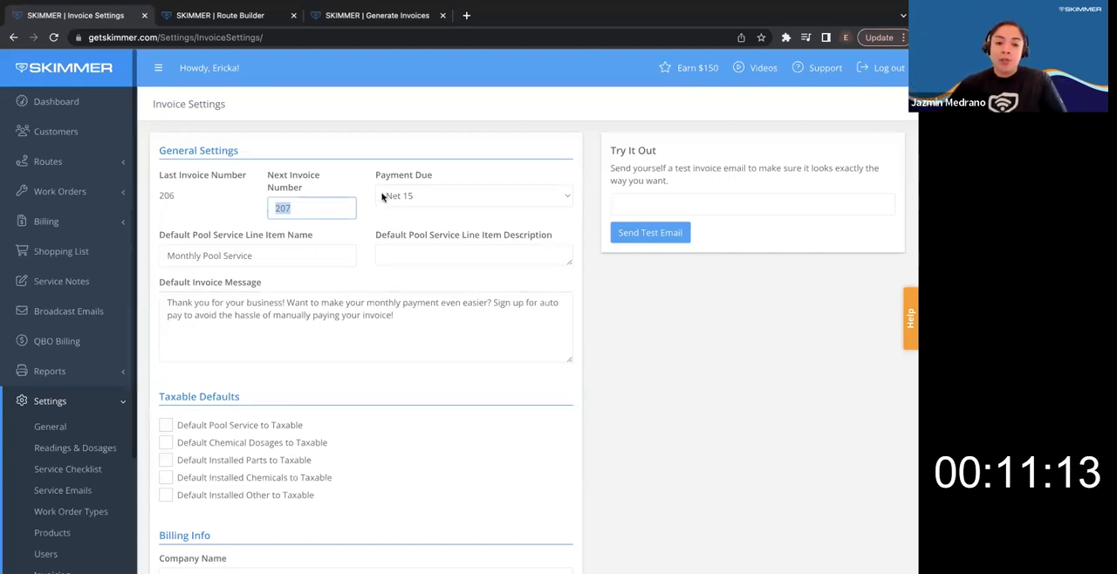
pyautogui.click(474, 196)
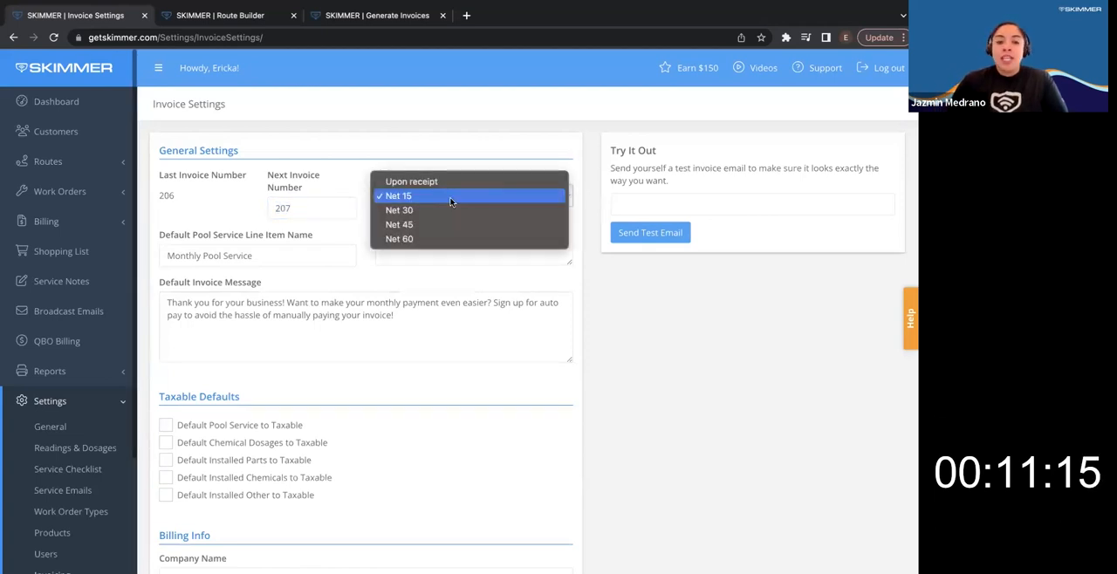
pyautogui.moveTo(448, 182)
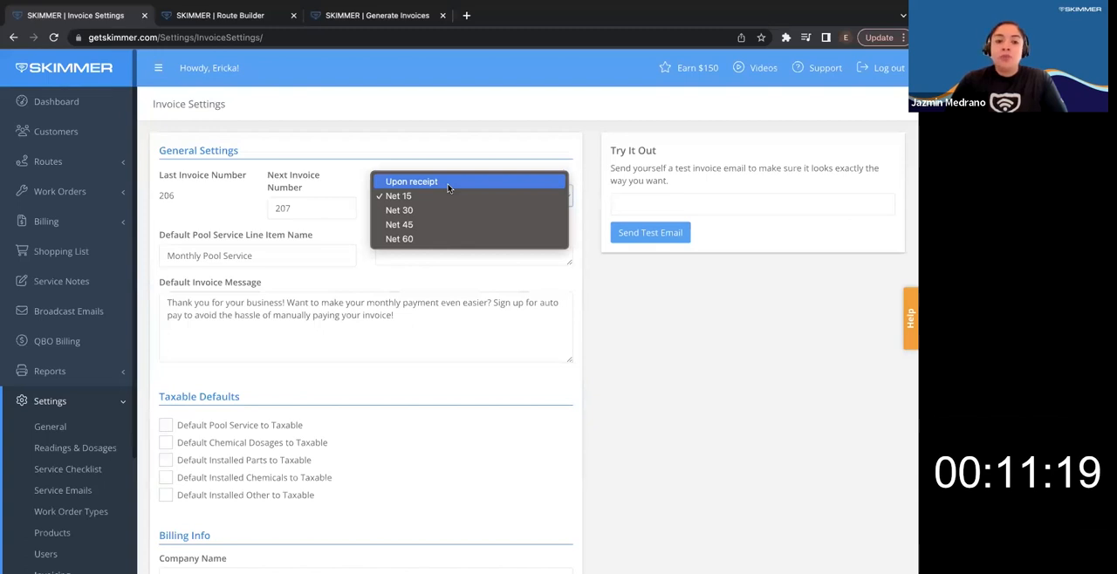
pyautogui.click(411, 181)
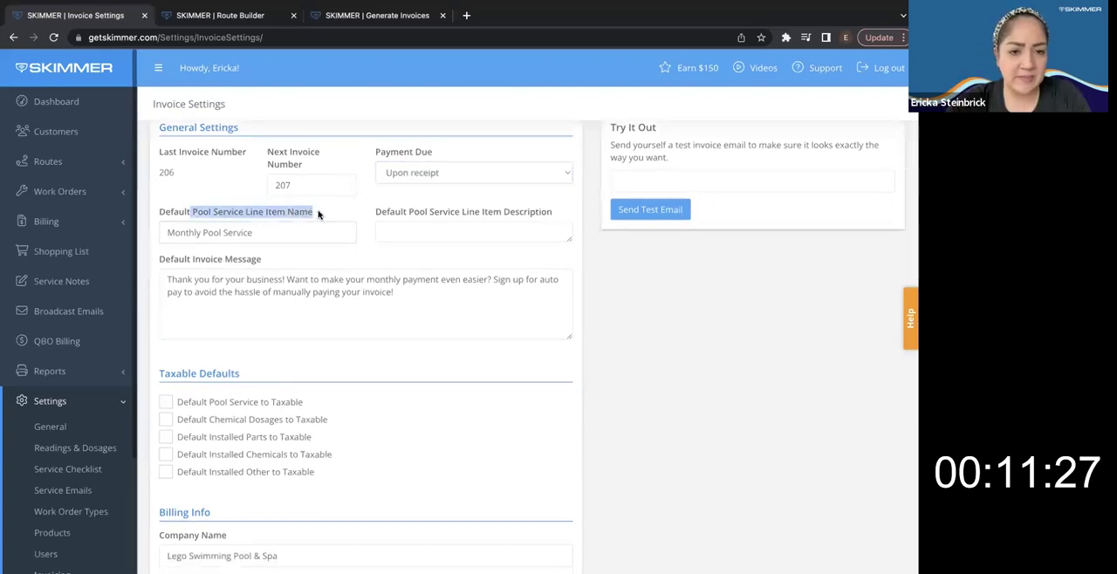
pyautogui.click(235, 233)
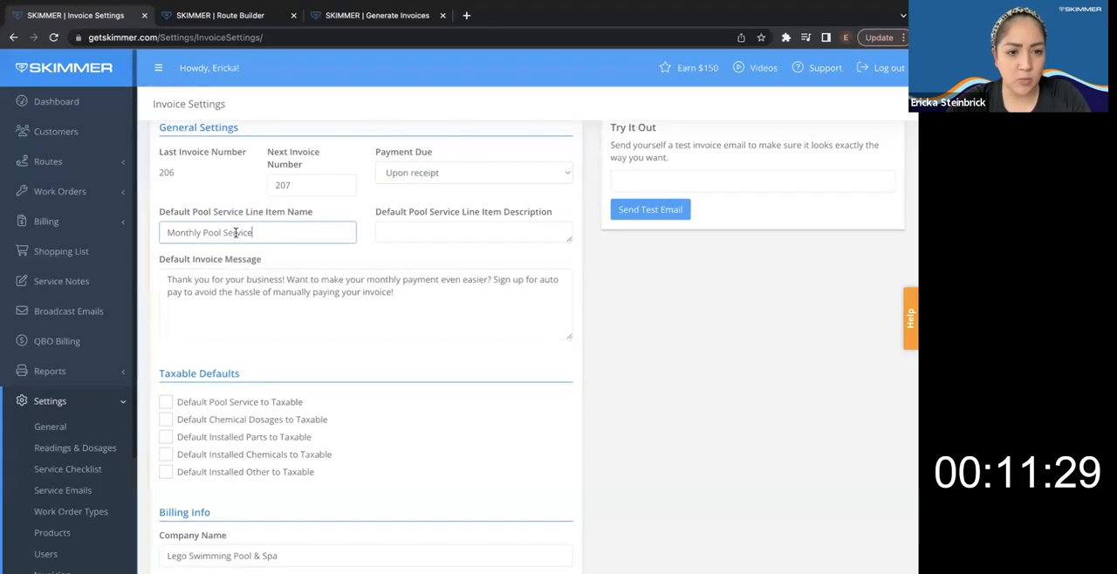
pyautogui.tripleClick(258, 232)
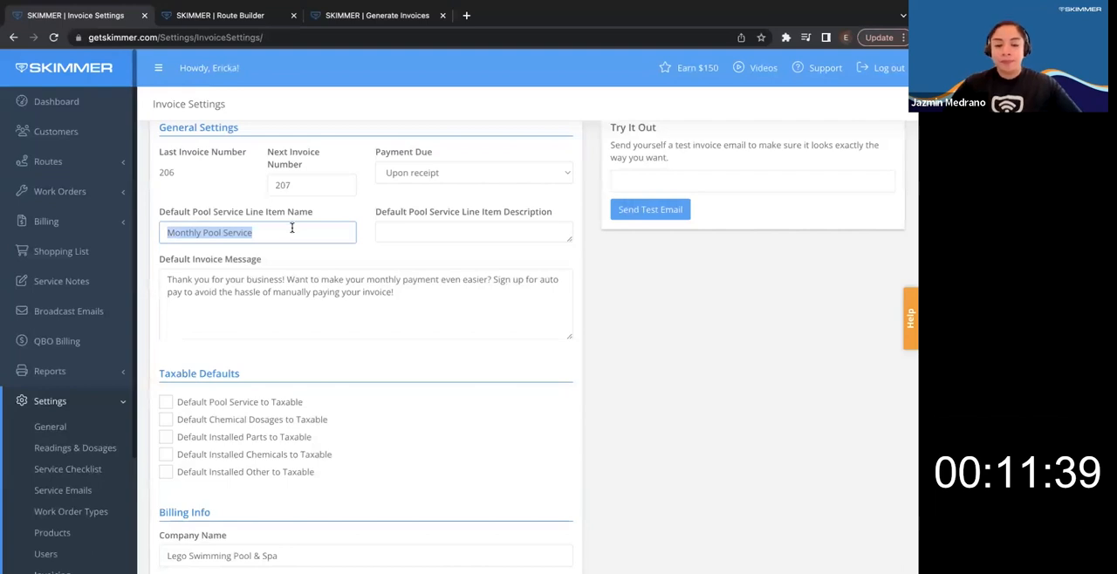
pyautogui.click(473, 231)
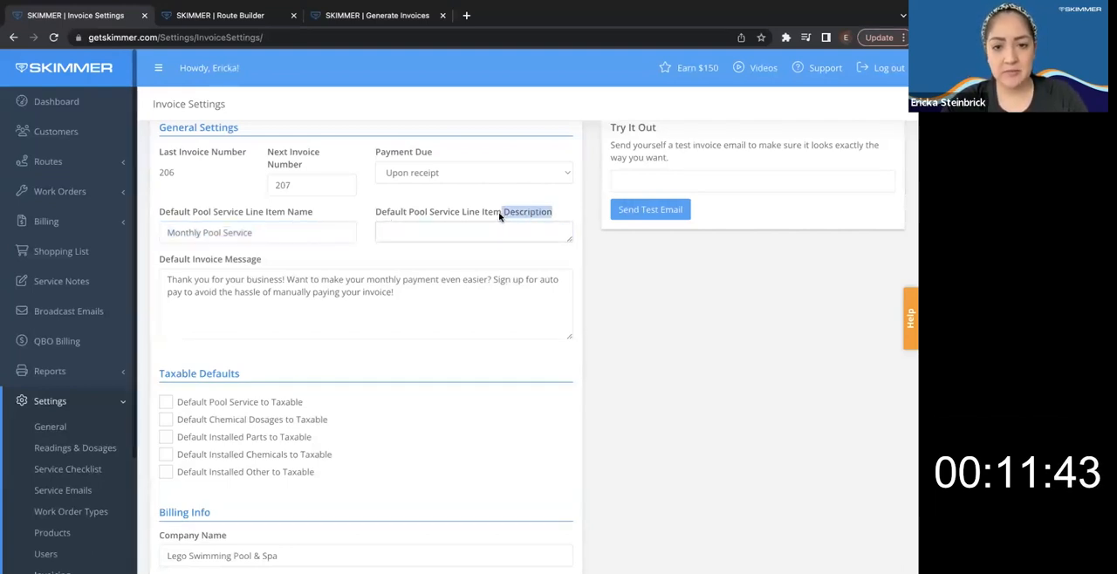
pyautogui.click(474, 232)
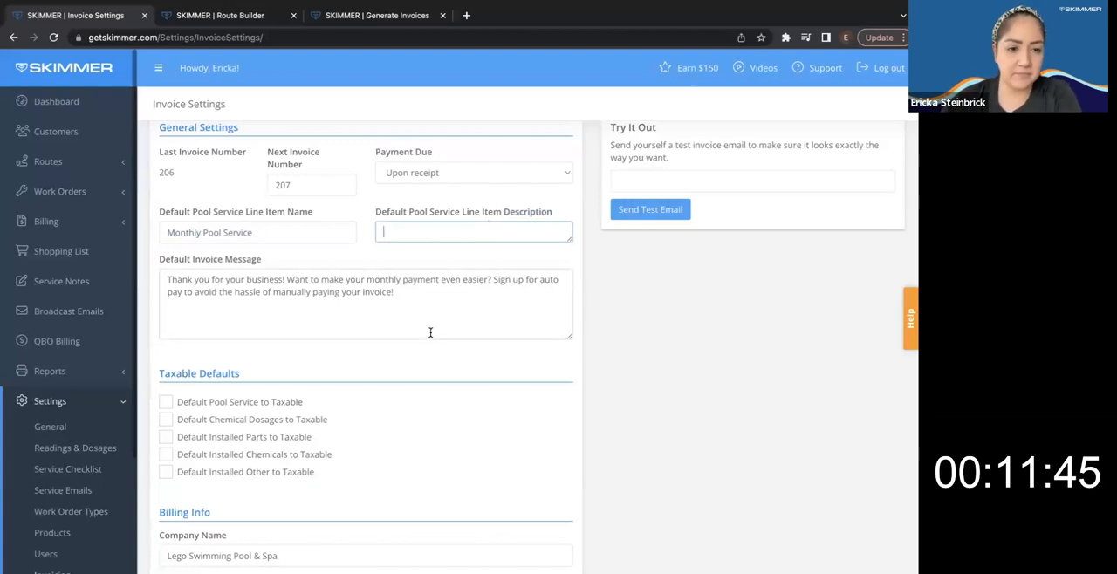
pyautogui.scroll(-3)
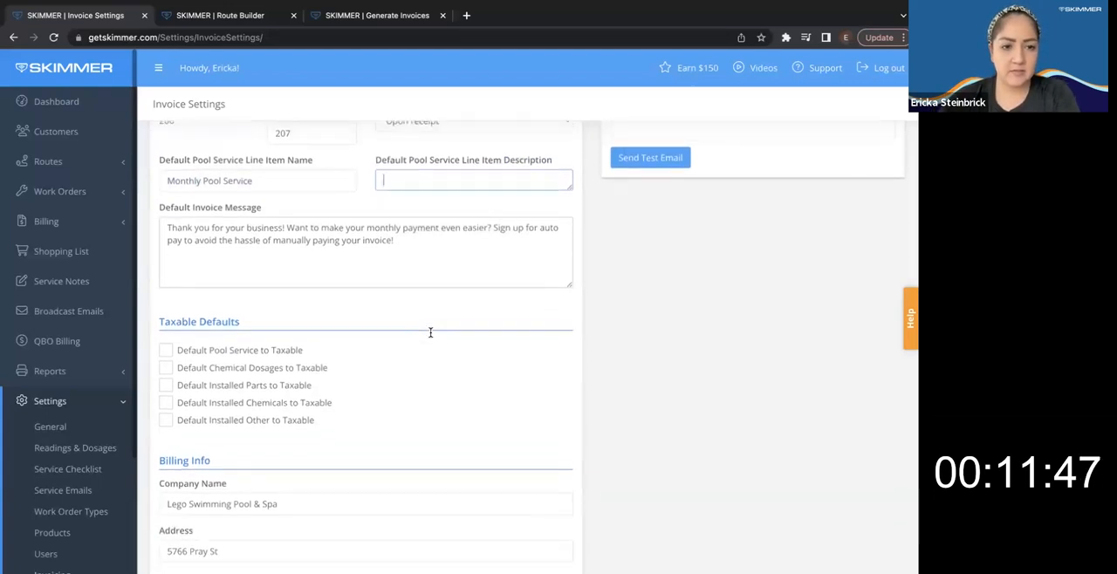
pyautogui.scroll(-3)
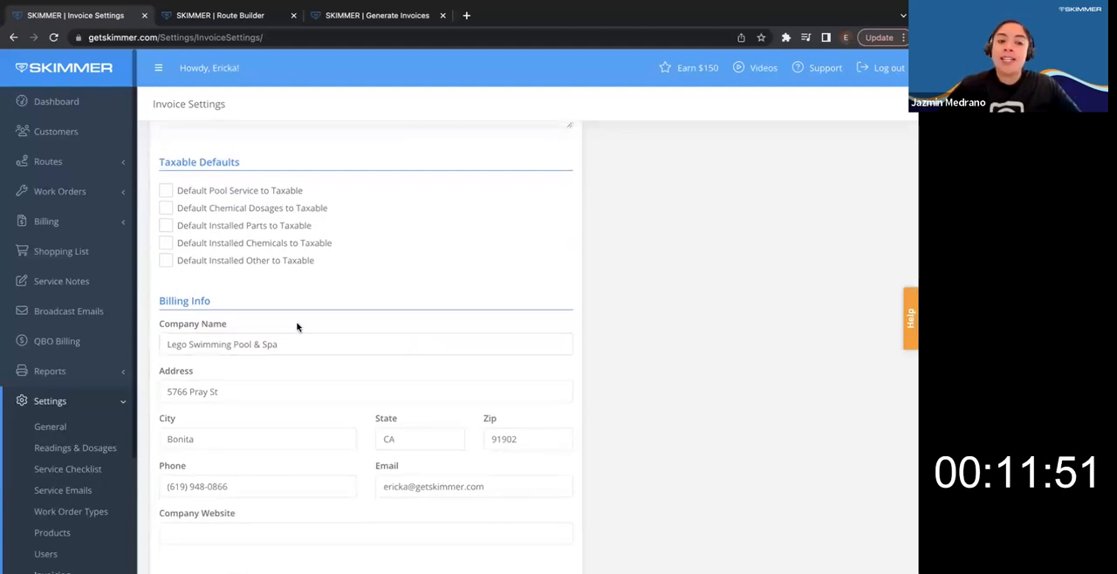
pyautogui.moveTo(238, 301)
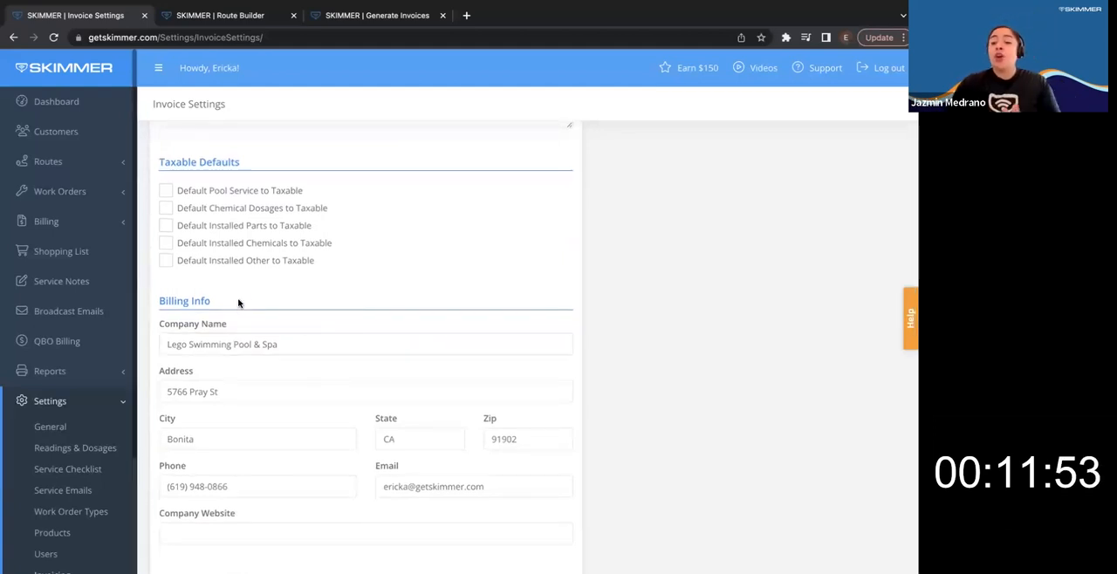
pyautogui.moveTo(260, 283)
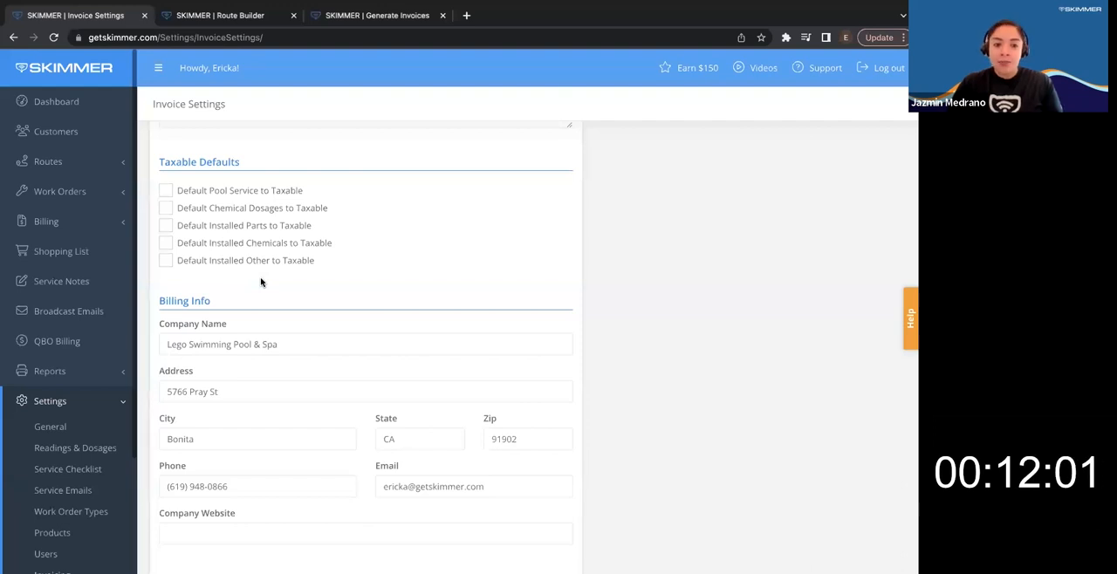
pyautogui.click(166, 190)
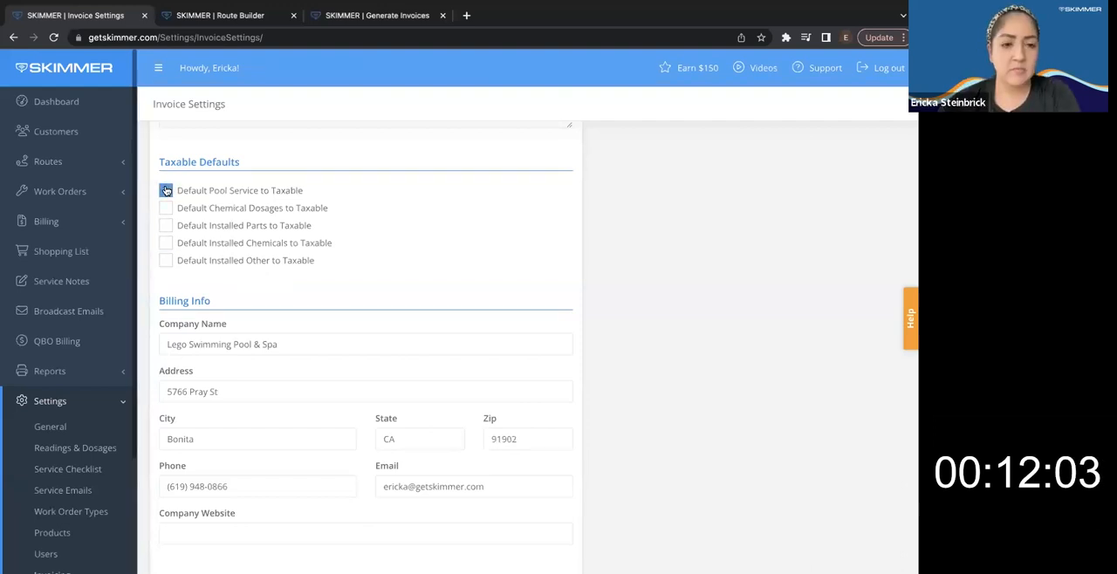
pyautogui.click(166, 190)
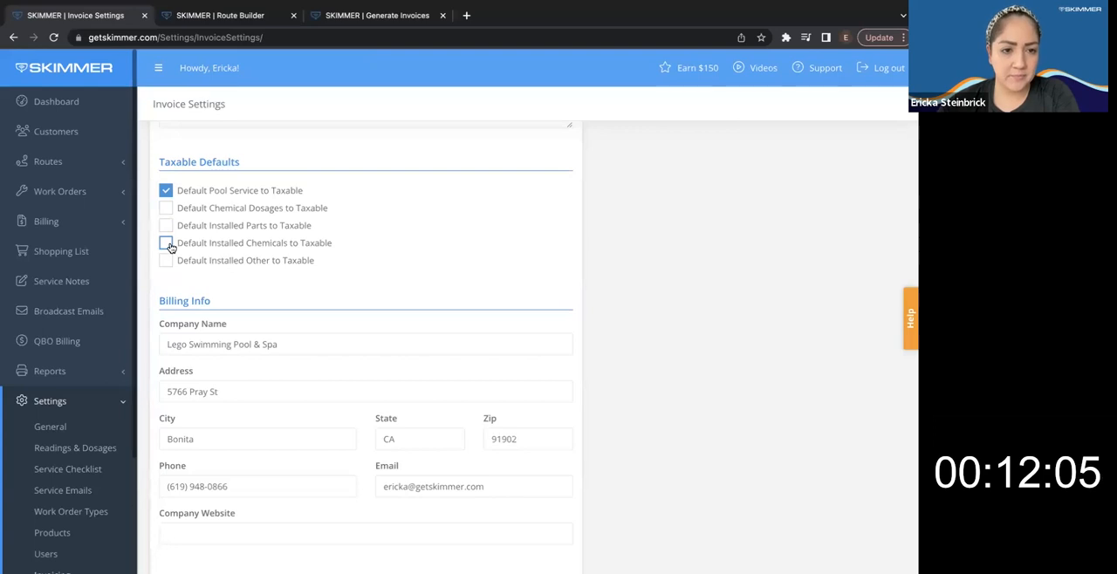
pyautogui.click(166, 225)
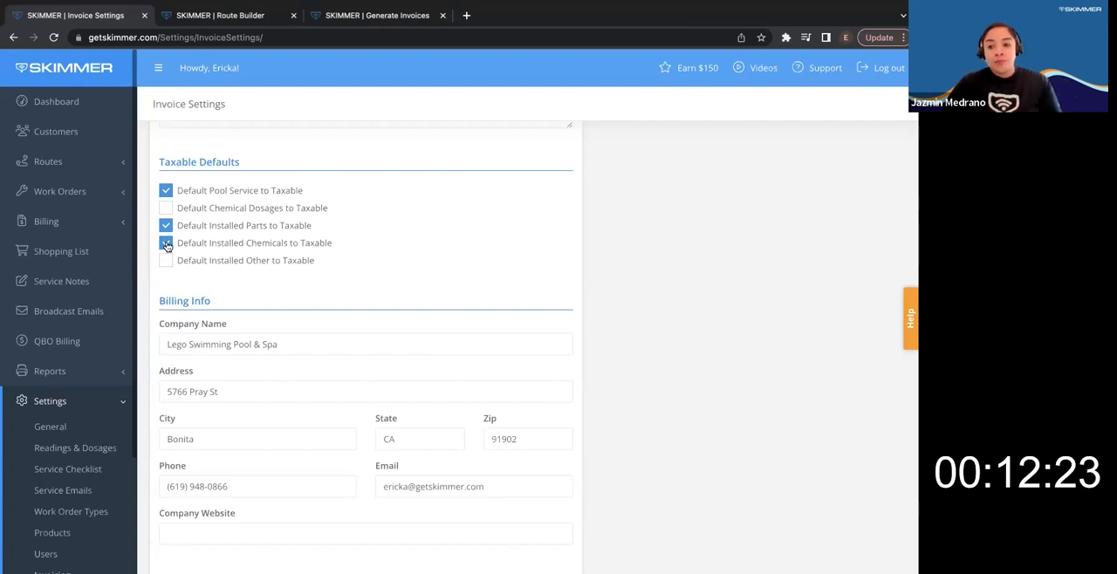
pyautogui.click(166, 243)
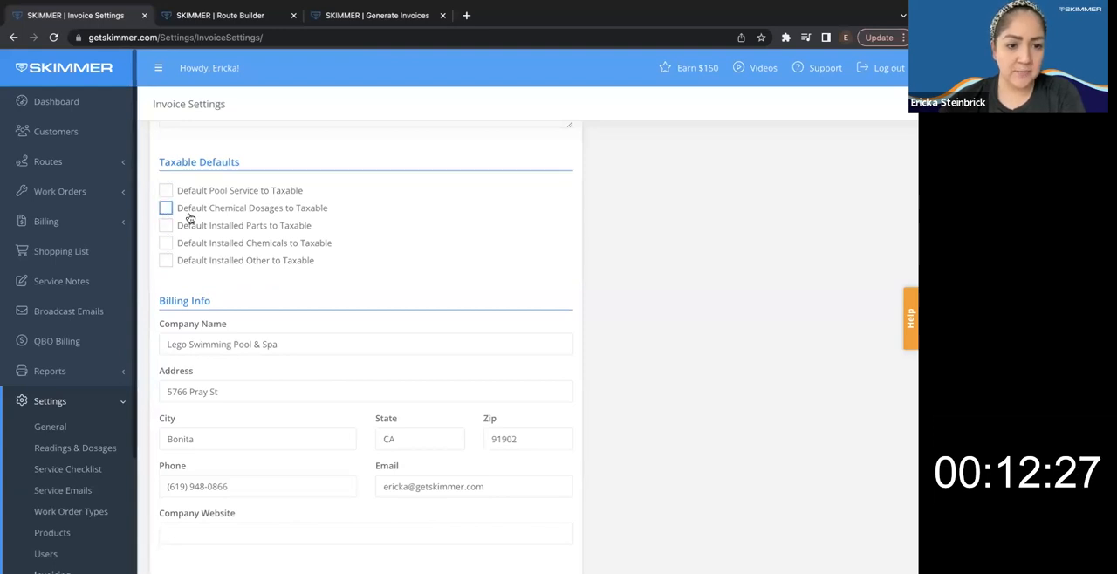
pyautogui.scroll(-3)
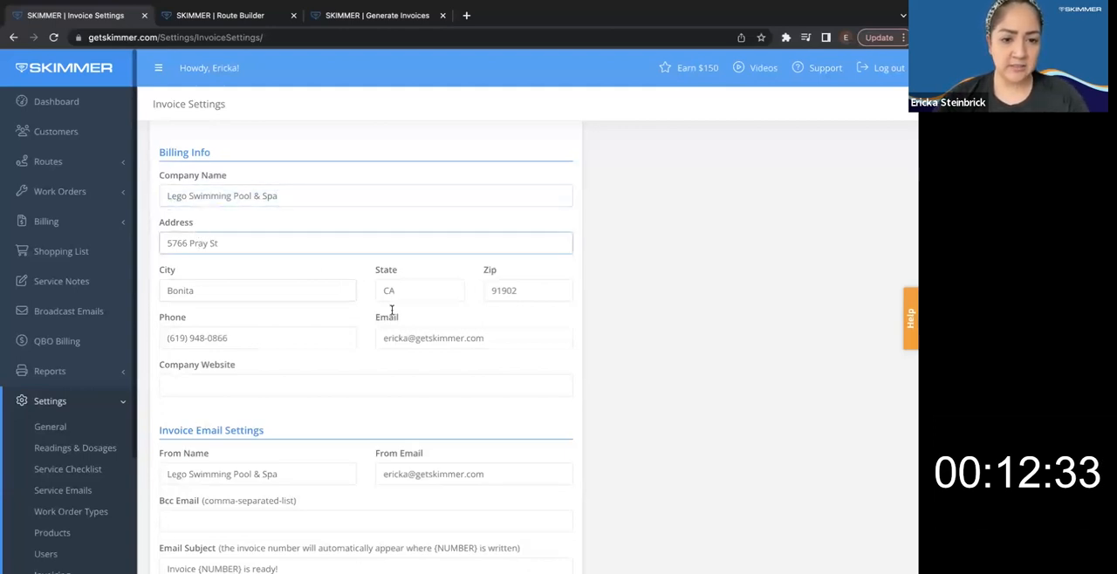
pyautogui.scroll(-3)
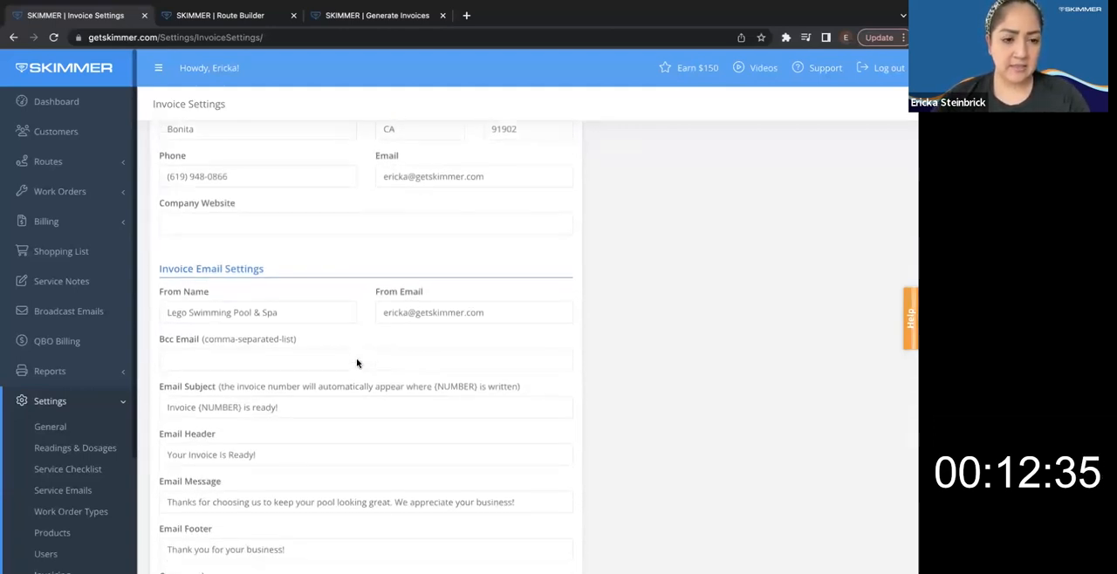
pyautogui.scroll(-3)
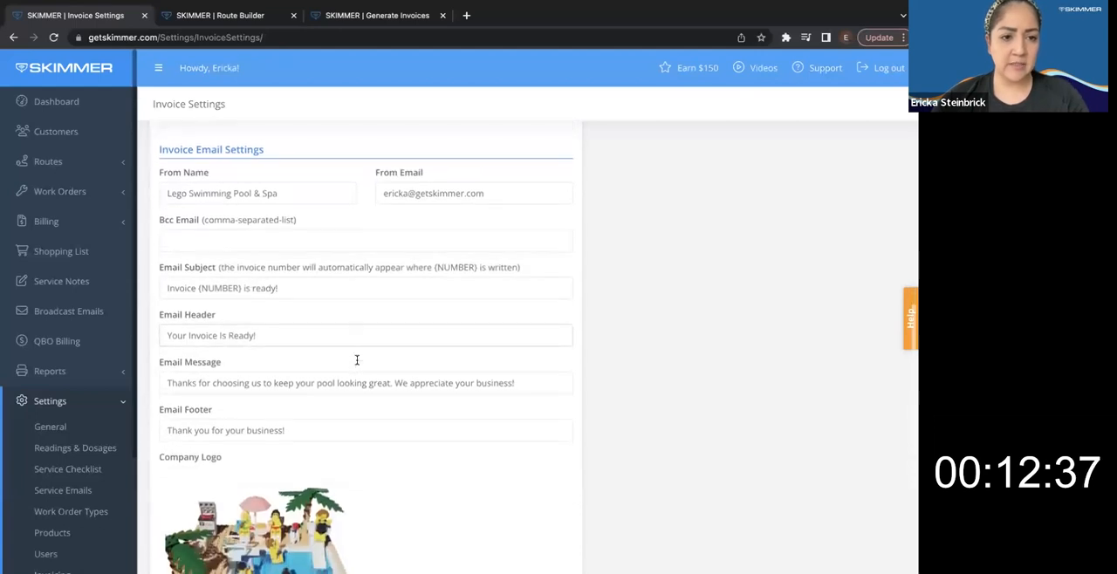
pyautogui.scroll(3)
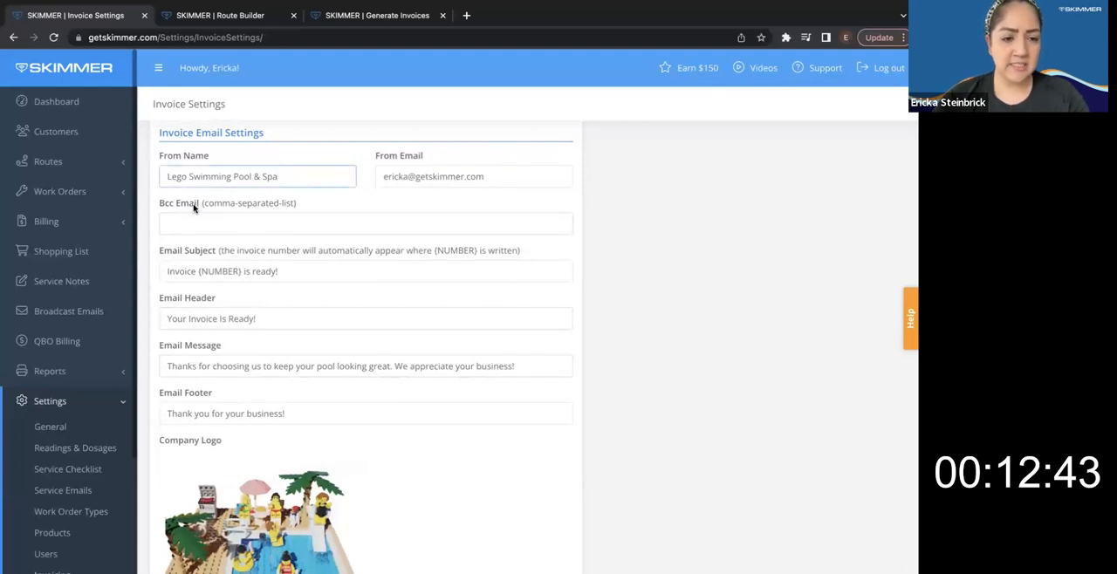
pyautogui.doubleClick(227, 202)
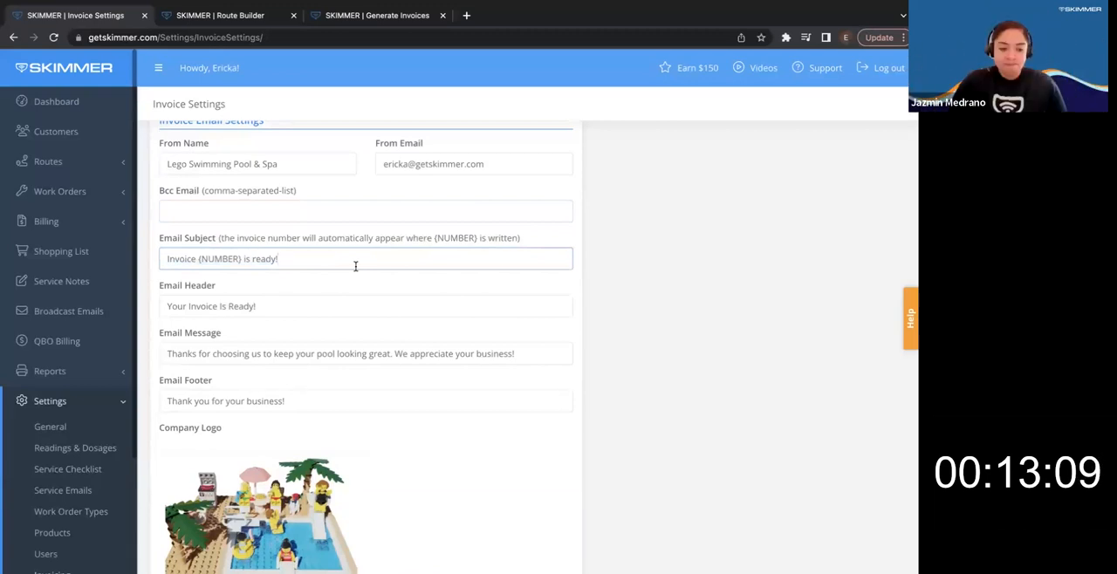
# Save Invoice Settings with Upon receipt terms and next invoice 207
pyautogui.scroll(-3)
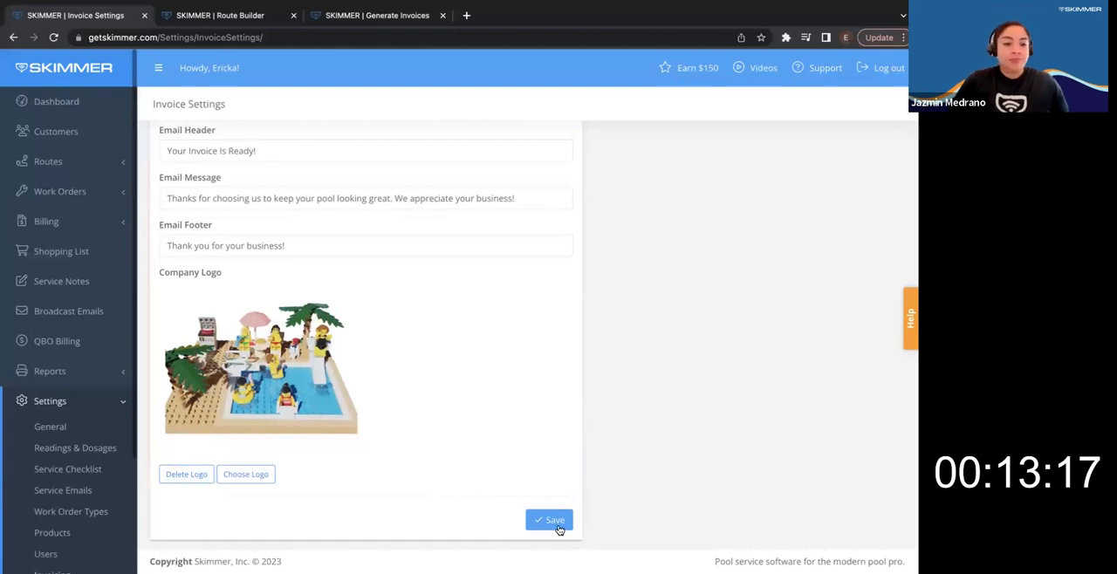
pyautogui.click(548, 520)
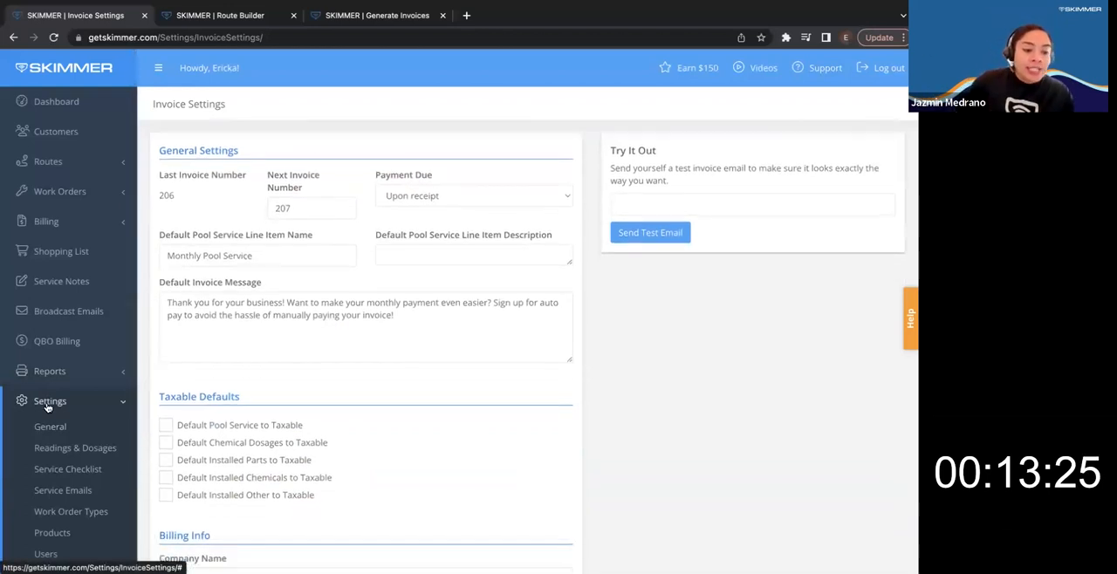
# Go to the Taxes settings page listing existing tax rates and groups
pyautogui.scroll(-3)
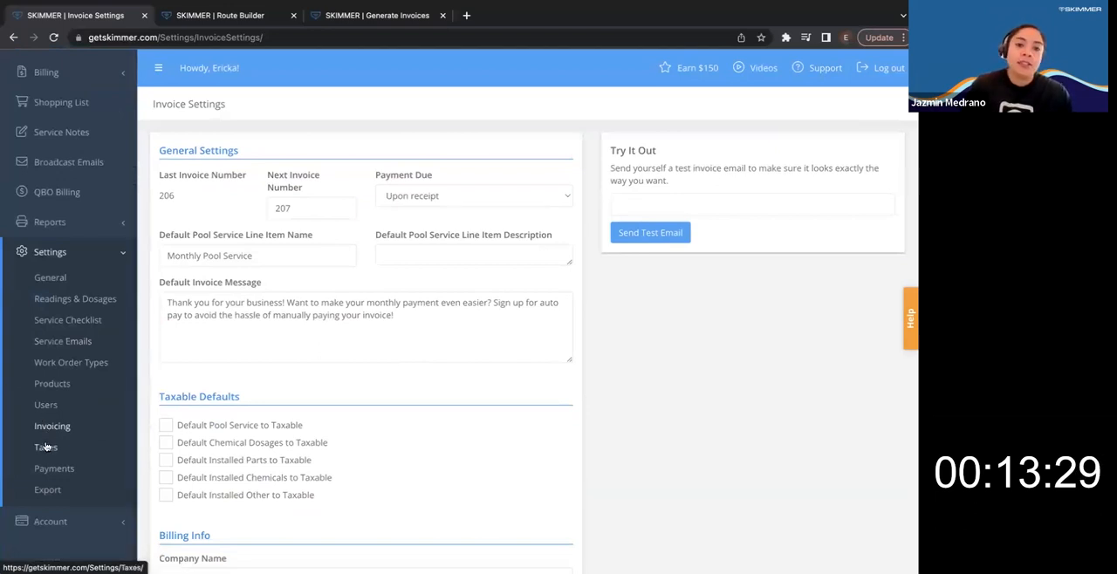
pyautogui.click(46, 447)
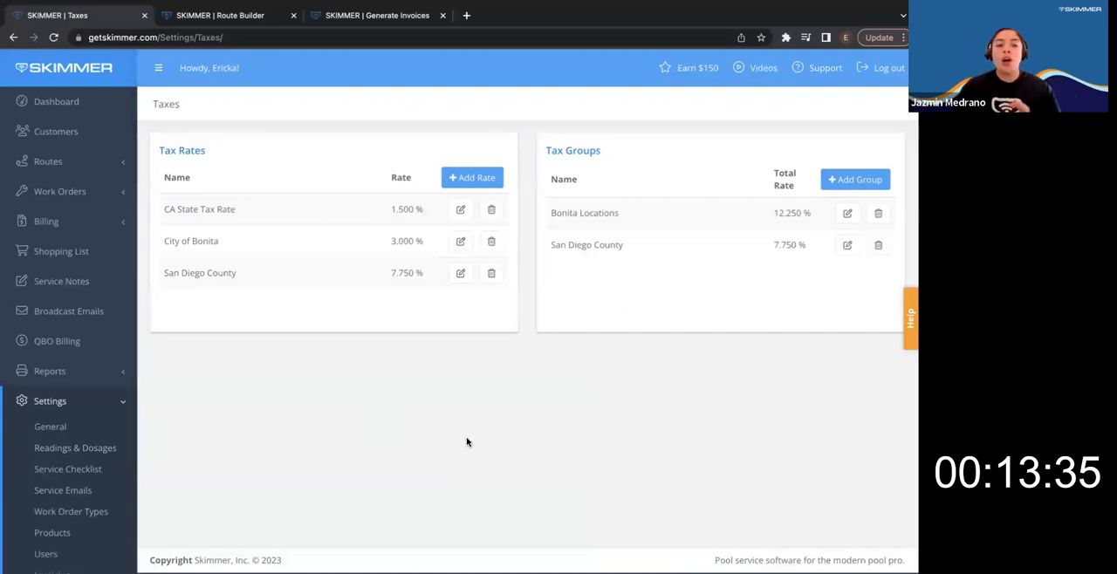
pyautogui.moveTo(386, 382)
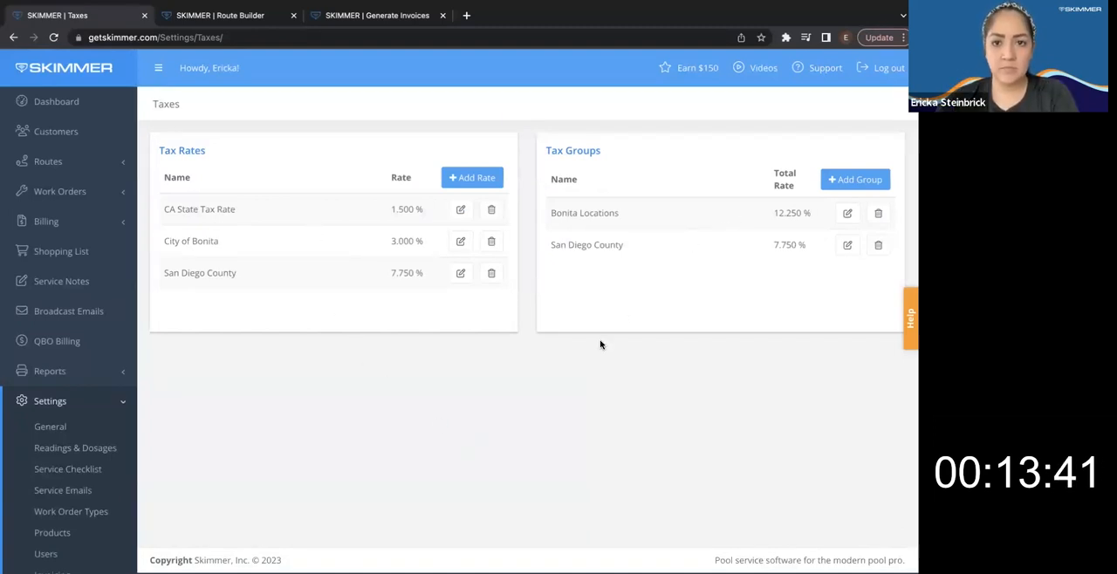
pyautogui.moveTo(558, 316)
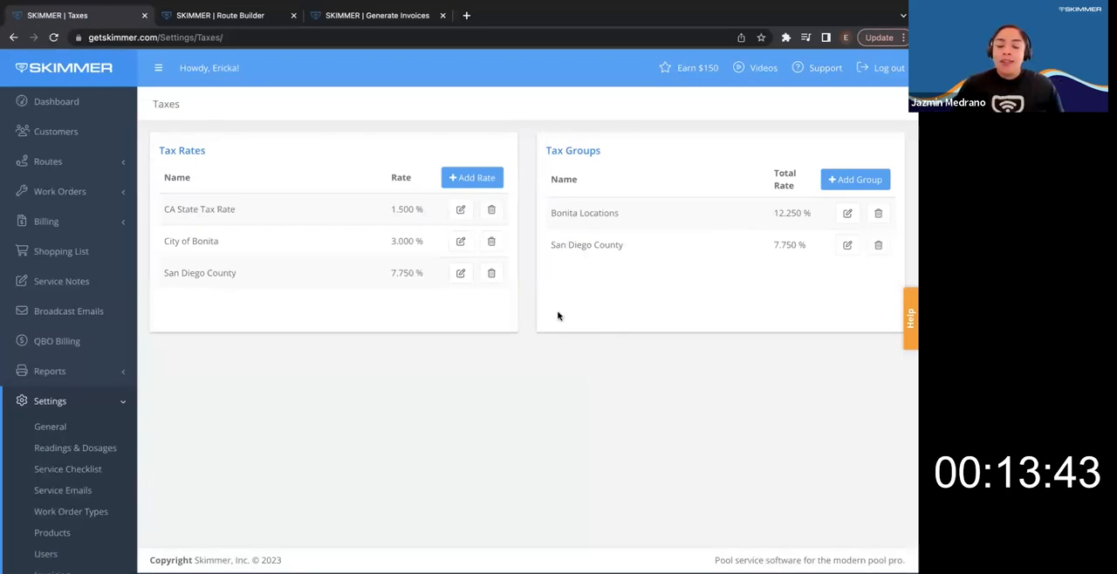
pyautogui.moveTo(509, 307)
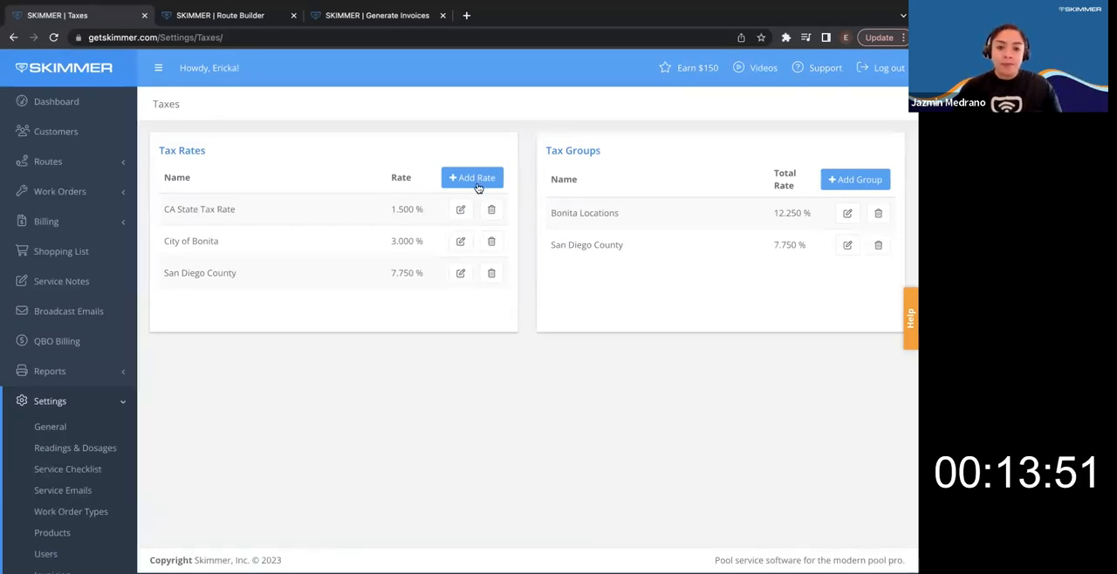
# Add and save a 'Los Angeles County' tax rate of 8%
pyautogui.click(472, 178)
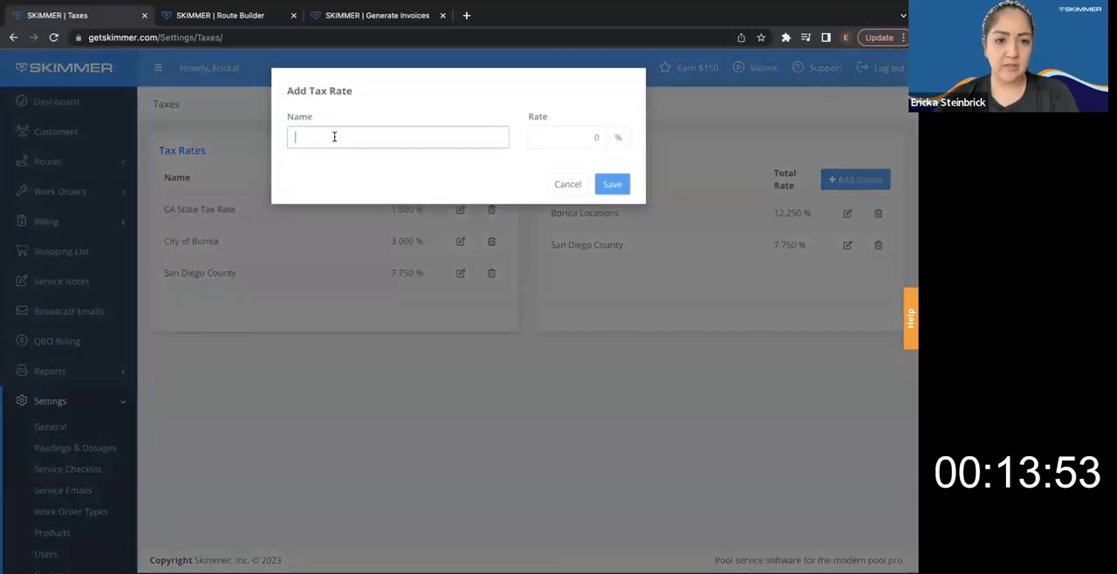
pyautogui.write('Los An')
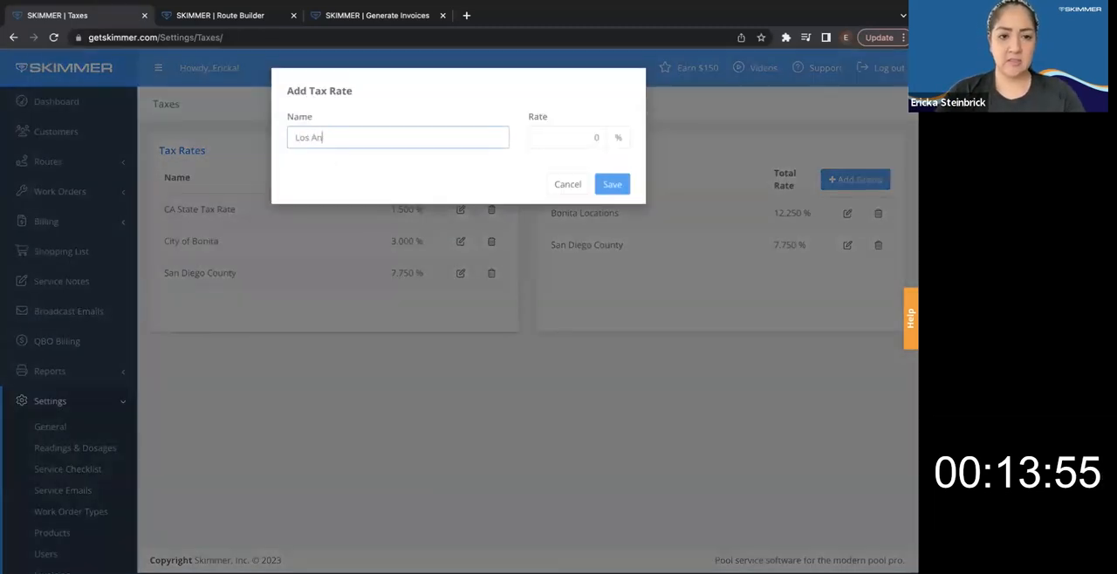
pyautogui.write('geles')
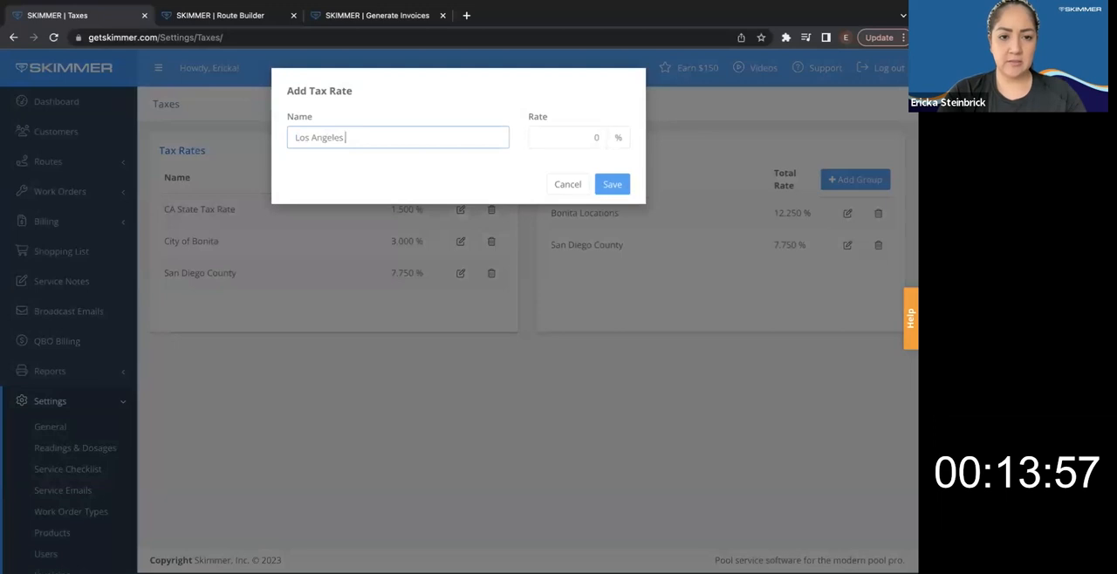
pyautogui.write('County')
pyautogui.click(568, 137)
pyautogui.write('8')
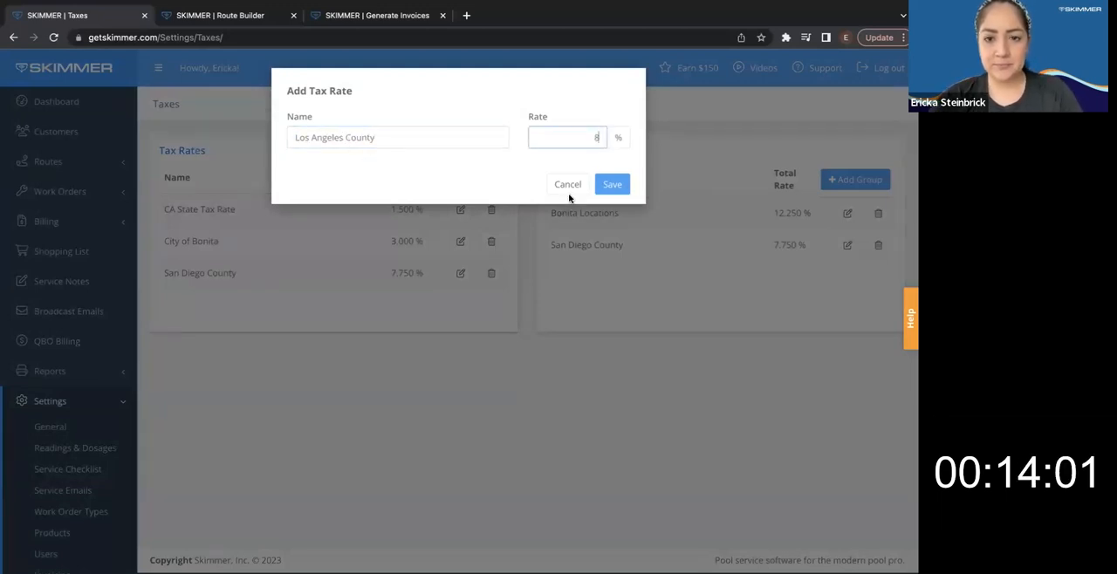
pyautogui.click(612, 184)
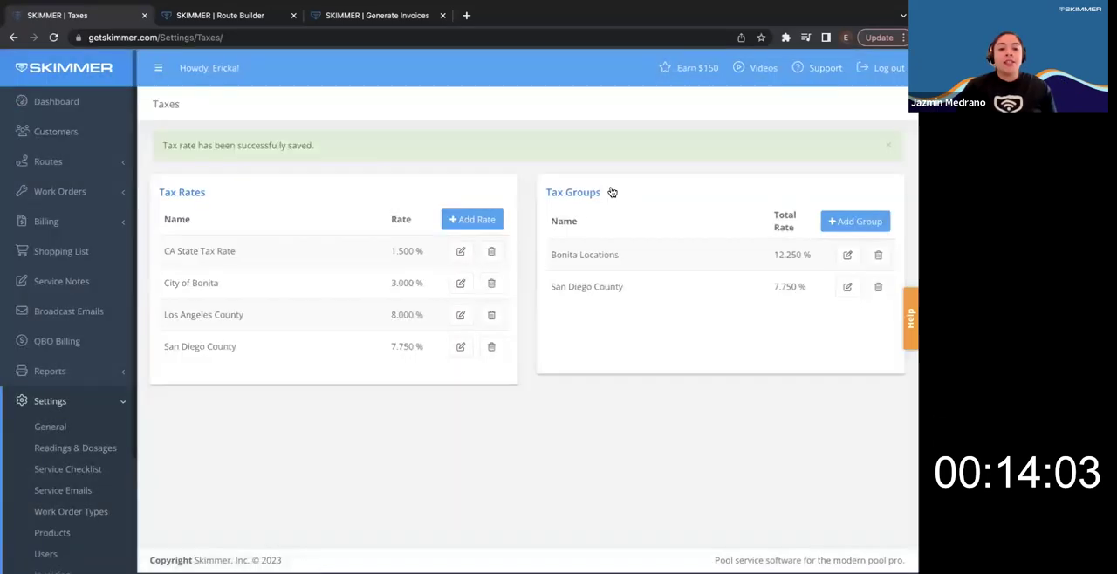
pyautogui.moveTo(445, 440)
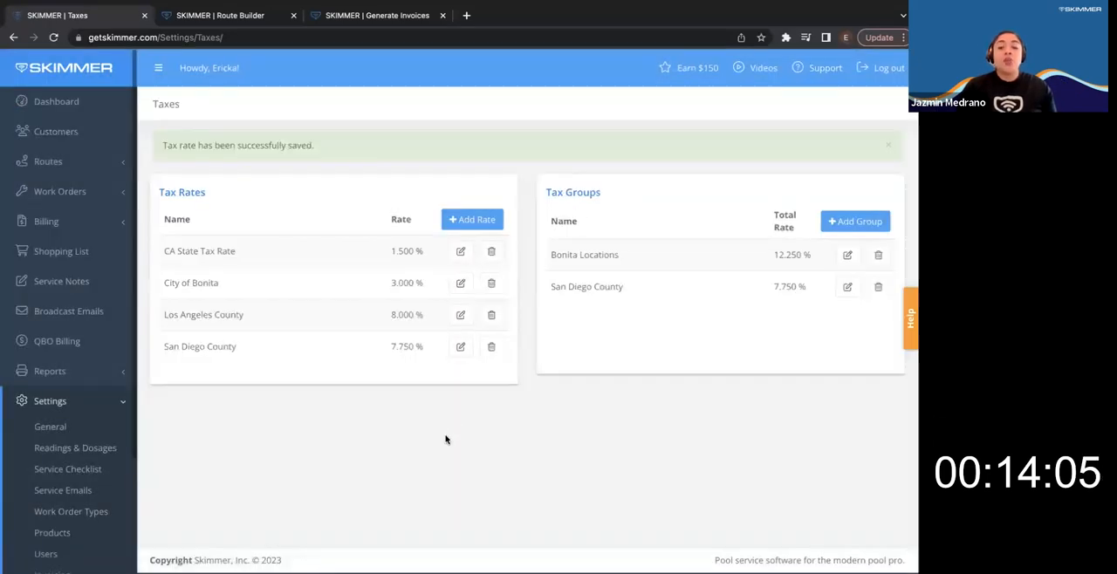
pyautogui.moveTo(314, 363)
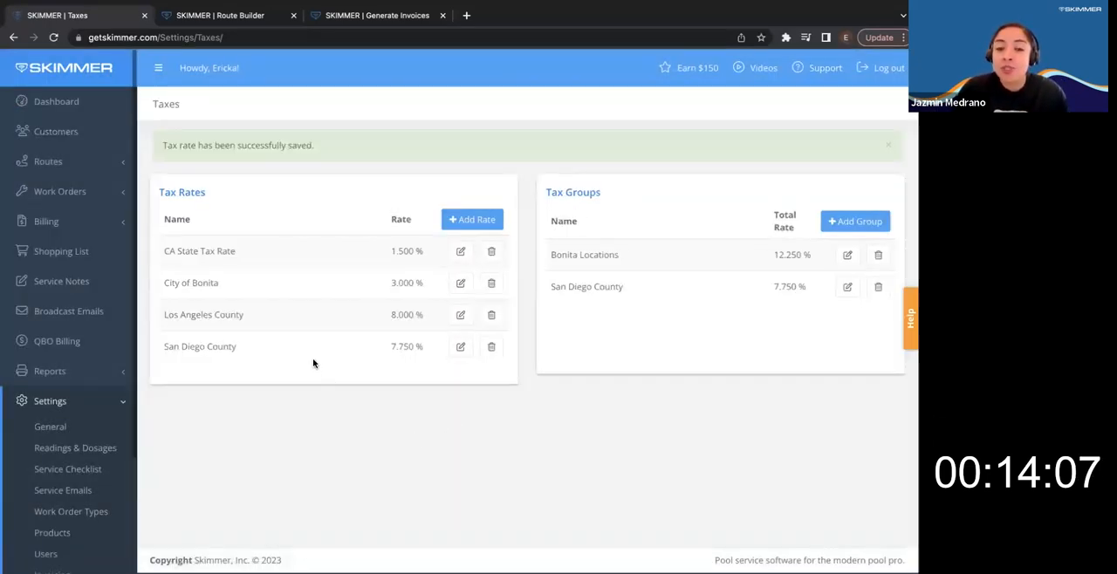
# Draft an 'LA County Residents' tax group, untick CA State Tax Rate, then cancel it
pyautogui.click(888, 145)
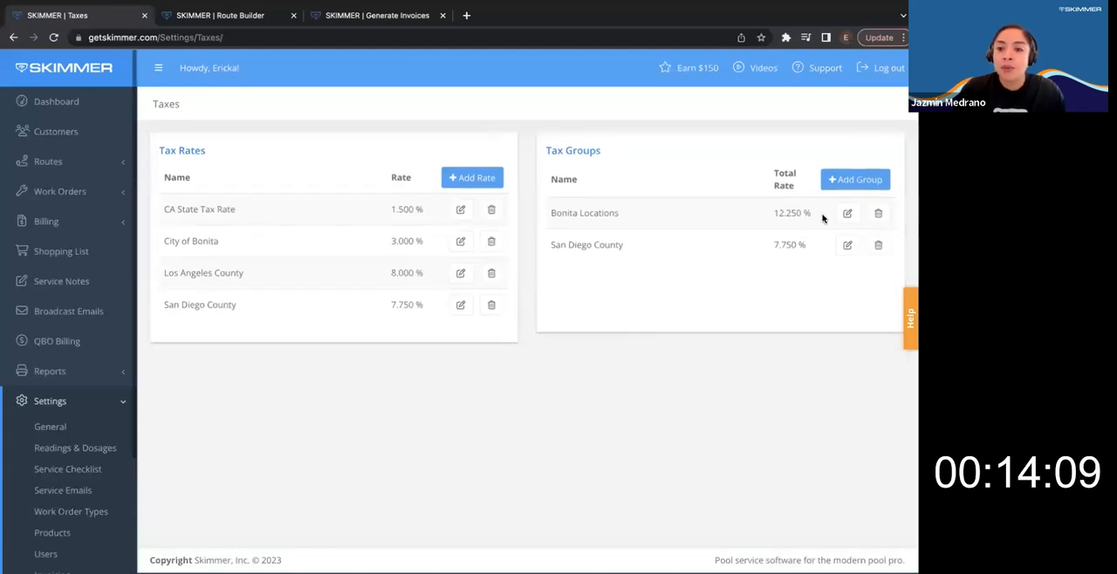
pyautogui.click(855, 179)
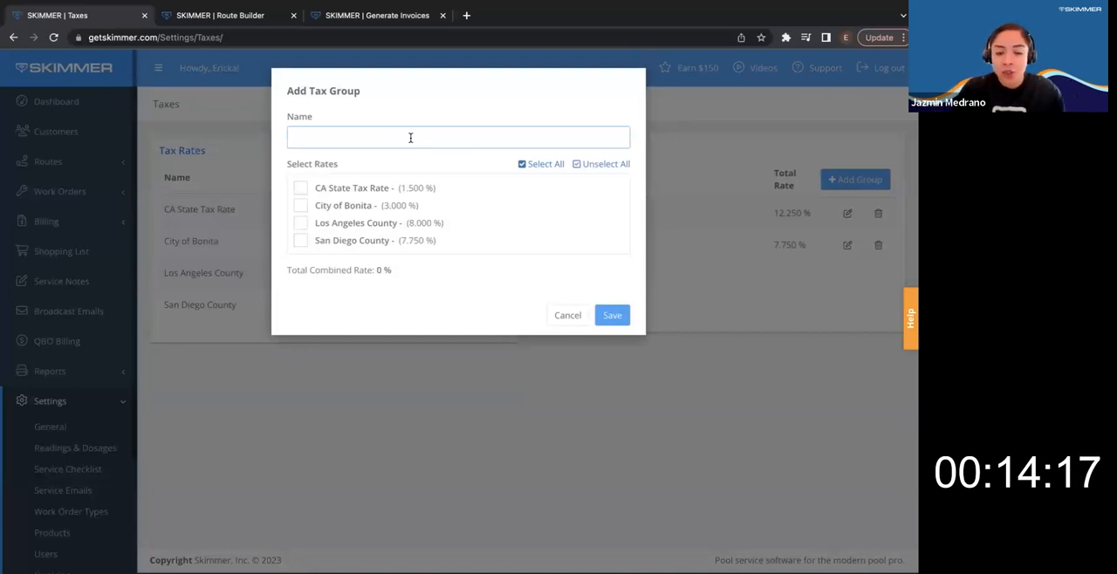
pyautogui.click(301, 222)
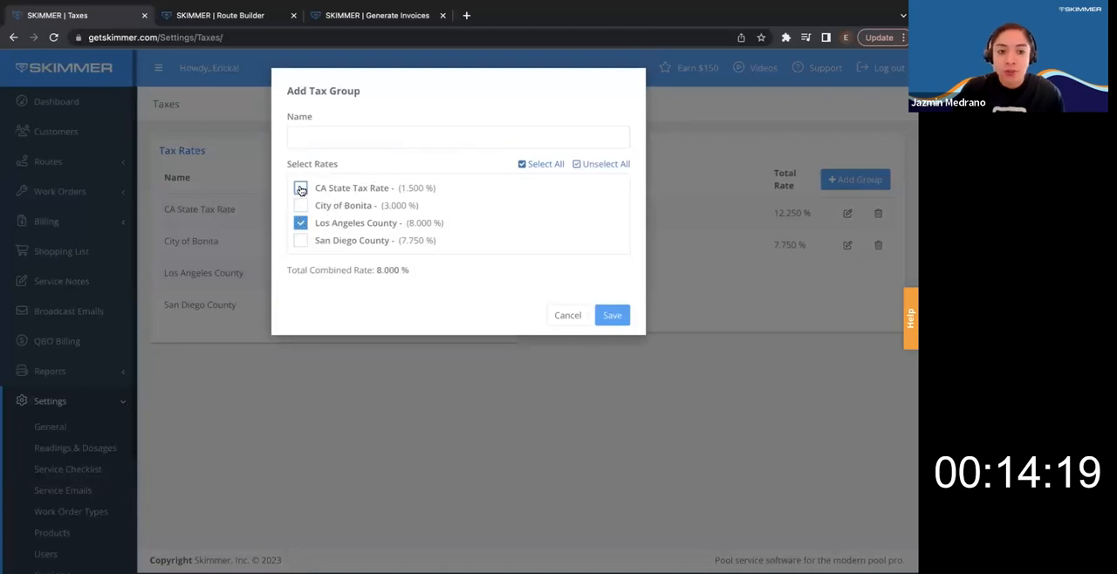
pyautogui.click(300, 188)
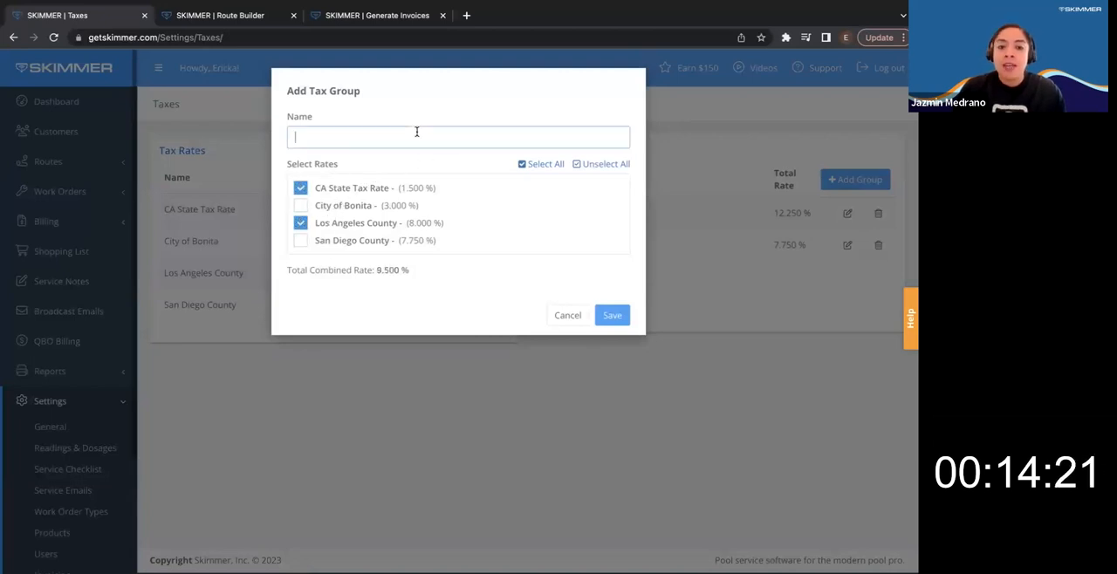
pyautogui.write('LA Co')
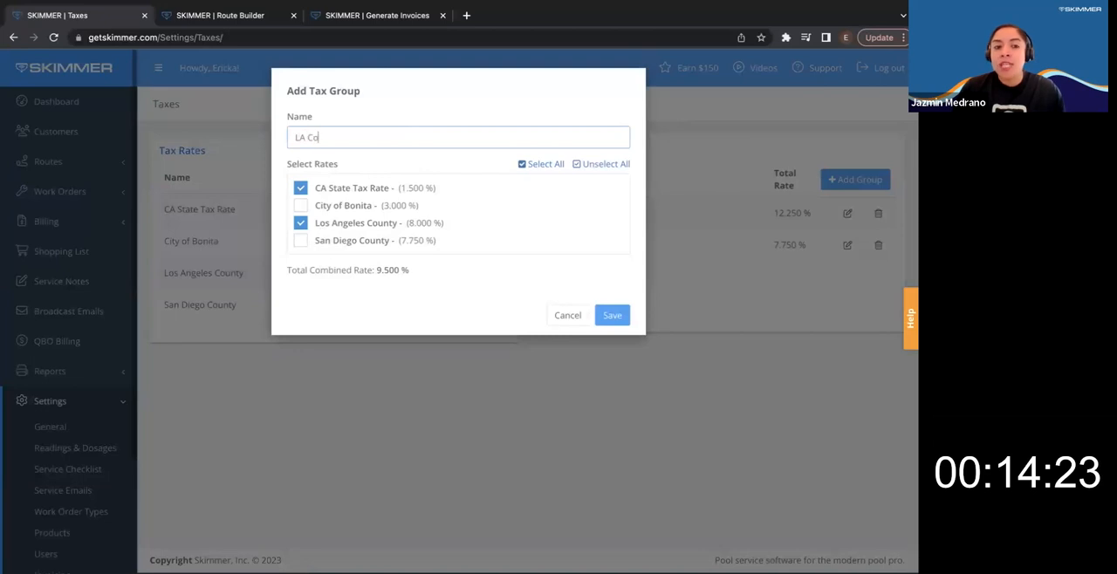
pyautogui.write('unty Resid')
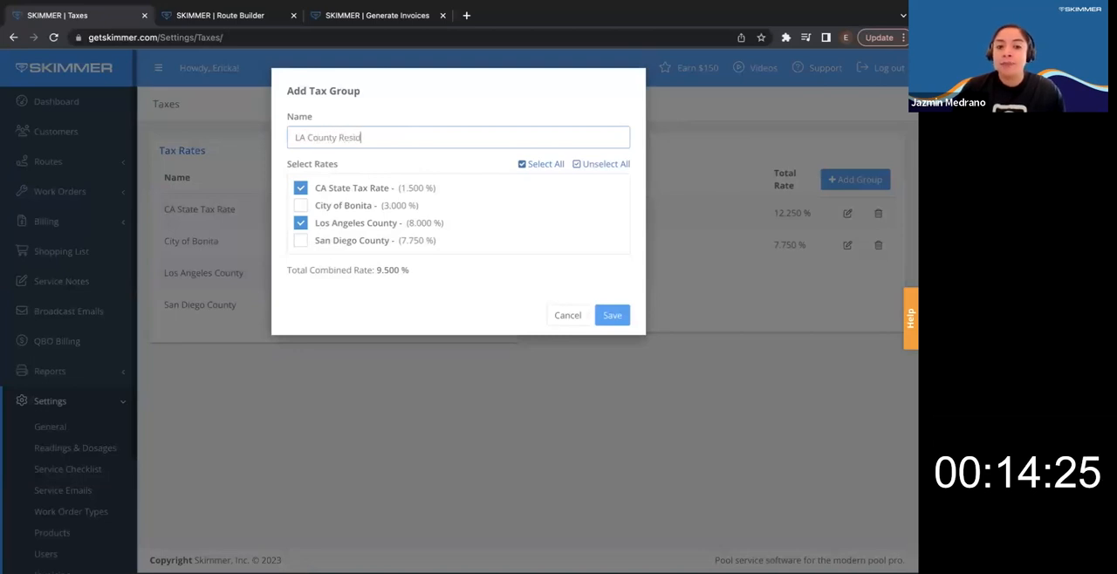
pyautogui.write('ents')
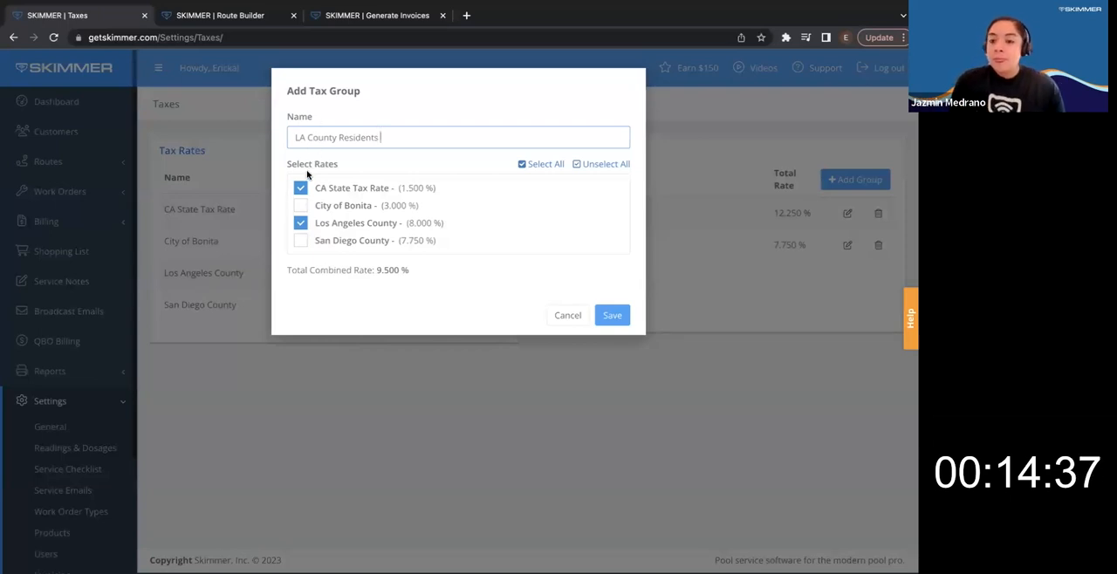
pyautogui.click(300, 187)
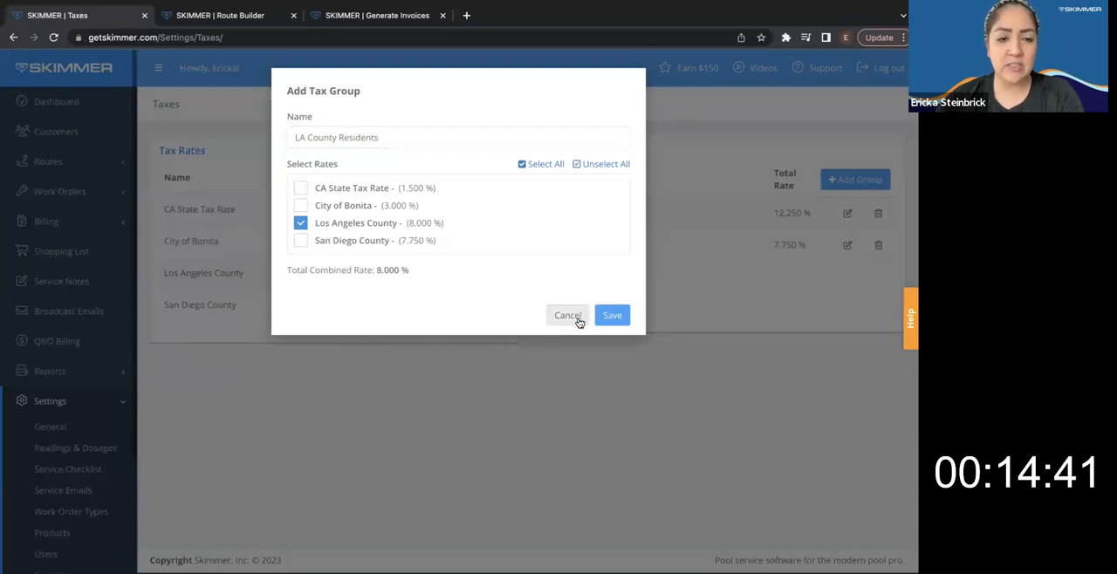
pyautogui.click(567, 315)
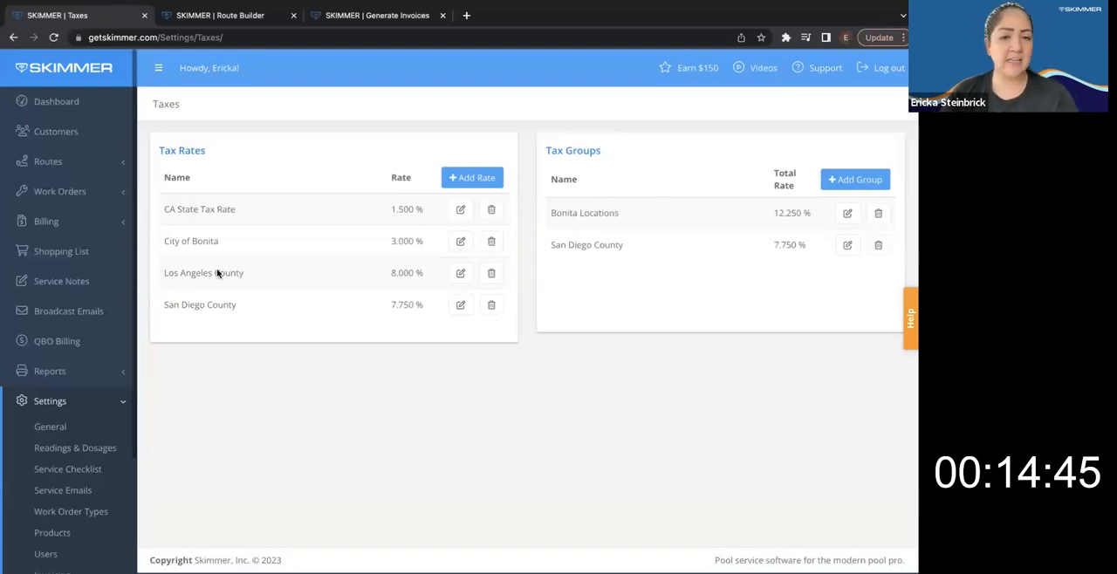
pyautogui.moveTo(250, 274)
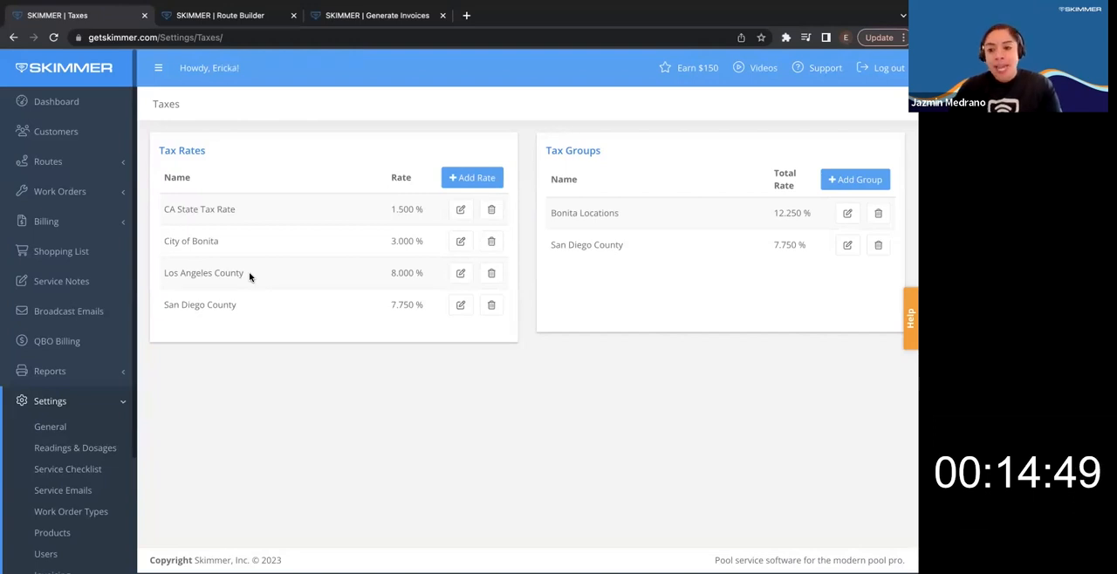
# Save an 'LA County Resident' tax group using only the Los Angeles County rate
pyautogui.click(854, 179)
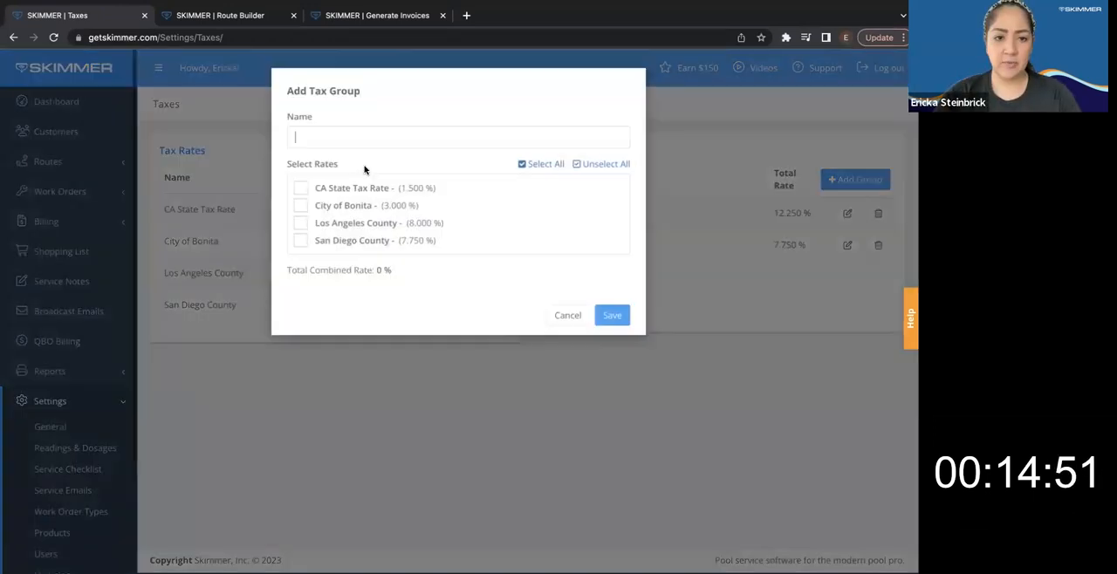
pyautogui.write('LA Count')
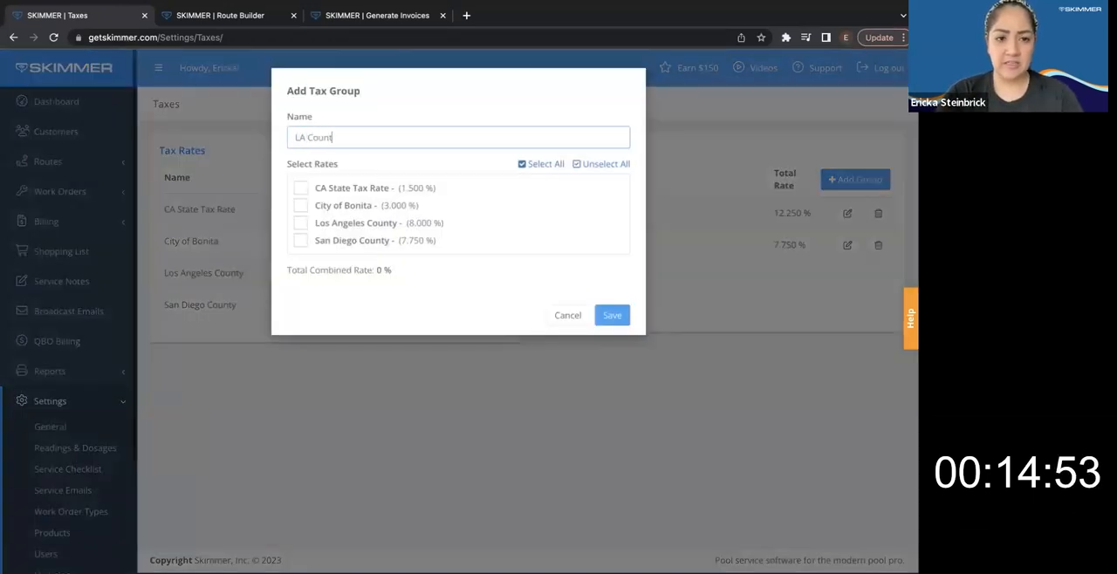
pyautogui.write('y Resident')
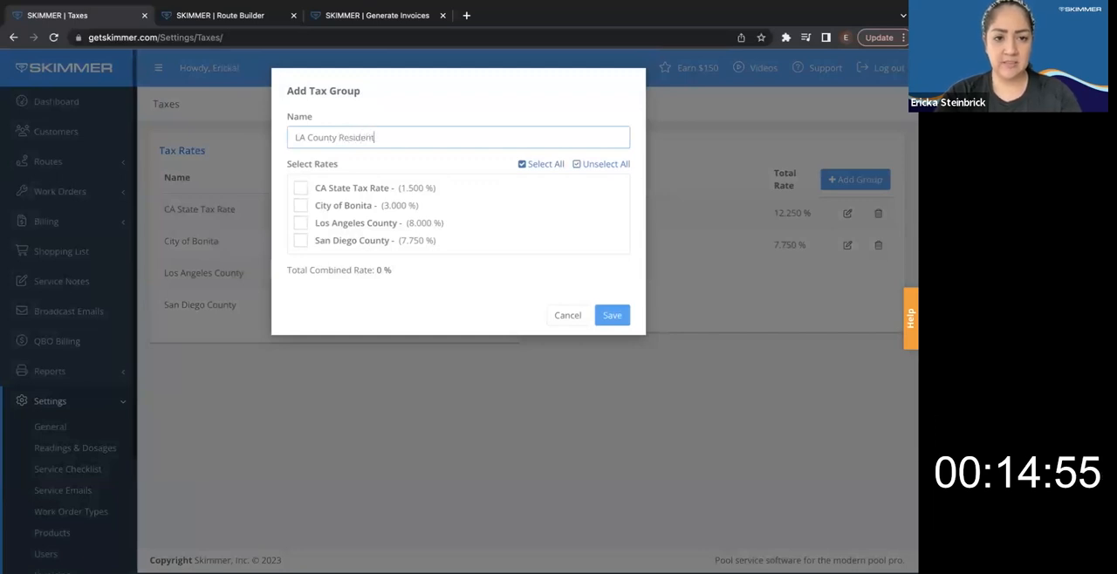
pyautogui.click(300, 222)
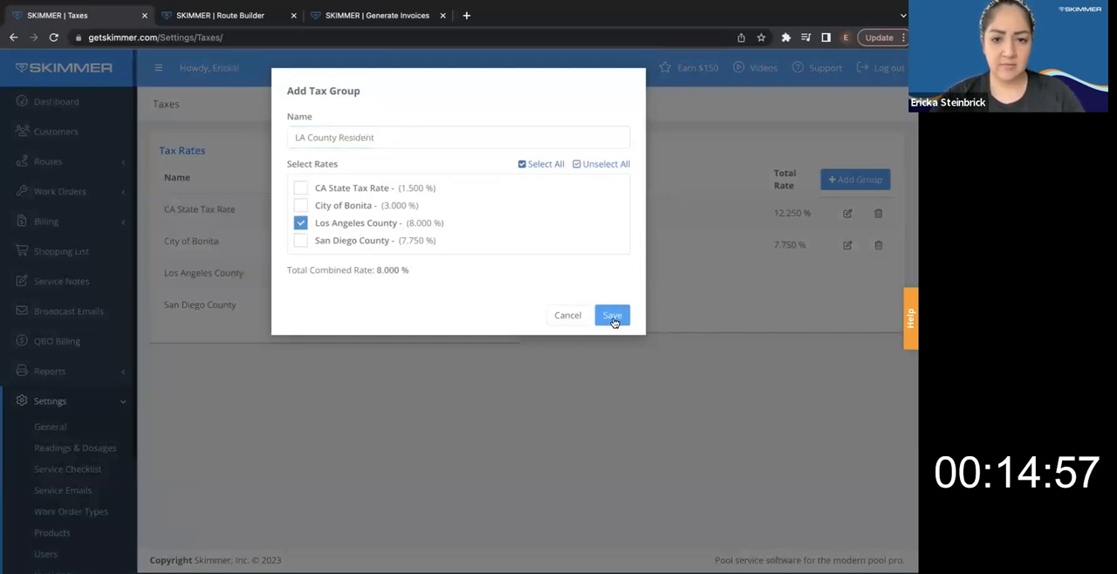
pyautogui.click(612, 315)
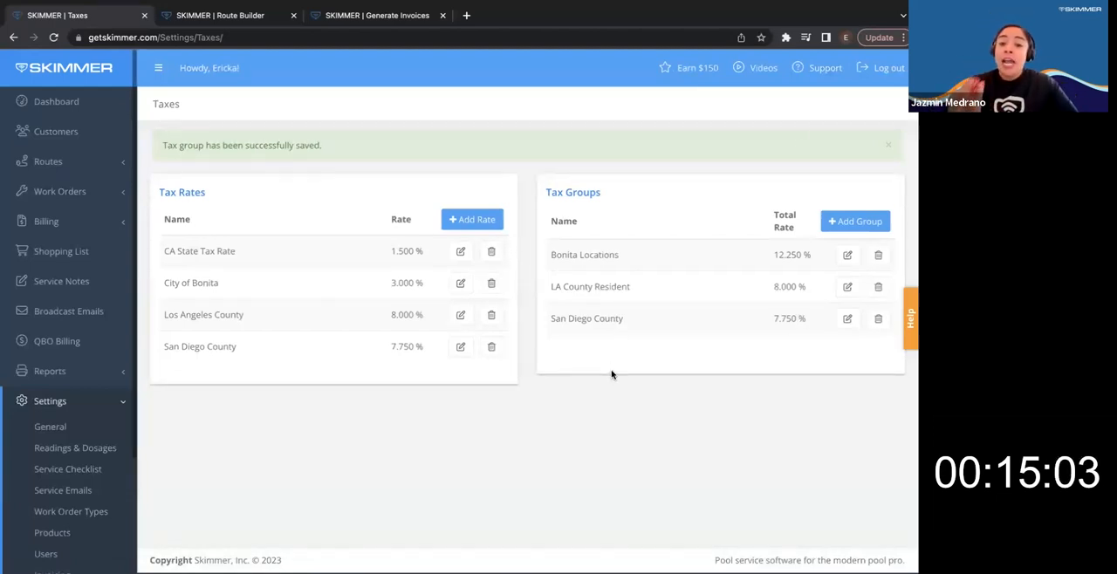
pyautogui.click(888, 145)
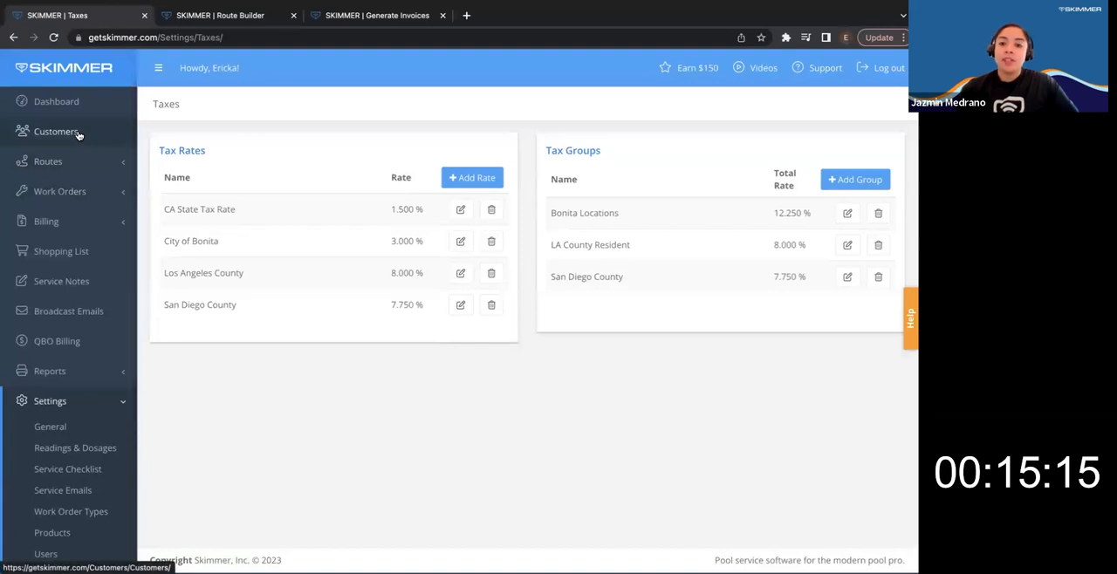
pyautogui.click(56, 131)
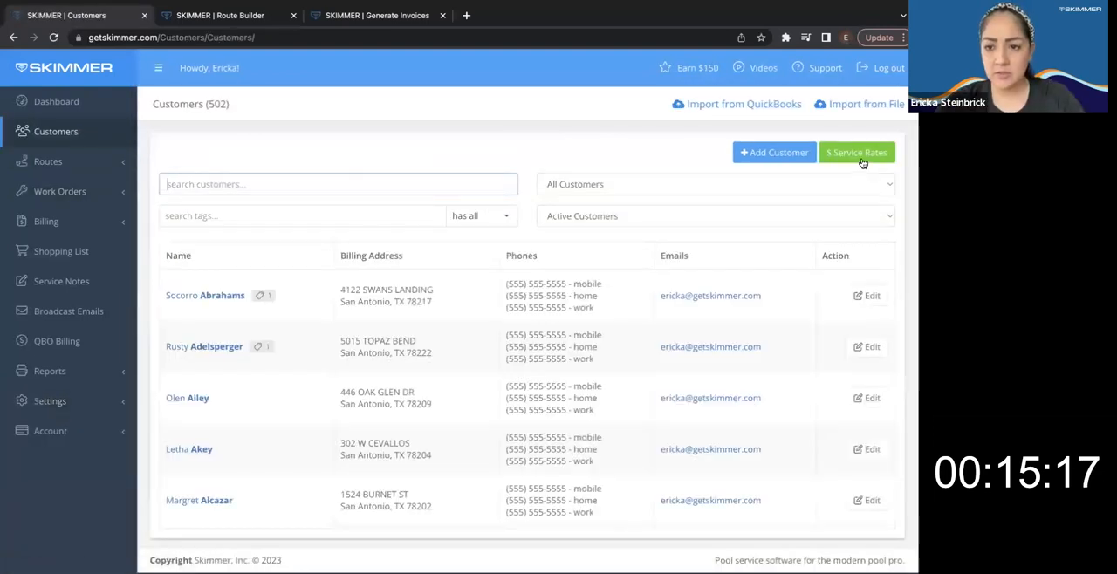
pyautogui.click(856, 152)
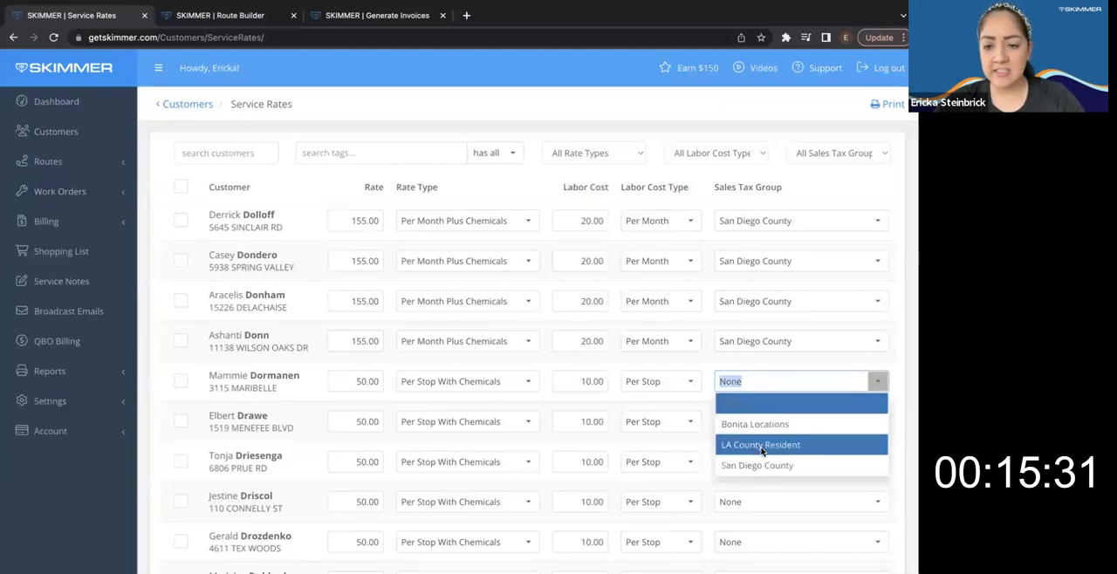
pyautogui.click(759, 444)
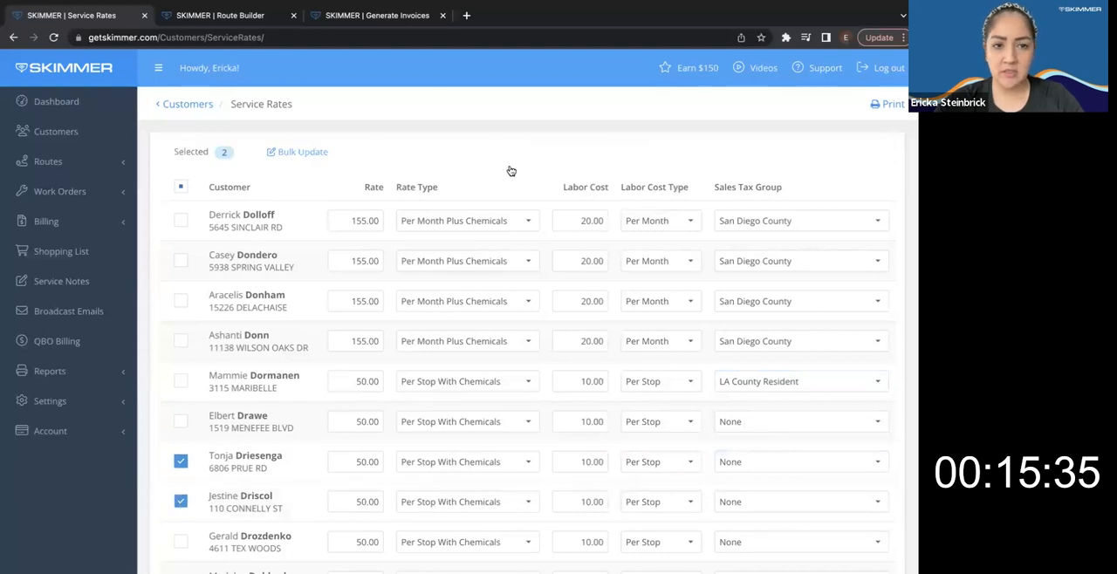
pyautogui.click(303, 152)
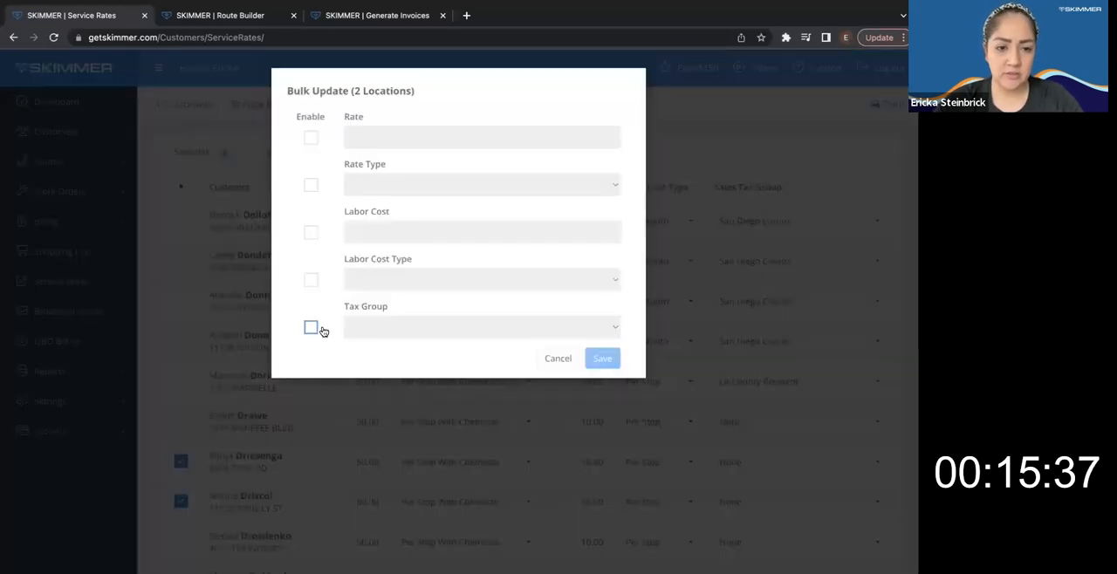
pyautogui.click(310, 328)
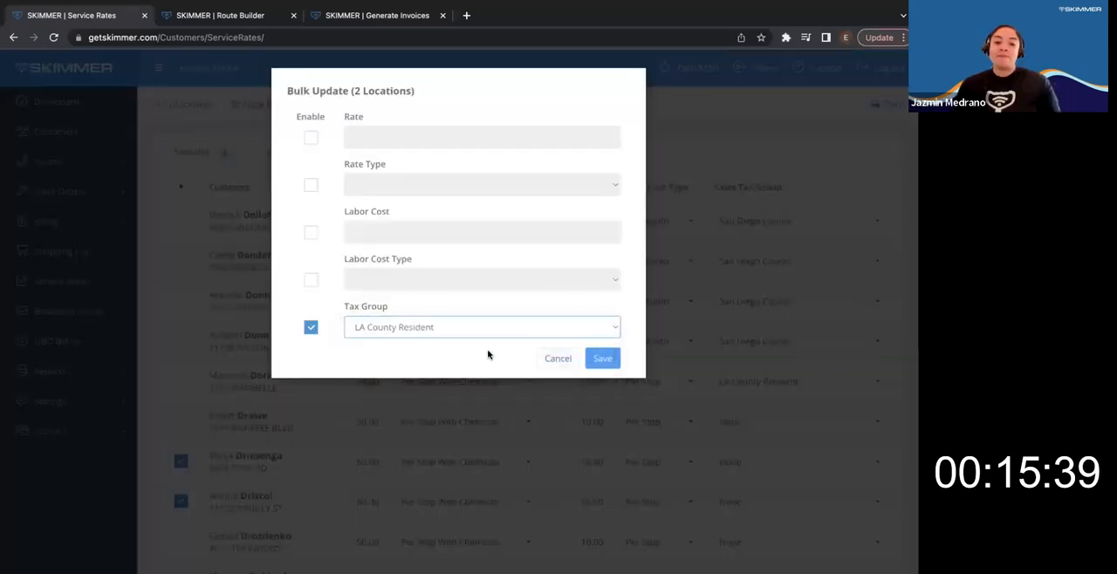
pyautogui.click(602, 357)
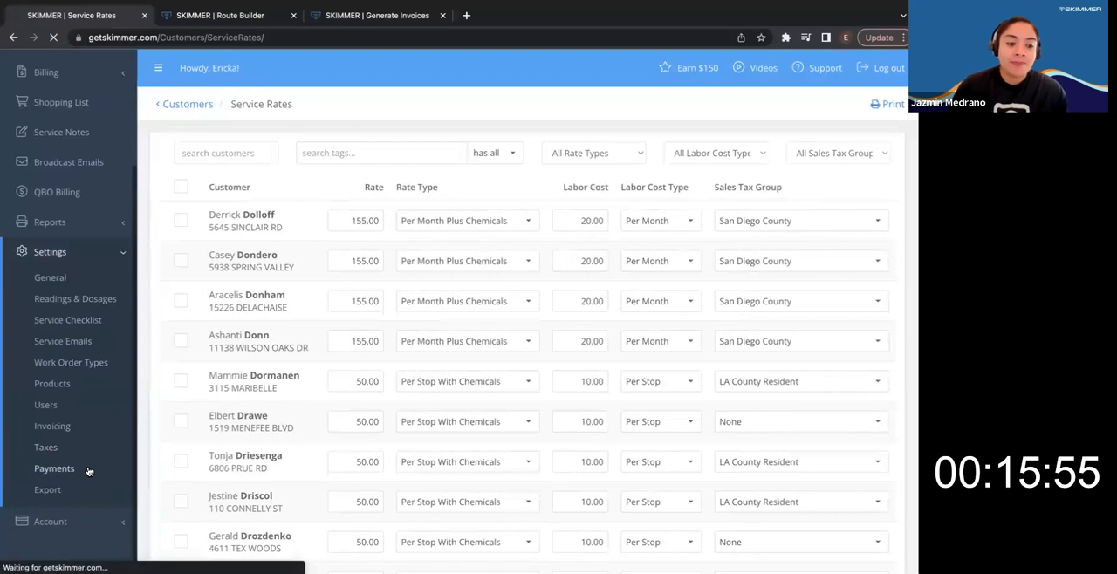
# In Payment Settings, re-enable payment receipts and select the 'Lego Swimming Pool' sender name
pyautogui.click(54, 469)
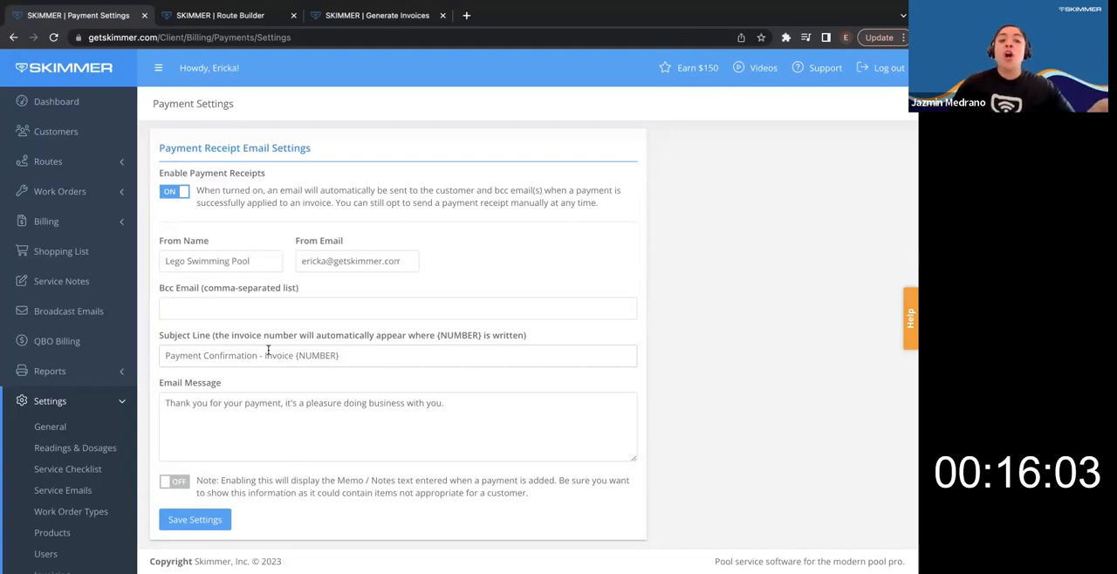
pyautogui.click(174, 191)
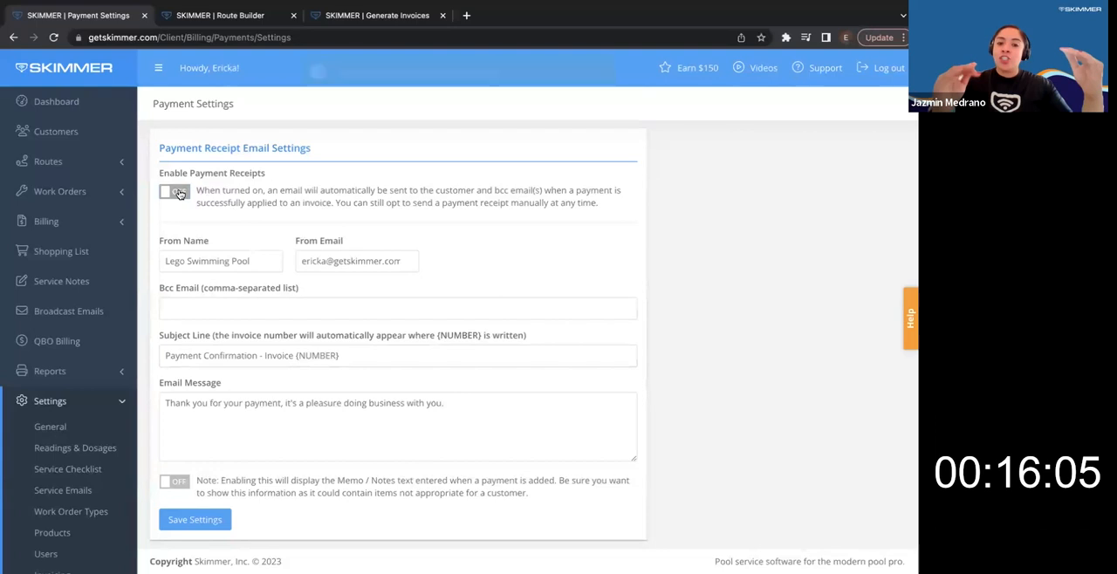
pyautogui.click(173, 191)
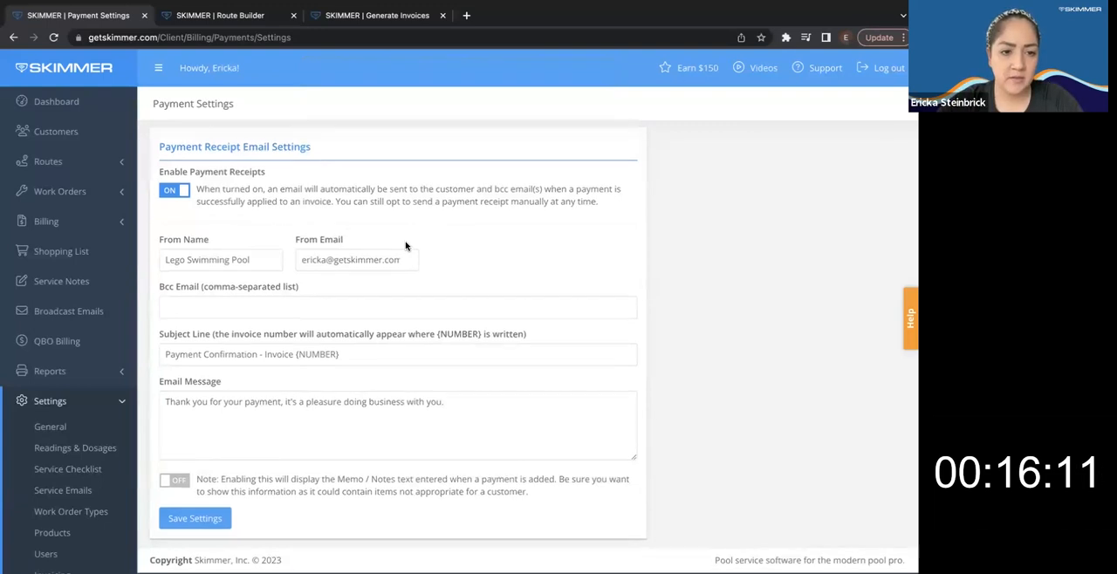
pyautogui.tripleClick(207, 261)
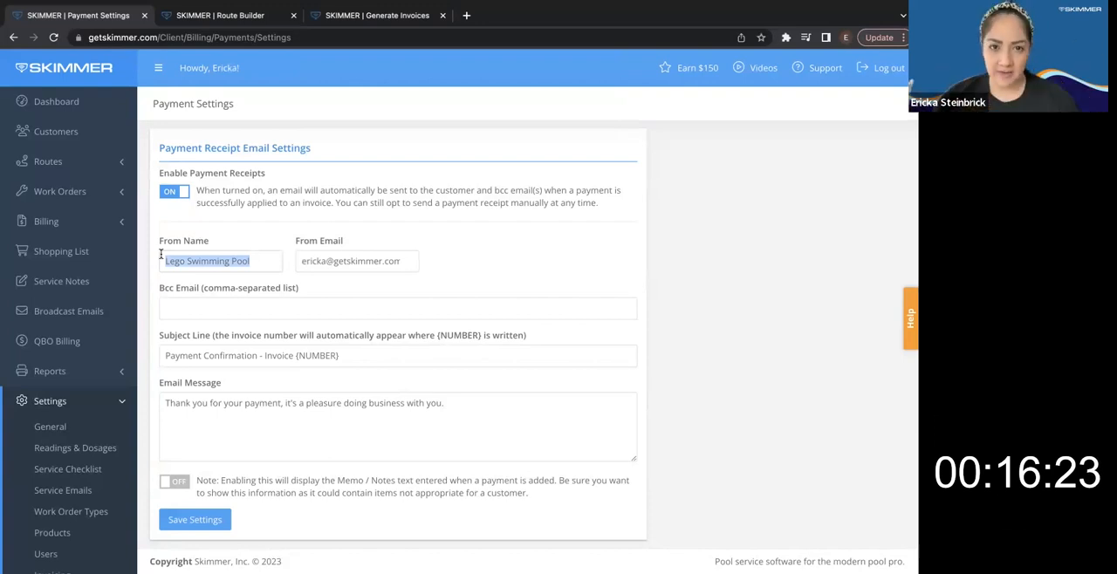
pyautogui.moveTo(311, 229)
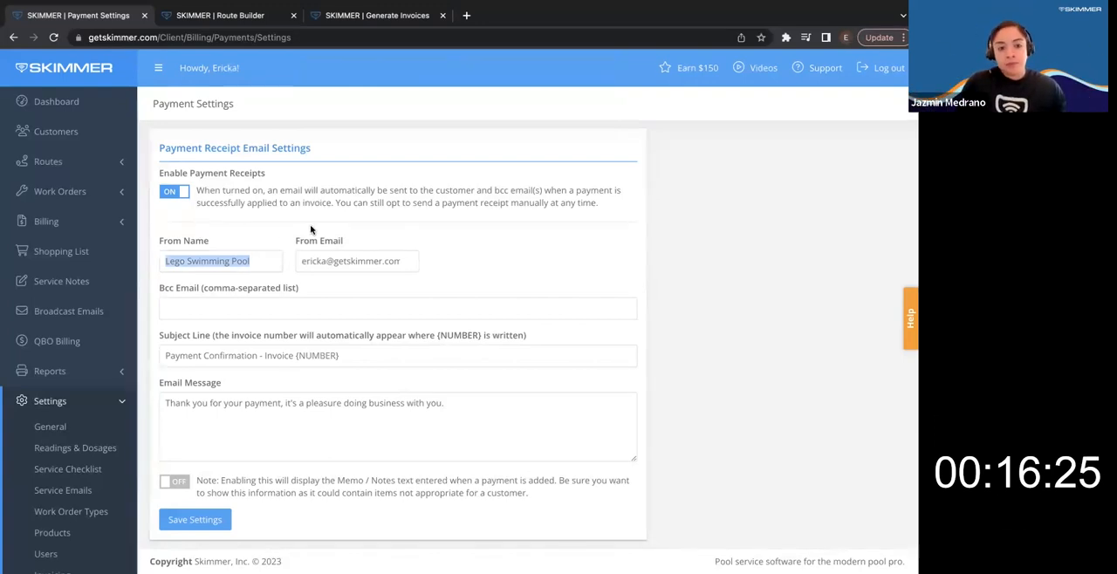
# Enter a Bcc email address (starting 'ericki') for payment receipt emails
pyautogui.click(358, 261)
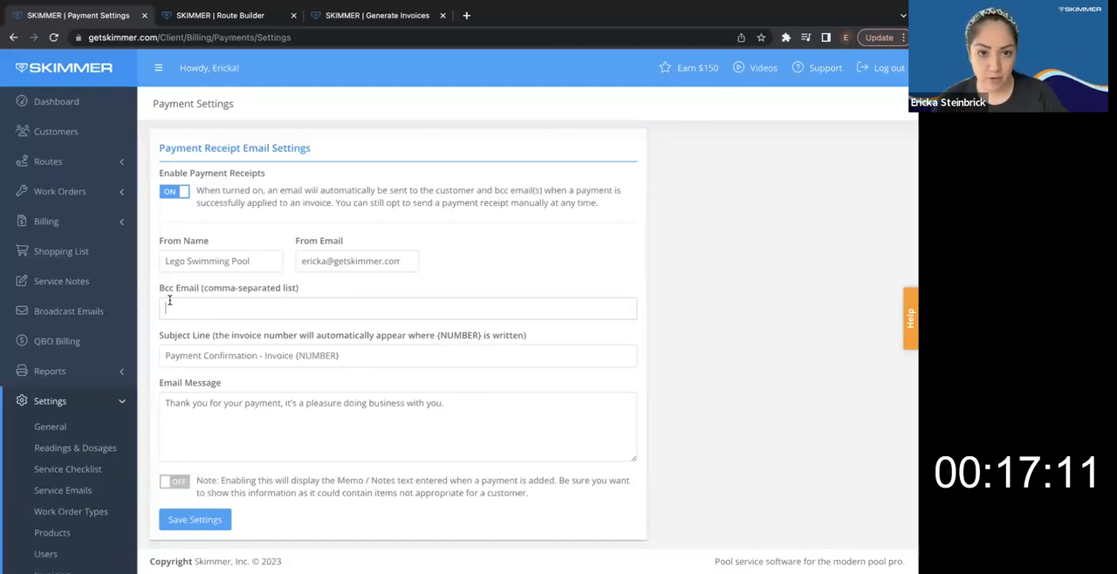
pyautogui.write('ericki')
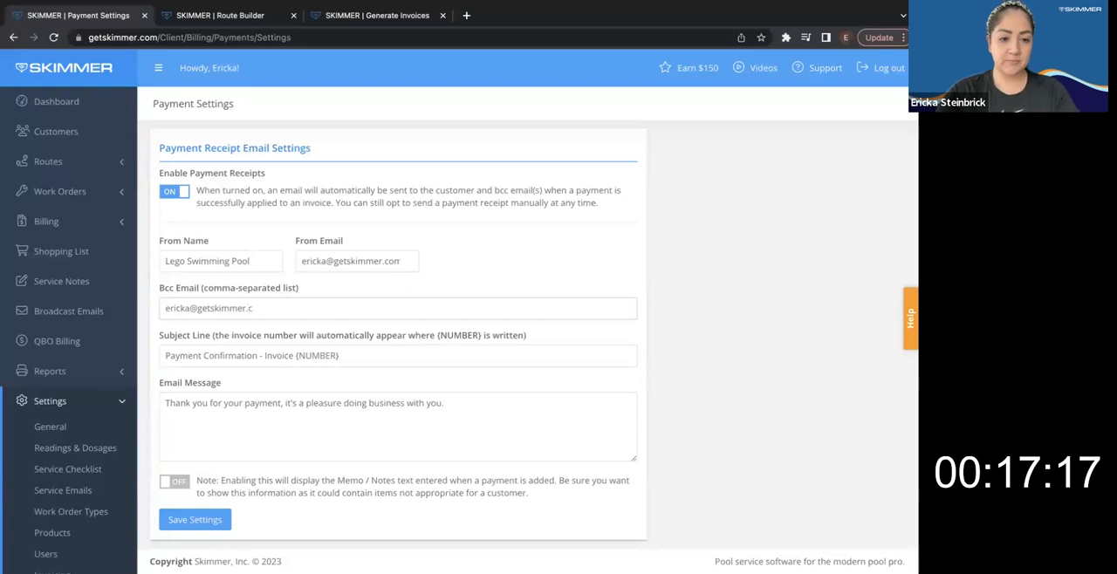
pyautogui.scroll(3)
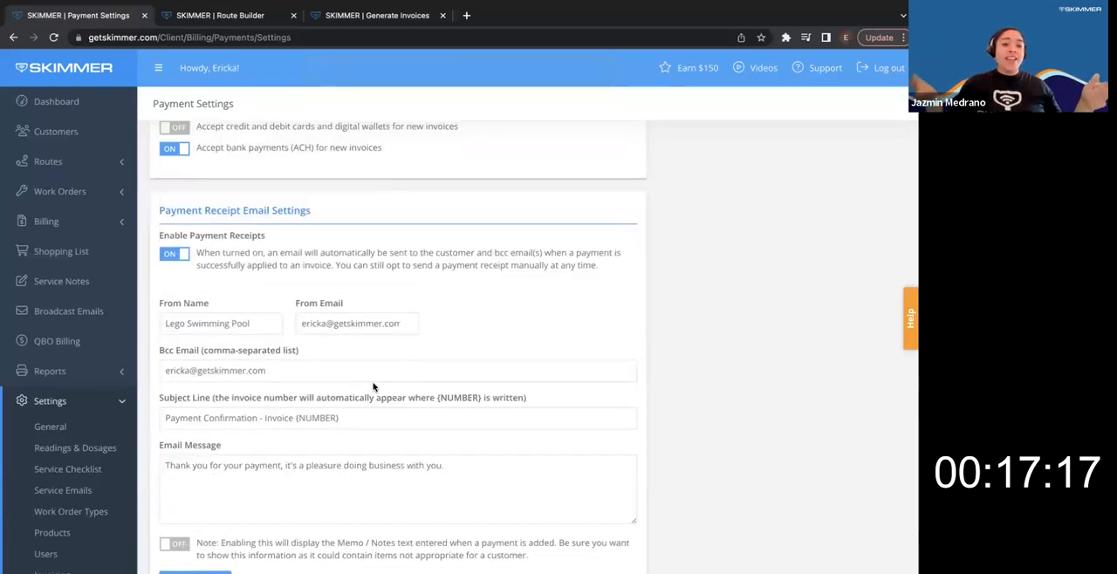